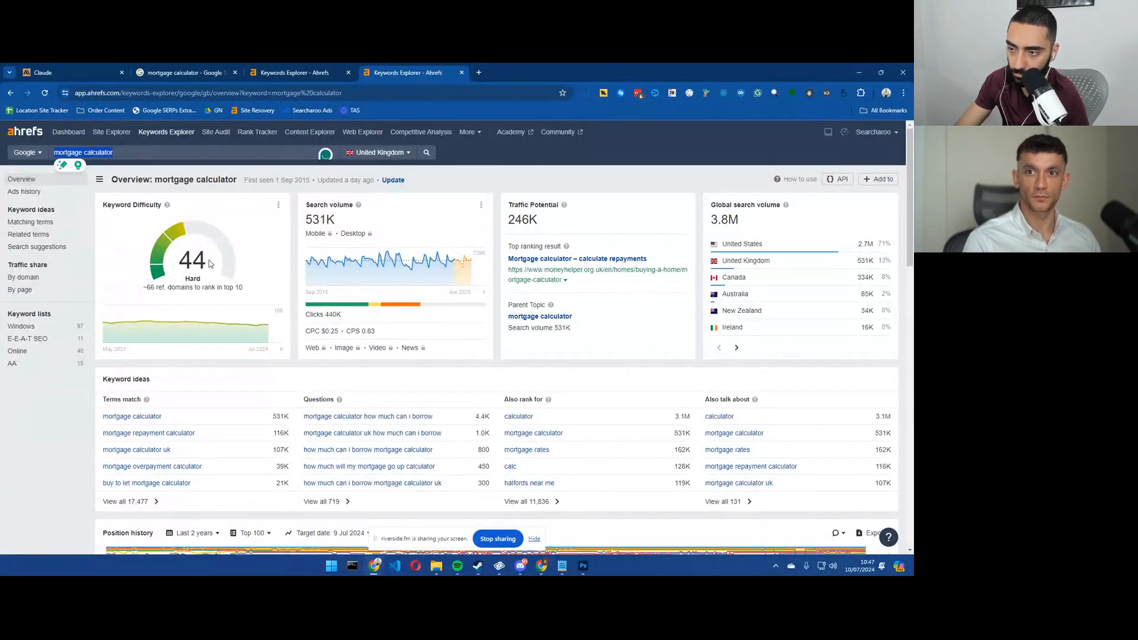
Step: Scroll through the 'mortgage calculator' overview for the UK and then the US down to the SERP table
scroll("down", 3)
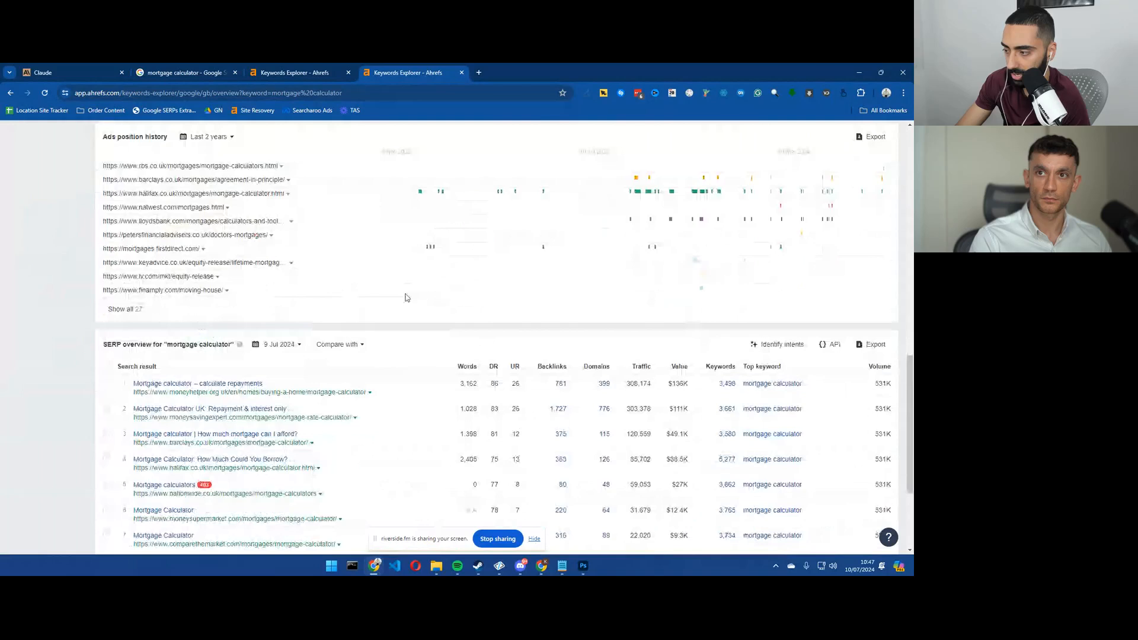
scroll("down", 3)
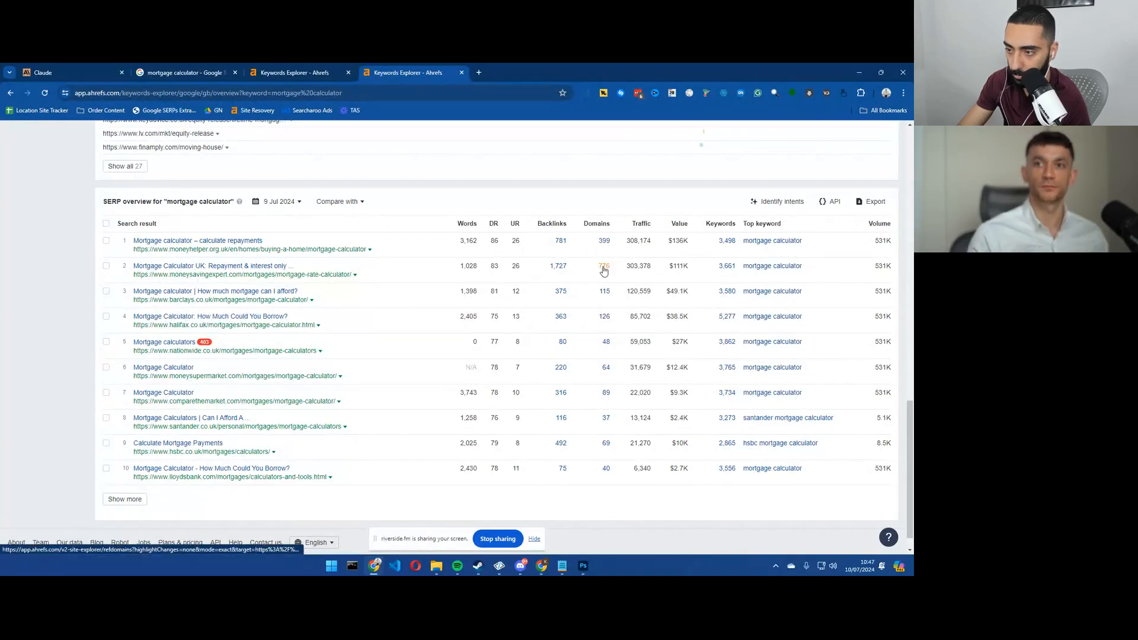
mouse_move(608, 292)
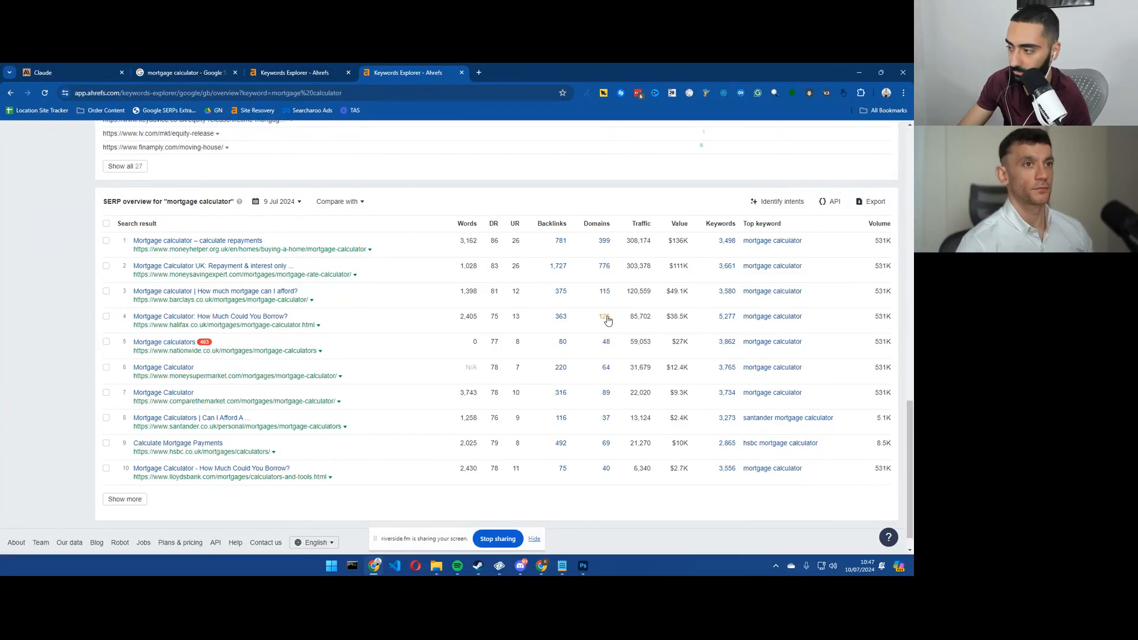
mouse_move(607, 345)
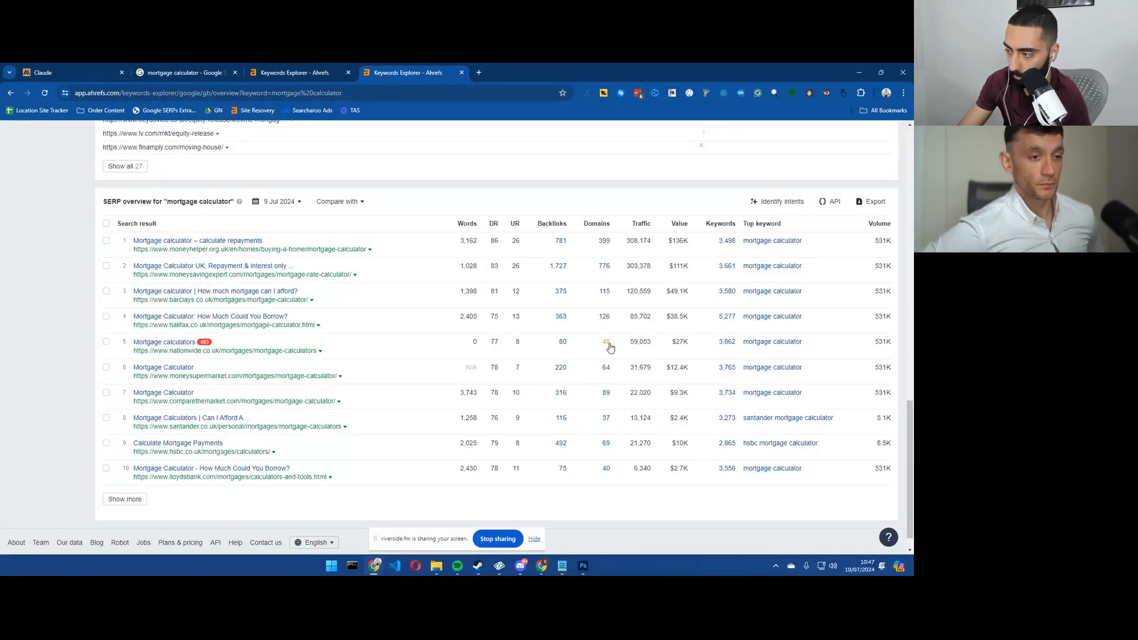
mouse_move(619, 438)
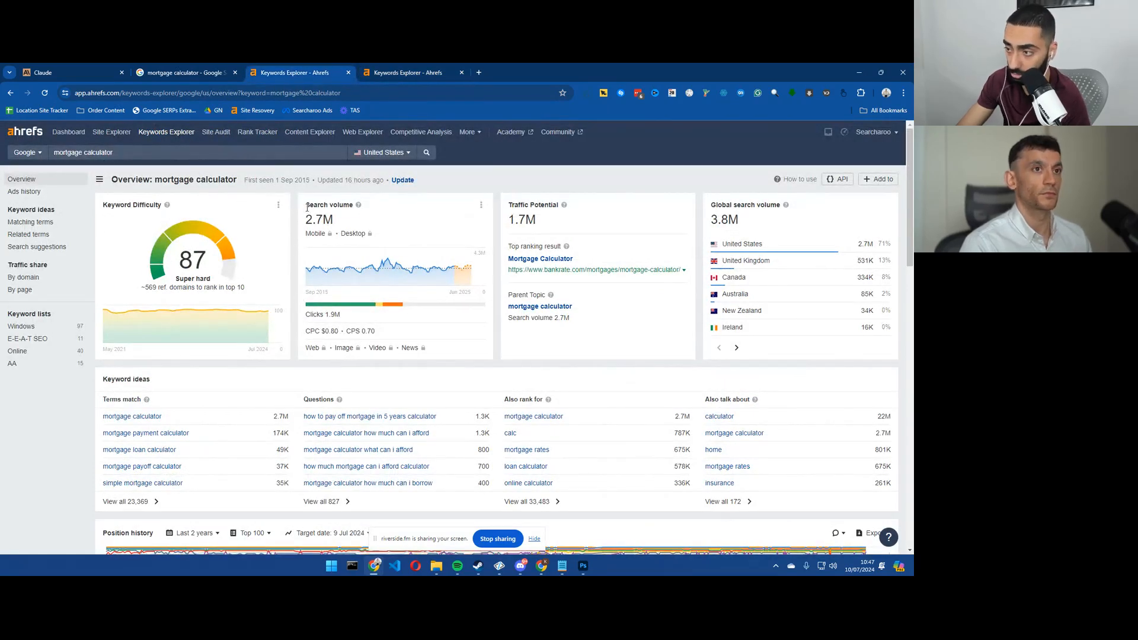
scroll("down", 3)
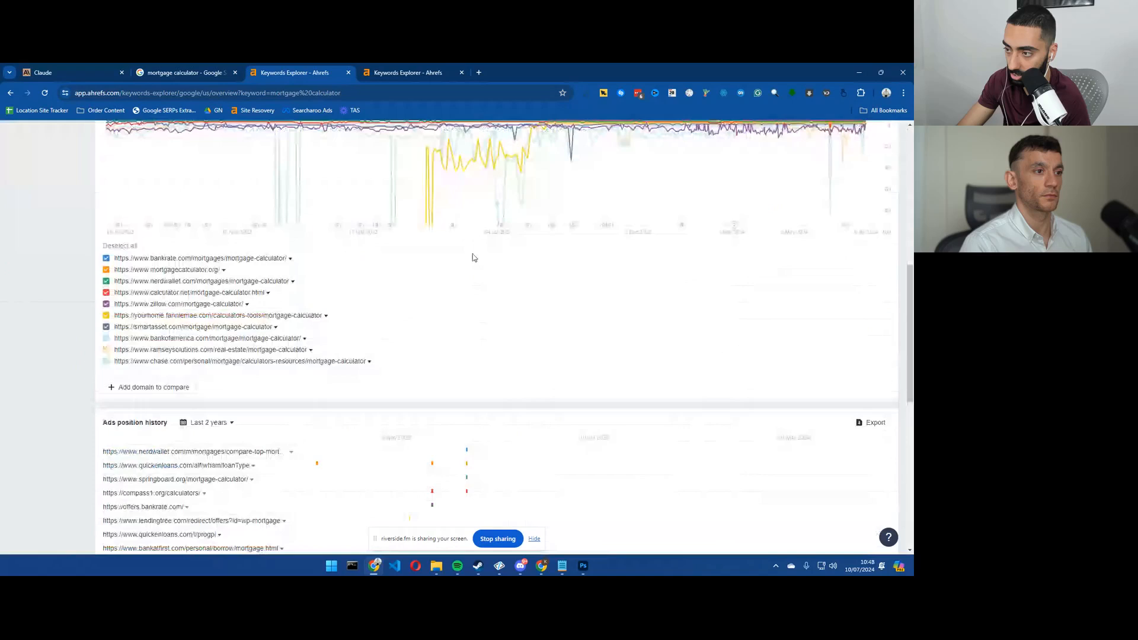
scroll("down", 3)
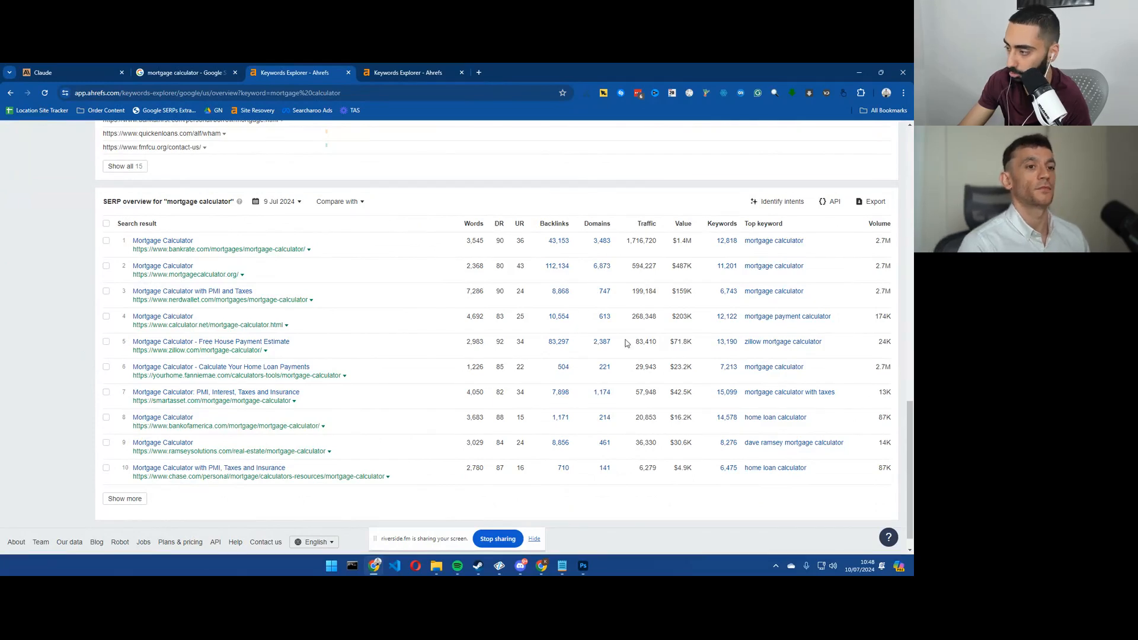
mouse_move(596, 475)
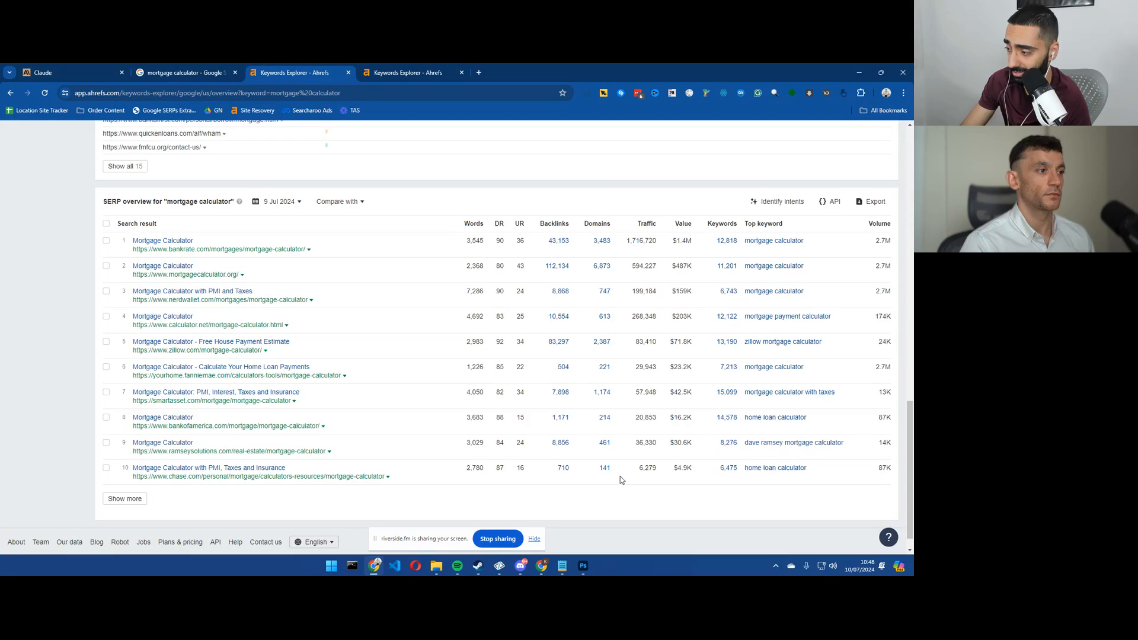
mouse_move(305, 505)
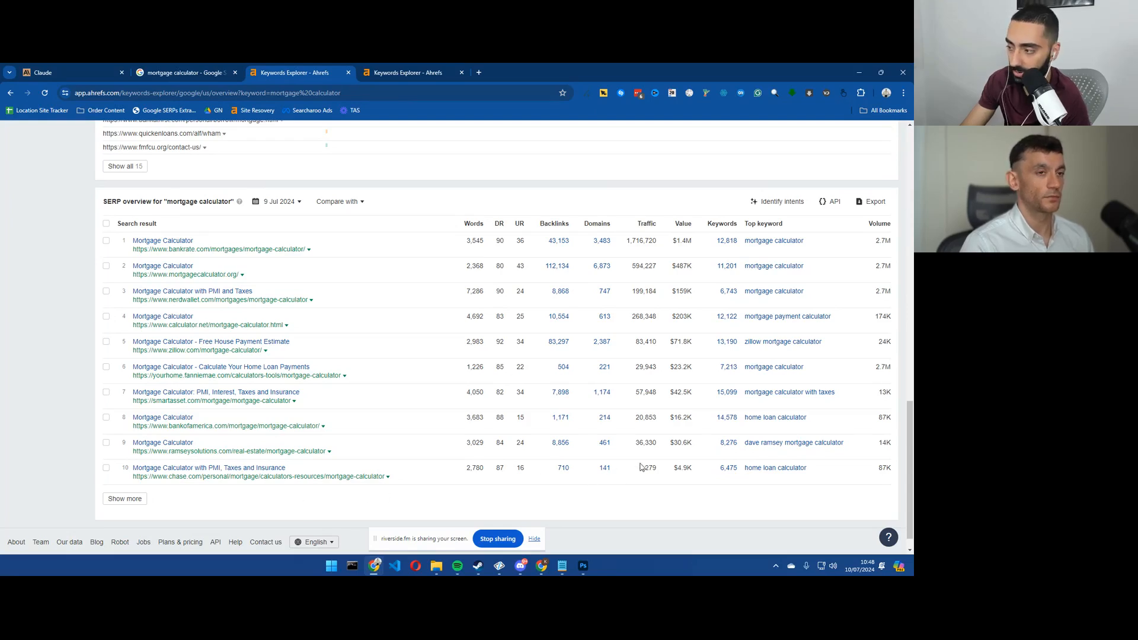
mouse_move(530, 387)
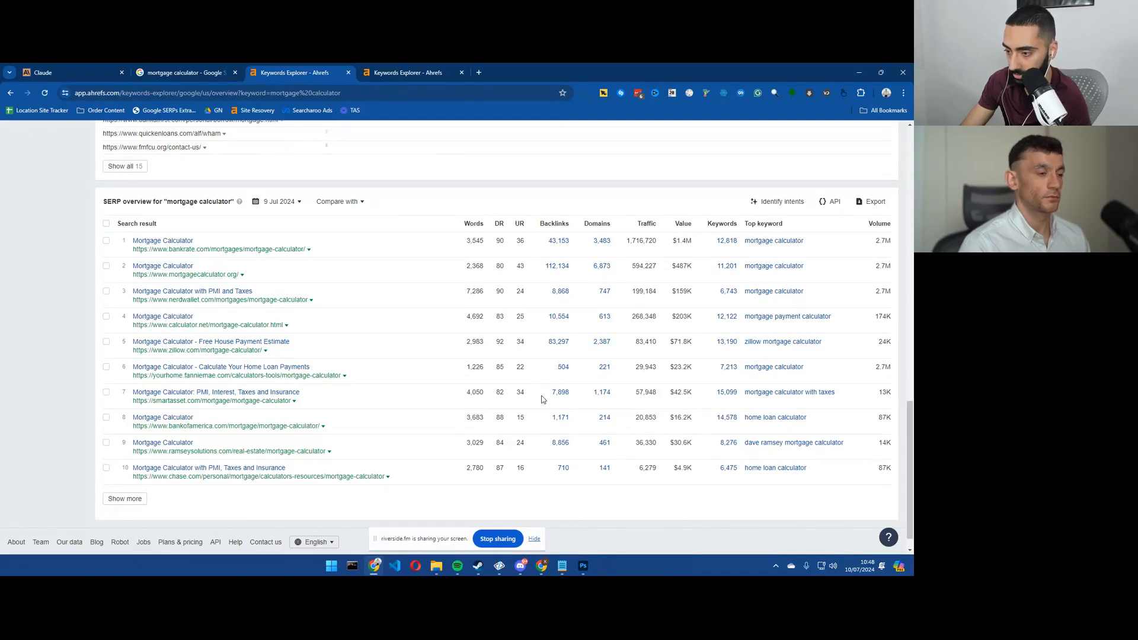
Step: Open Bankrate's calculator and recompute the payment for a $500,000 home with $150,000 down
double_click(605, 468)
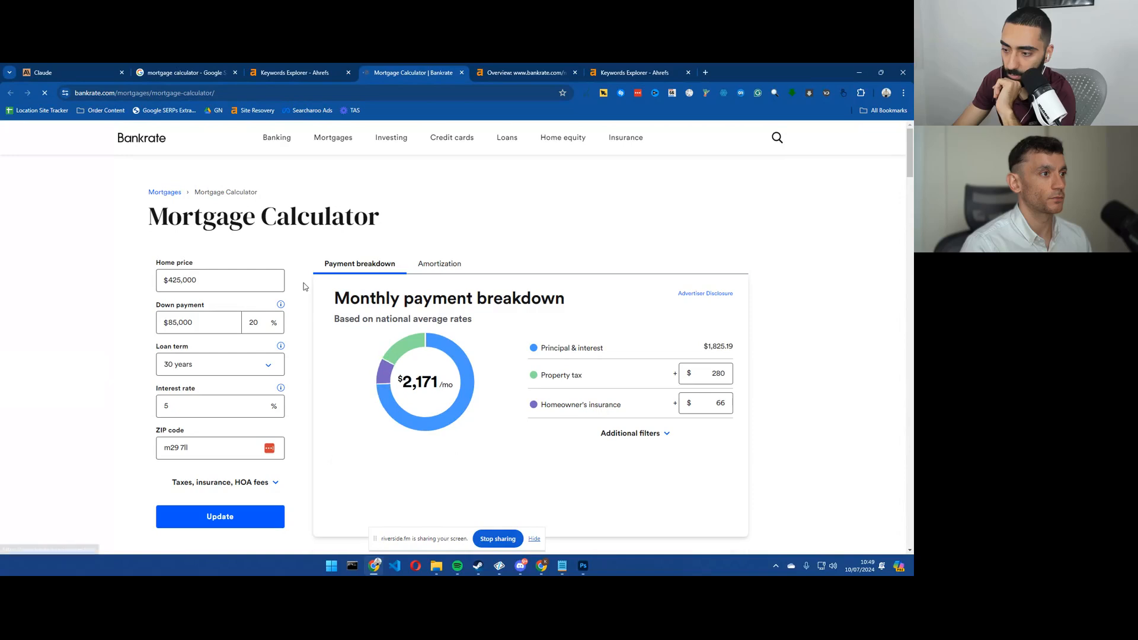
scroll("down", 3)
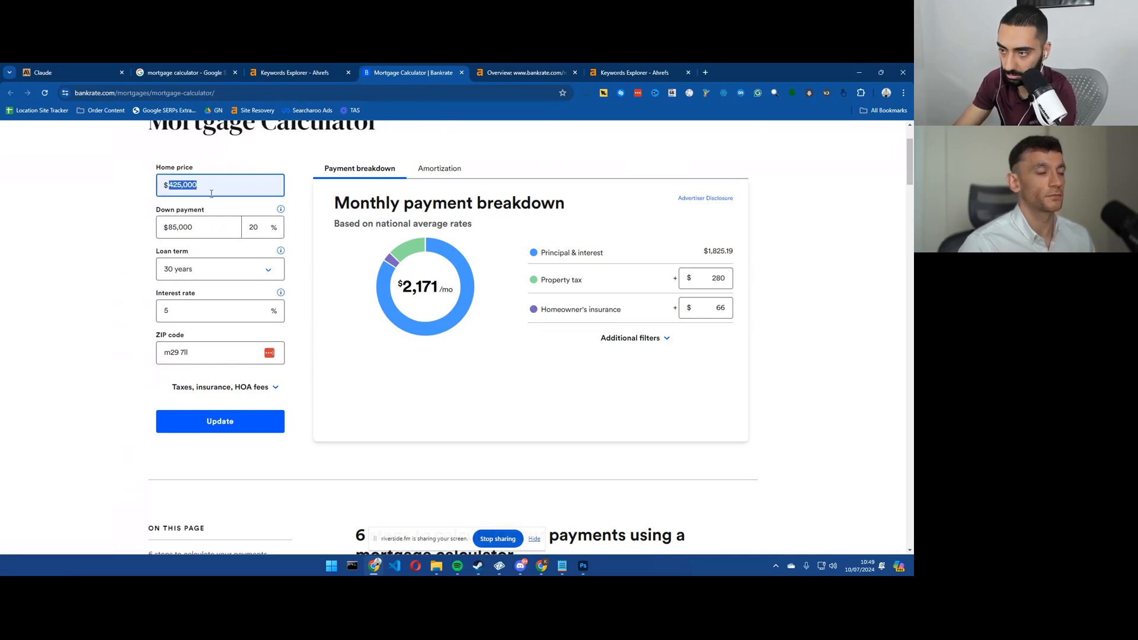
type("5,000")
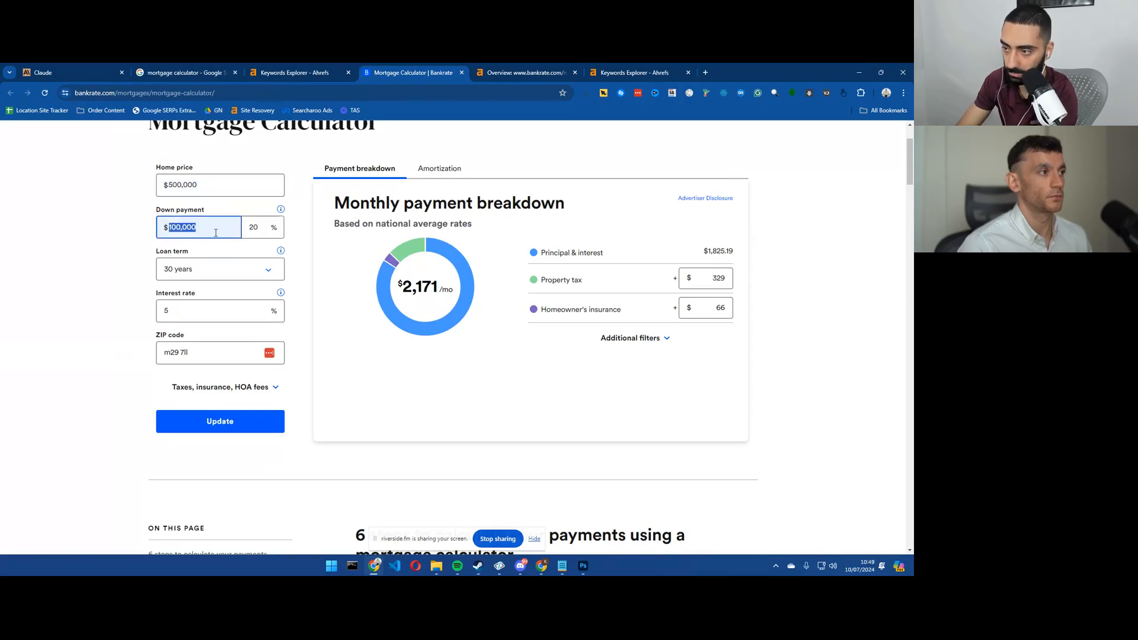
type("15,000")
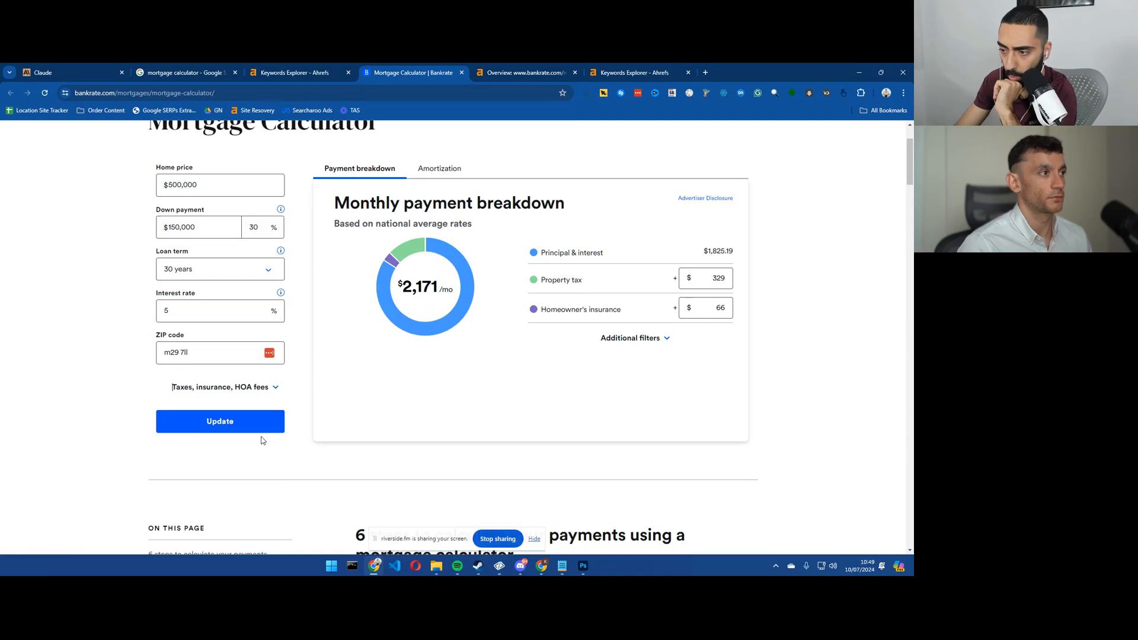
left_click(219, 421)
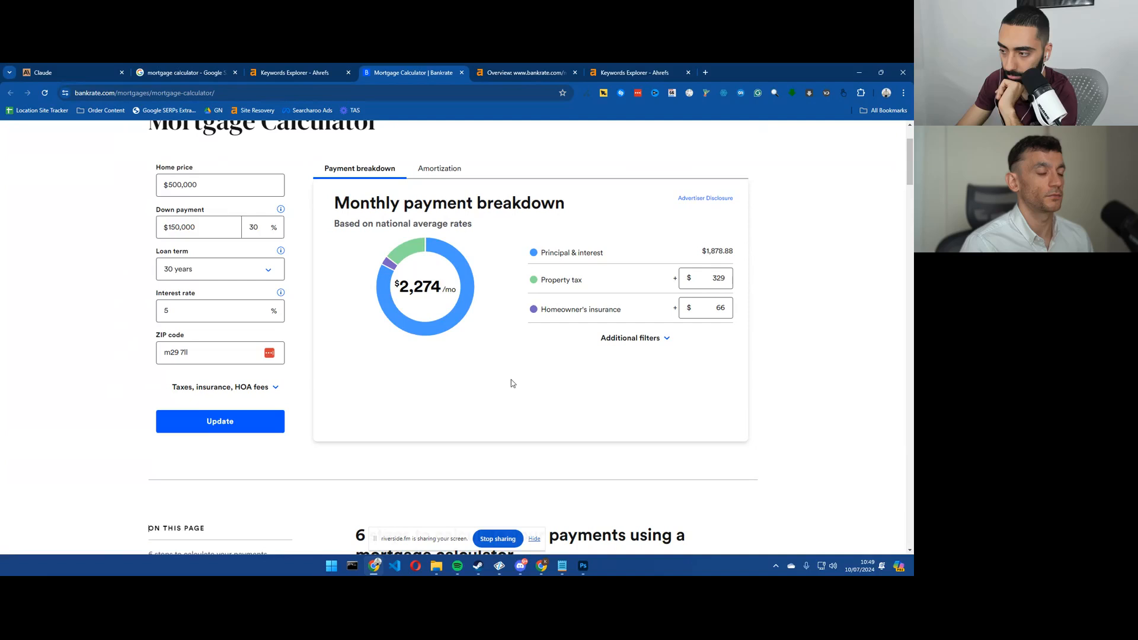
mouse_move(335, 380)
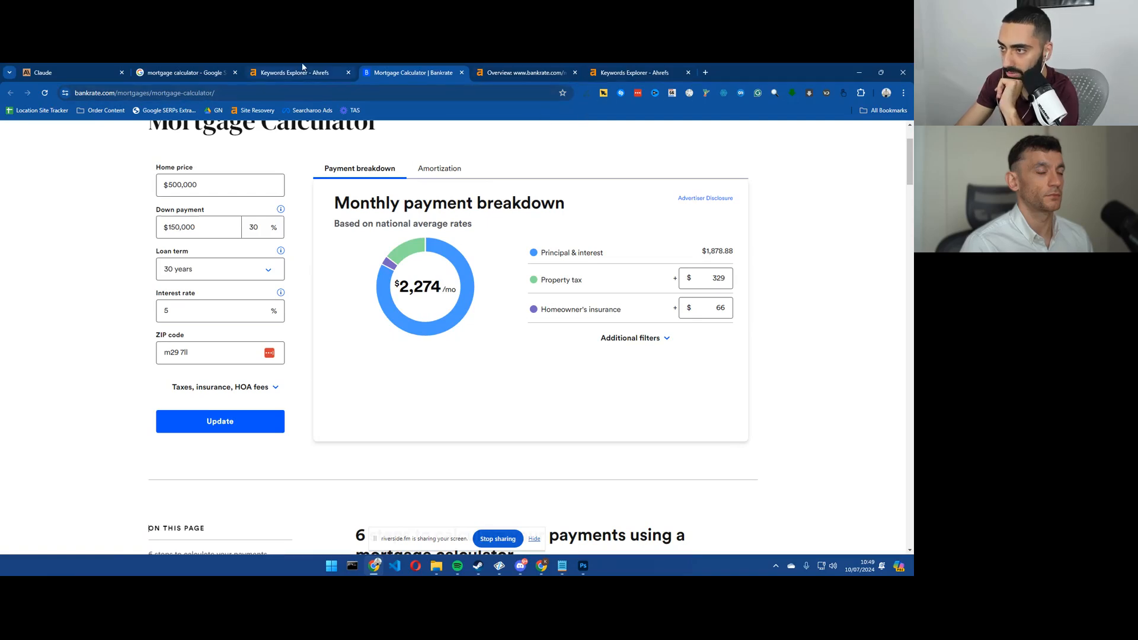
Step: From the Ahrefs keyword report, open the full site report for Bankrate's calculator page
left_click(290, 73)
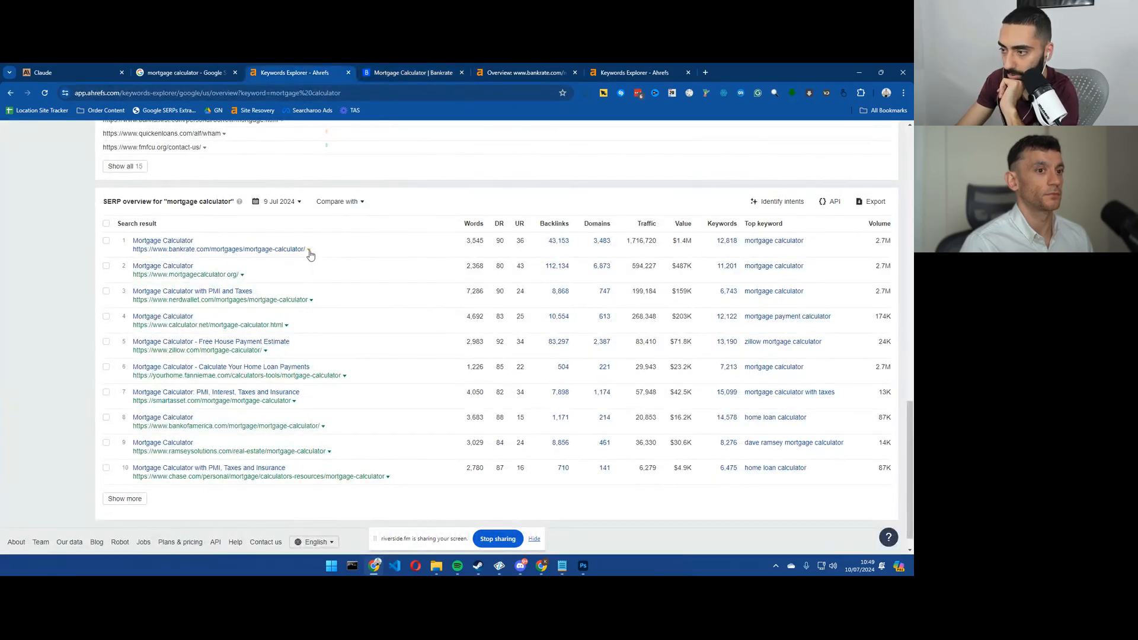
left_click(309, 249)
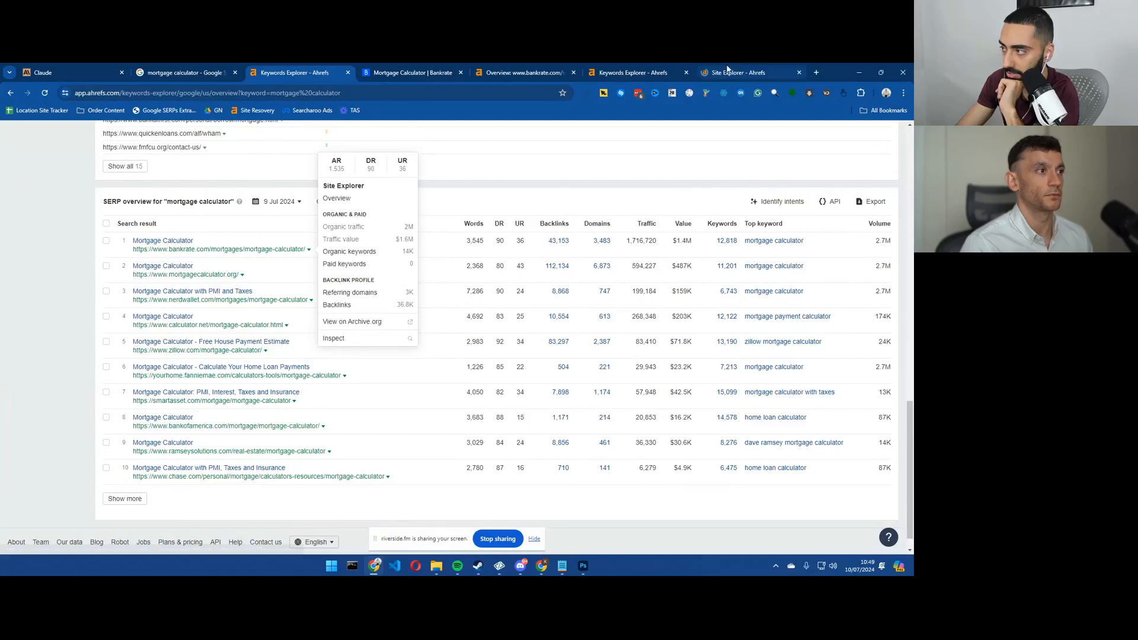
left_click(335, 198)
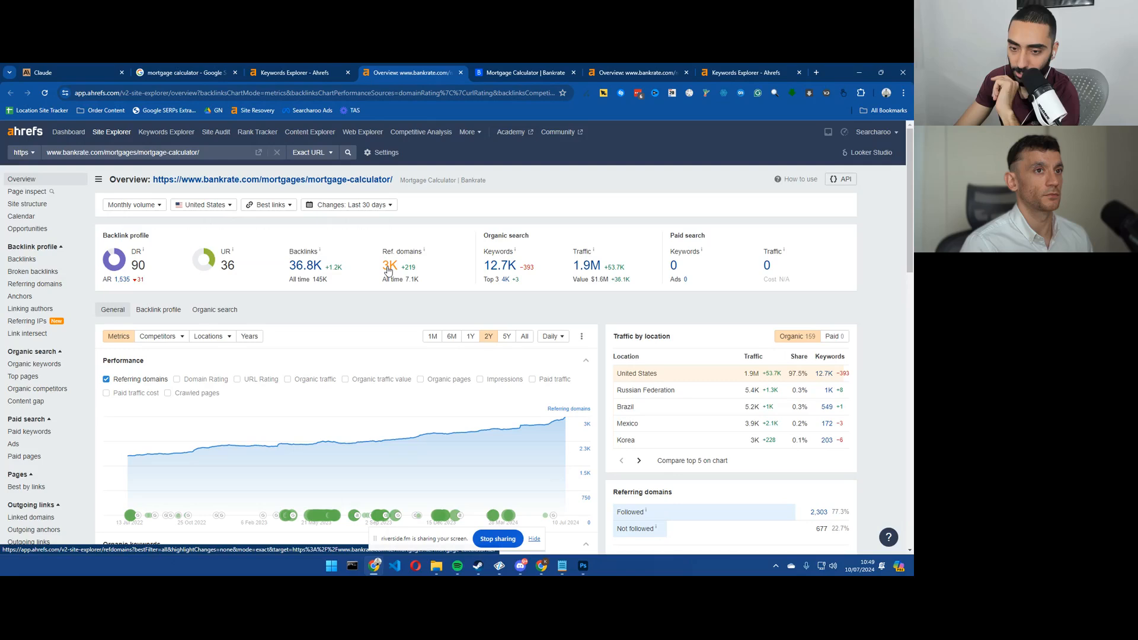
mouse_move(416, 295)
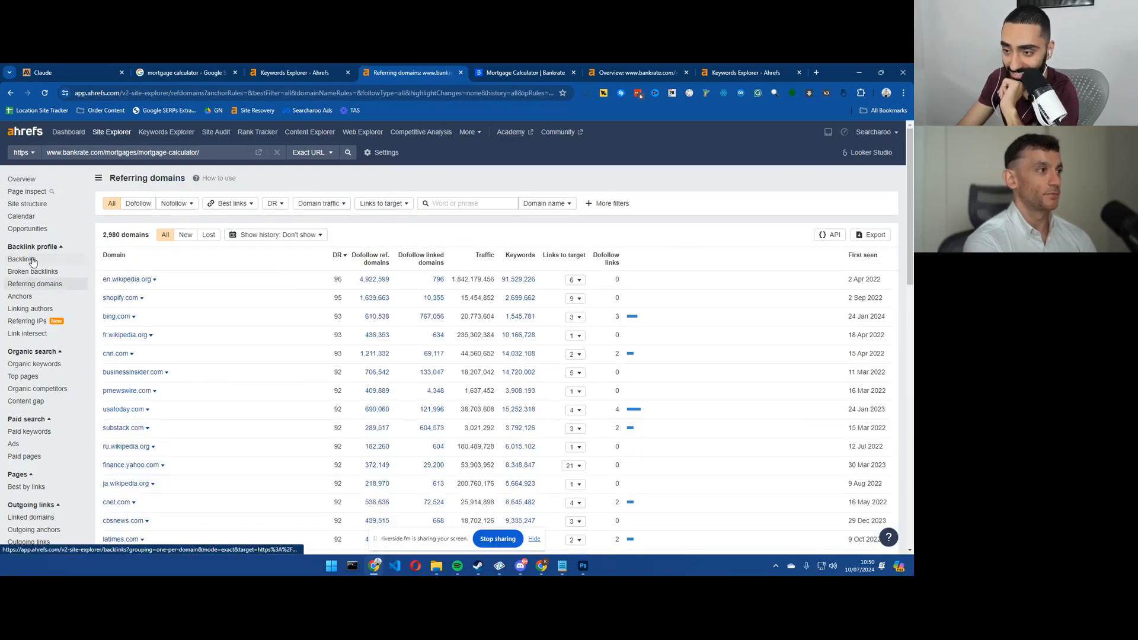
Step: View its backlinks, check the Wikipedia referrer, sort by domain rating and scan the referring pages
left_click(22, 260)
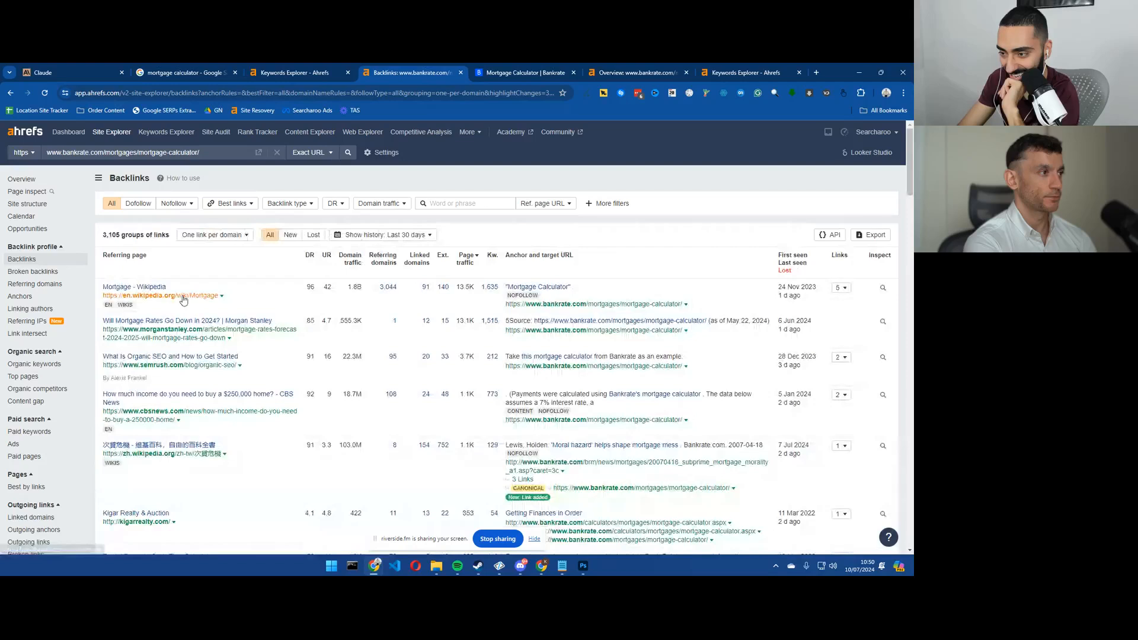
mouse_move(185, 300)
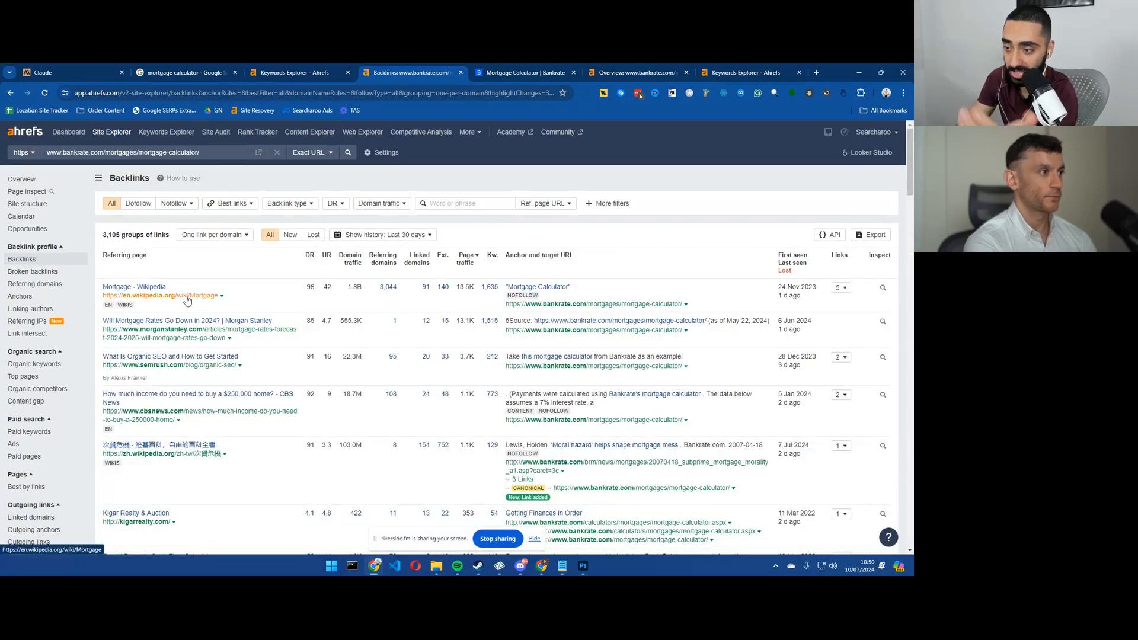
left_click(164, 295)
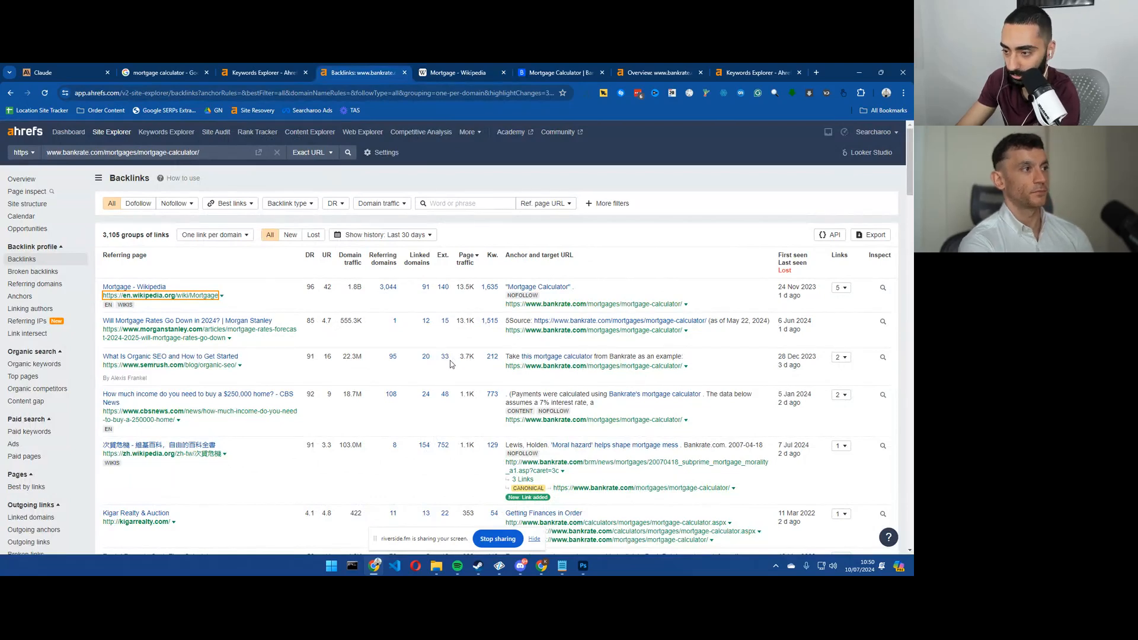
mouse_move(211, 339)
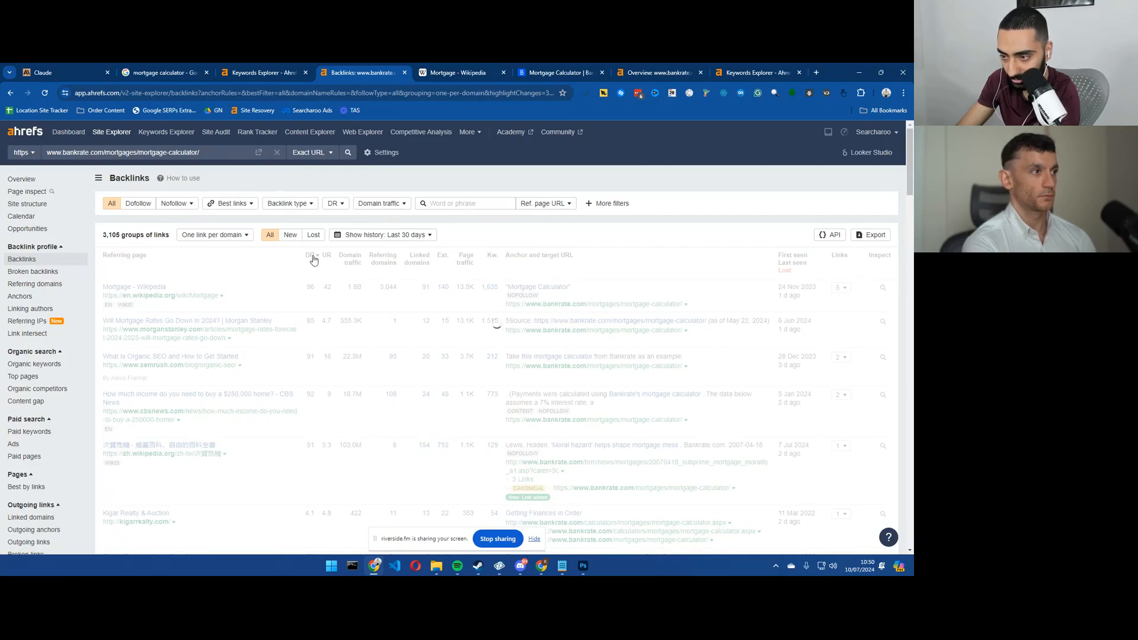
left_click(312, 255)
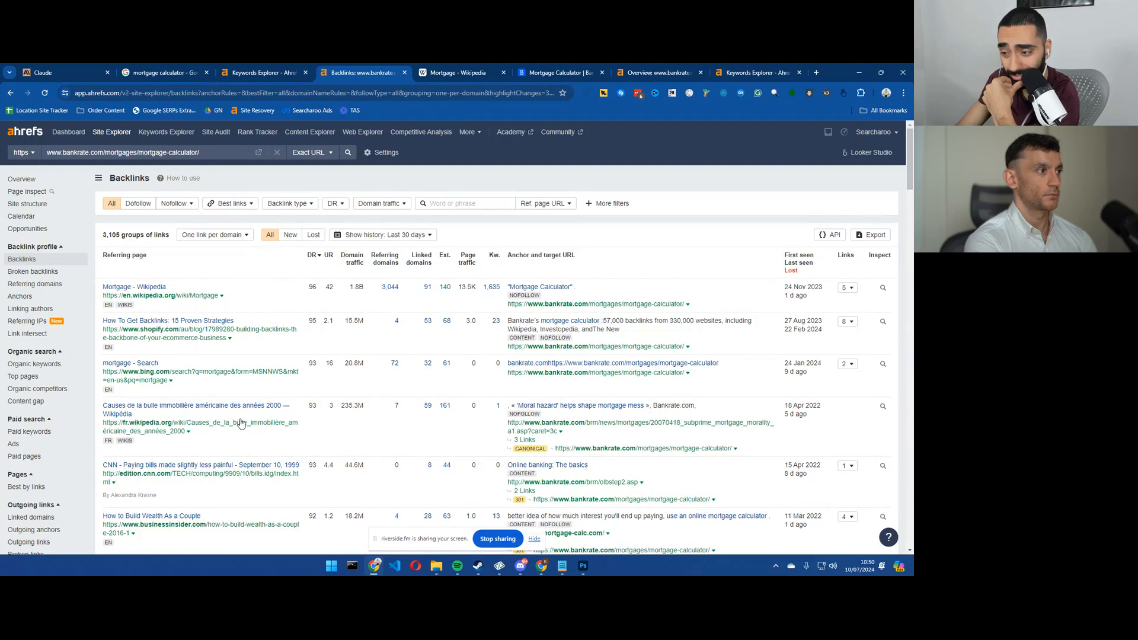
scroll("down", 3)
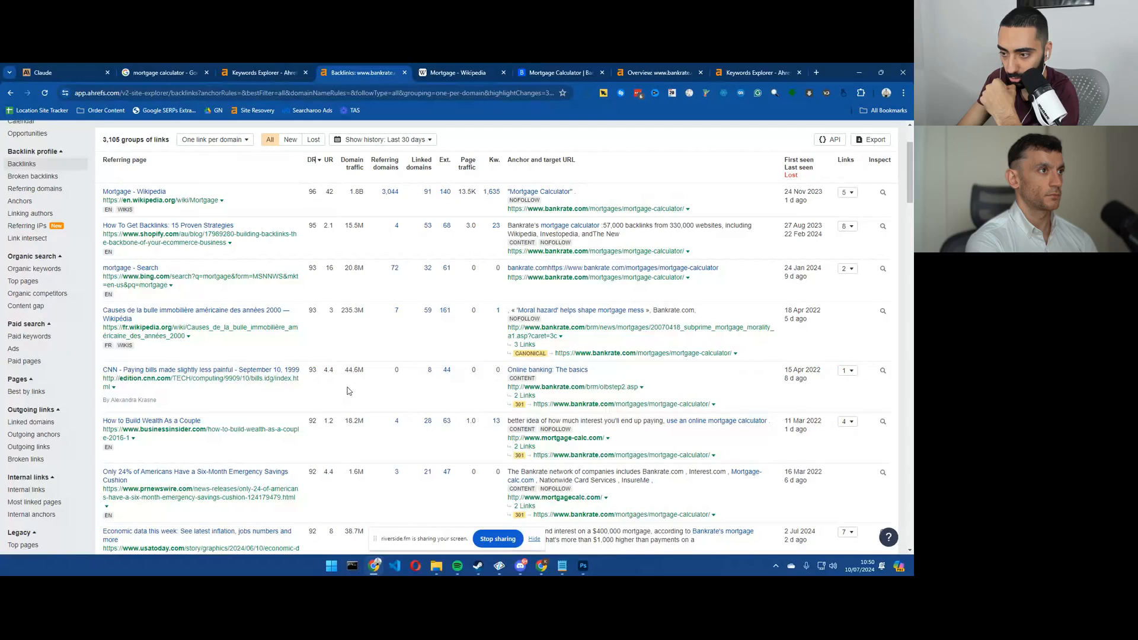
scroll("down", 3)
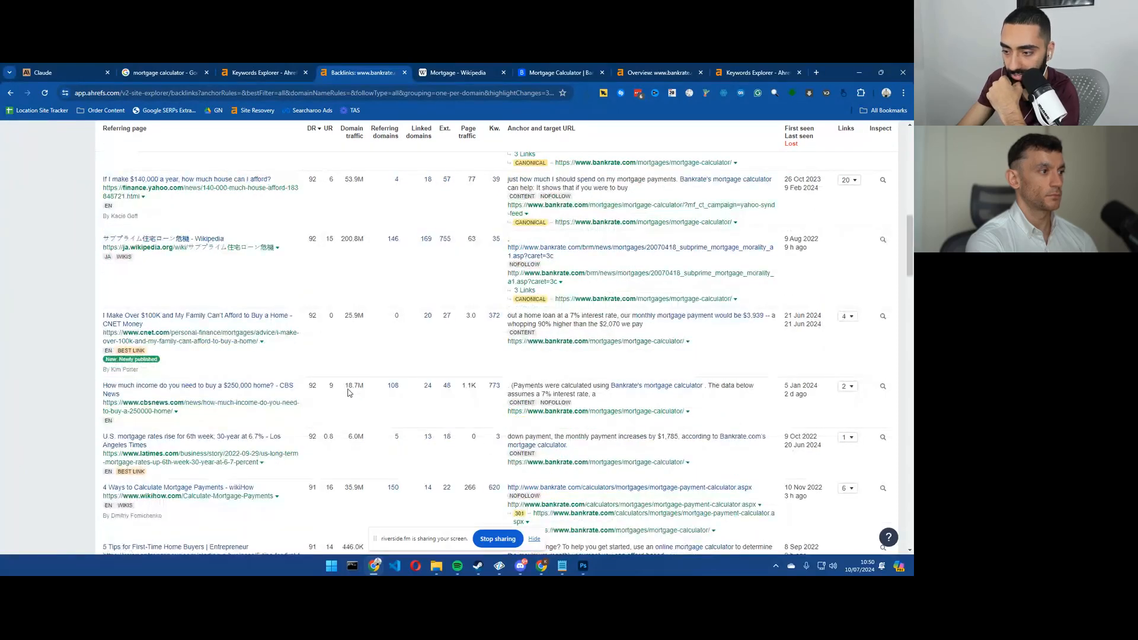
scroll("down", 3)
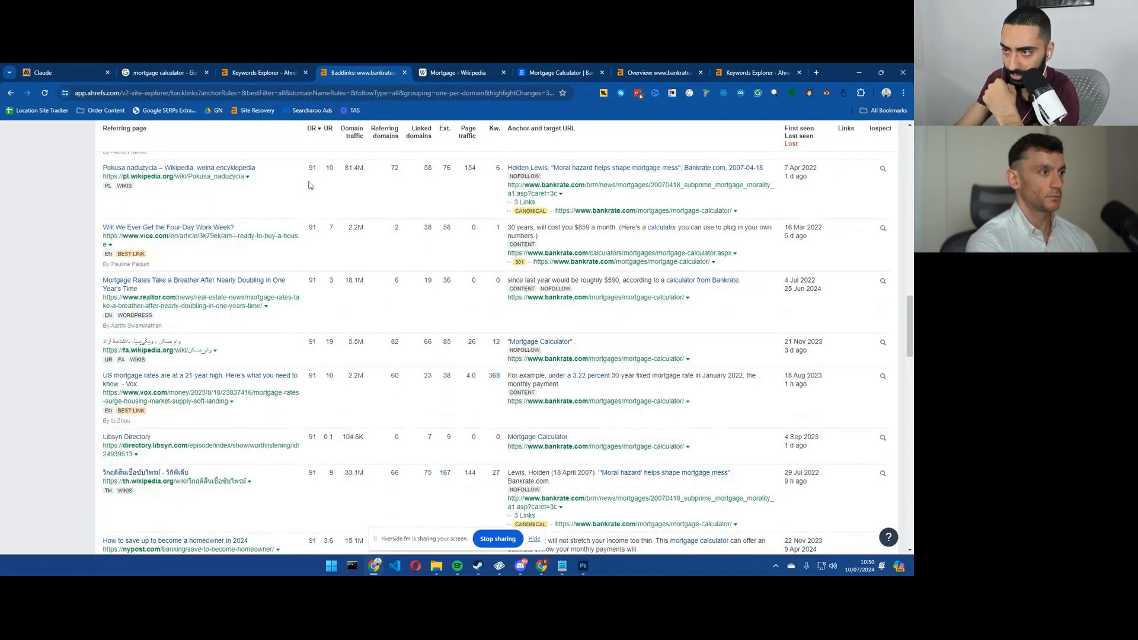
Step: On Claude's new chat page, confirm in Feature Preview that Artifacts is On and close the dialog
left_click(59, 72)
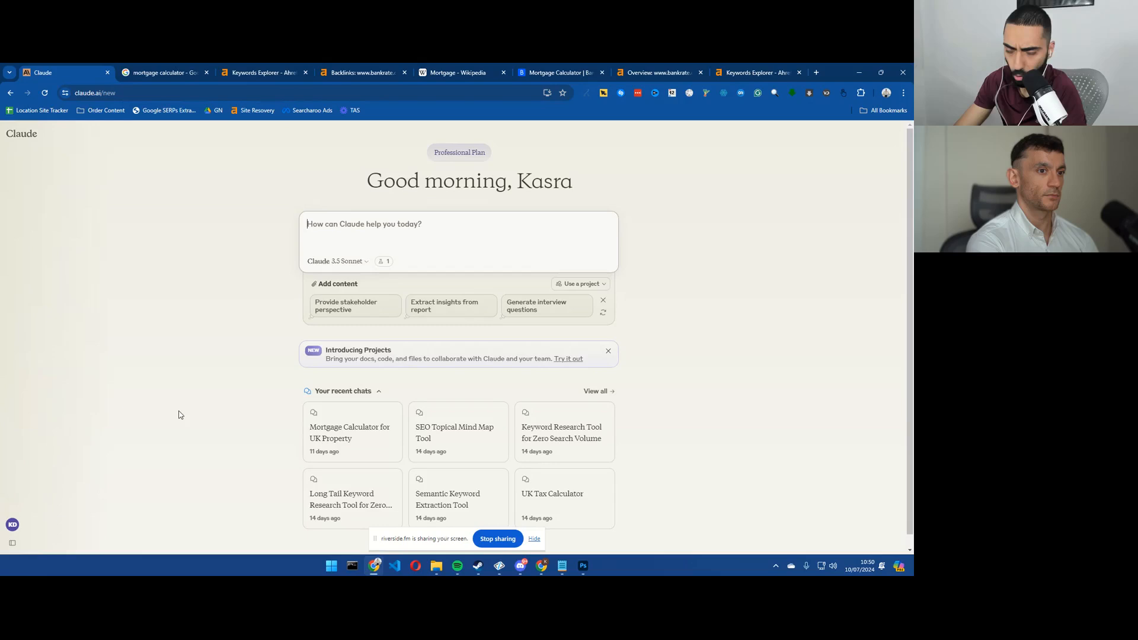
mouse_move(185, 411)
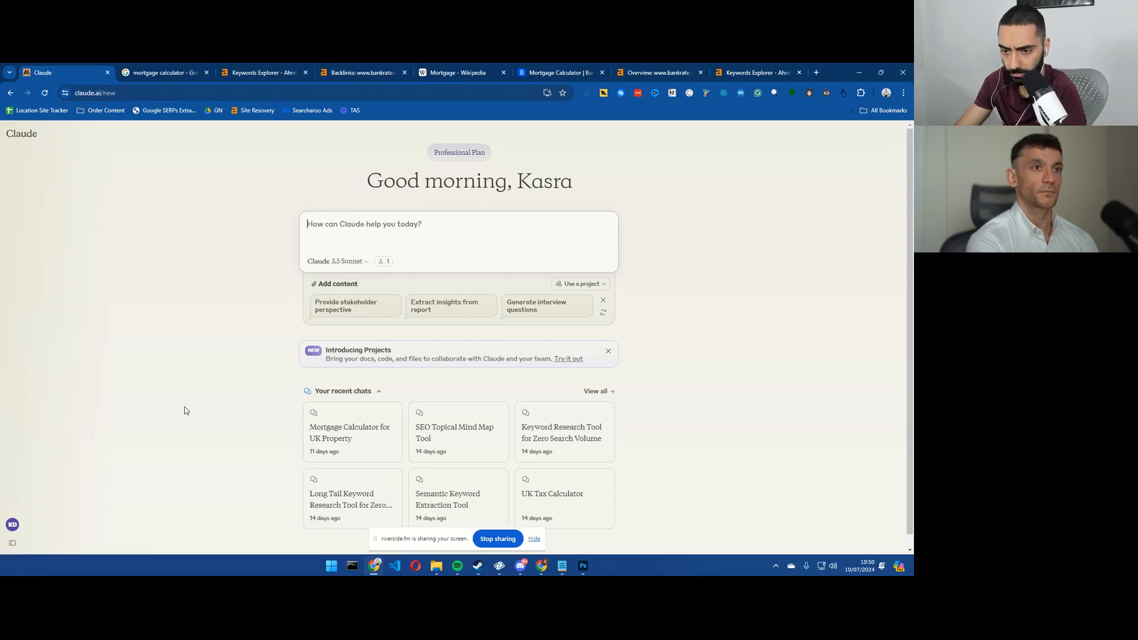
mouse_move(64, 479)
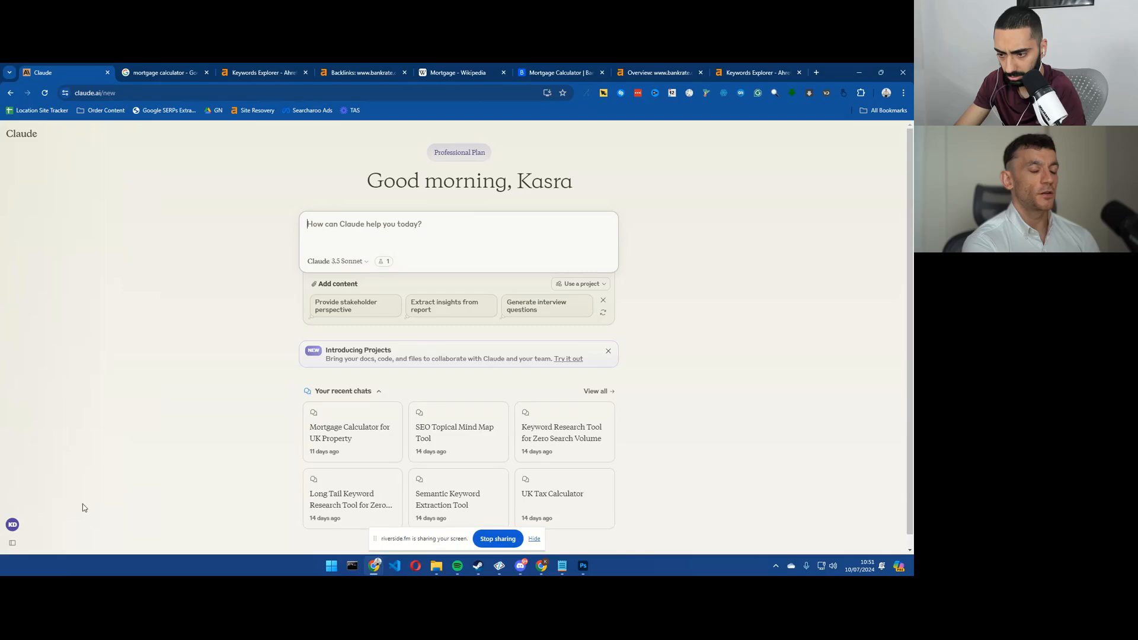
left_click(12, 524)
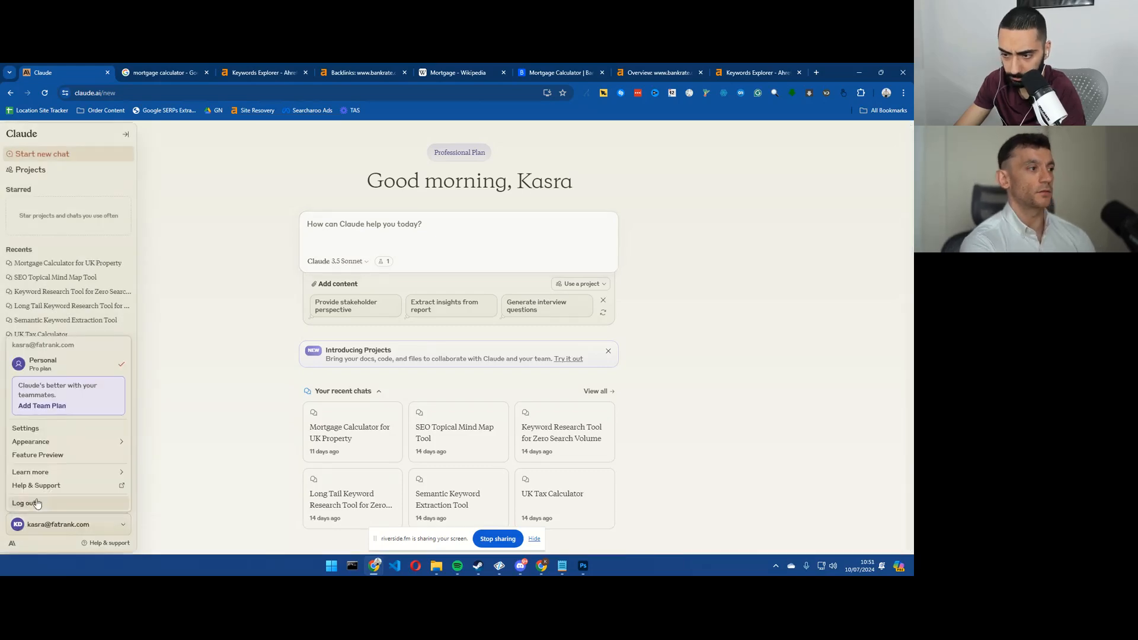
left_click(37, 455)
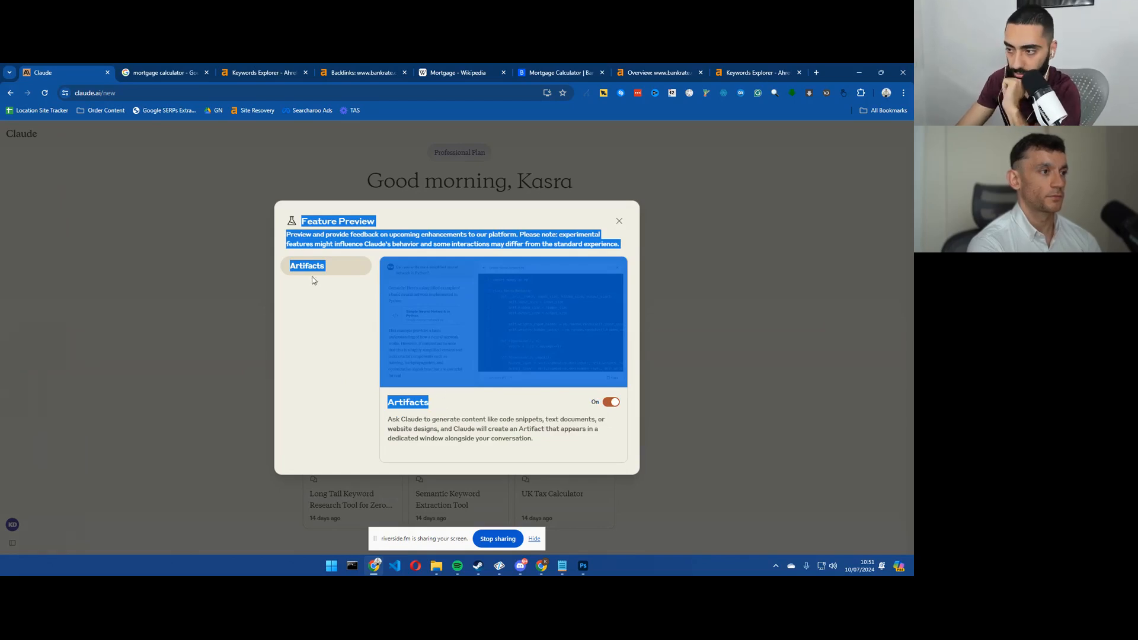
left_click(617, 220)
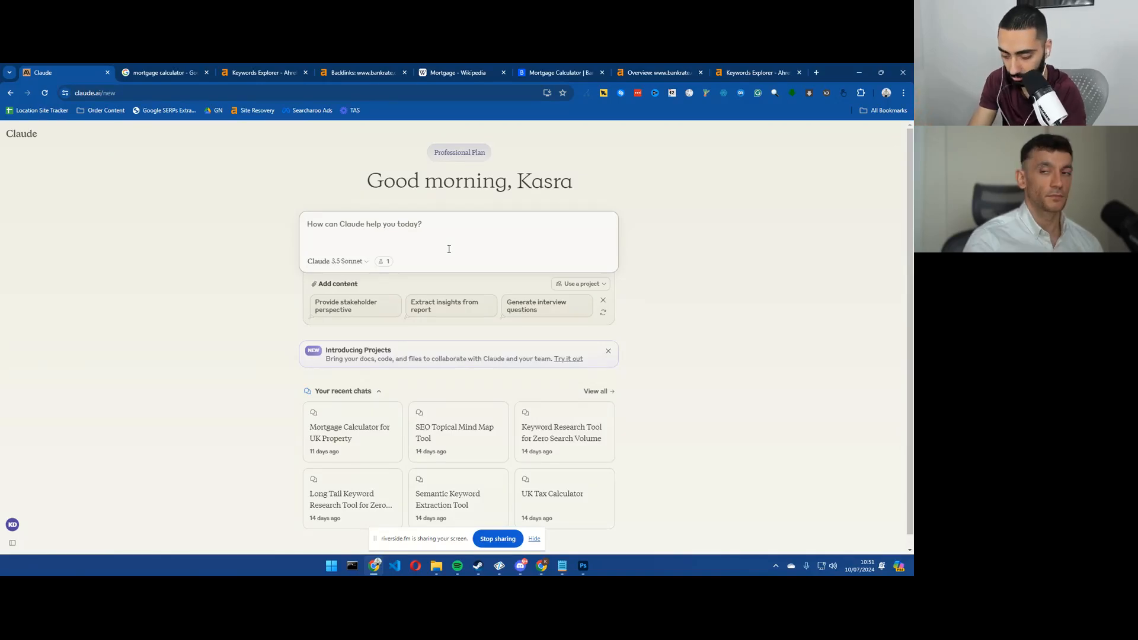
Step: Draft a prompt asking Claude to build a previewable mortgage calculator that asks the following questions
type("I want yout o")
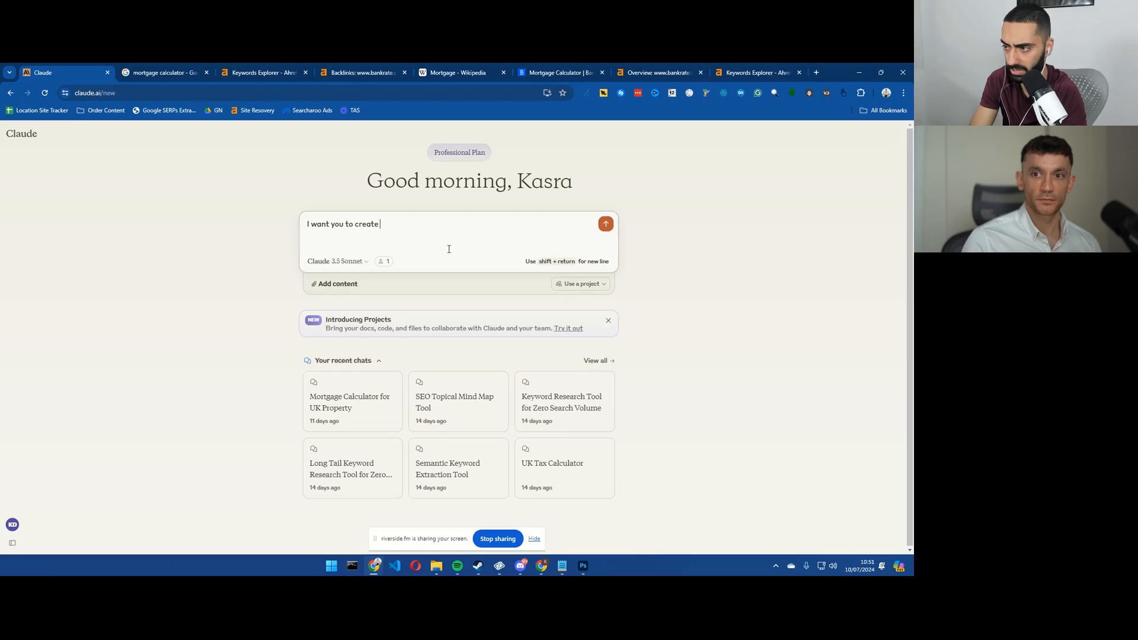
type("me a mortgage calcu")
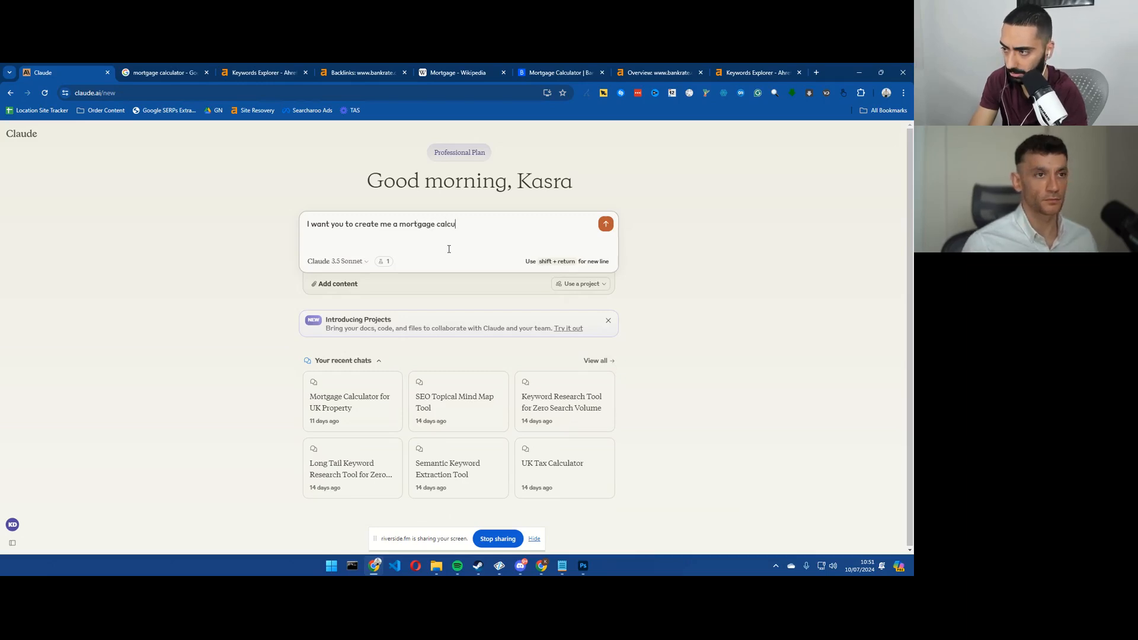
type("lator tool")
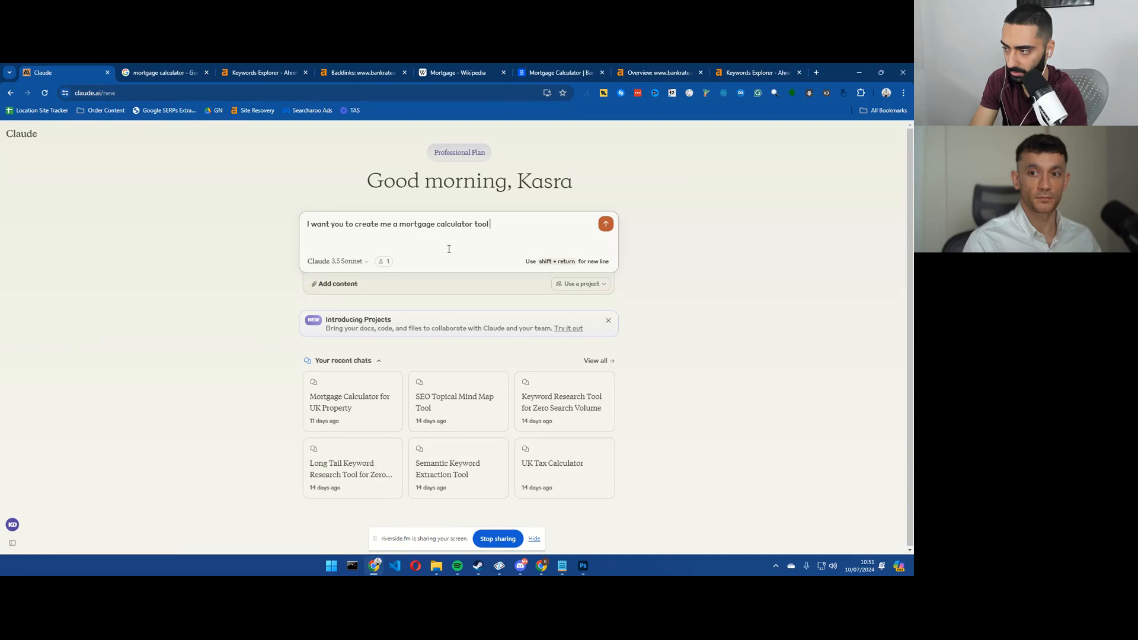
type("in")
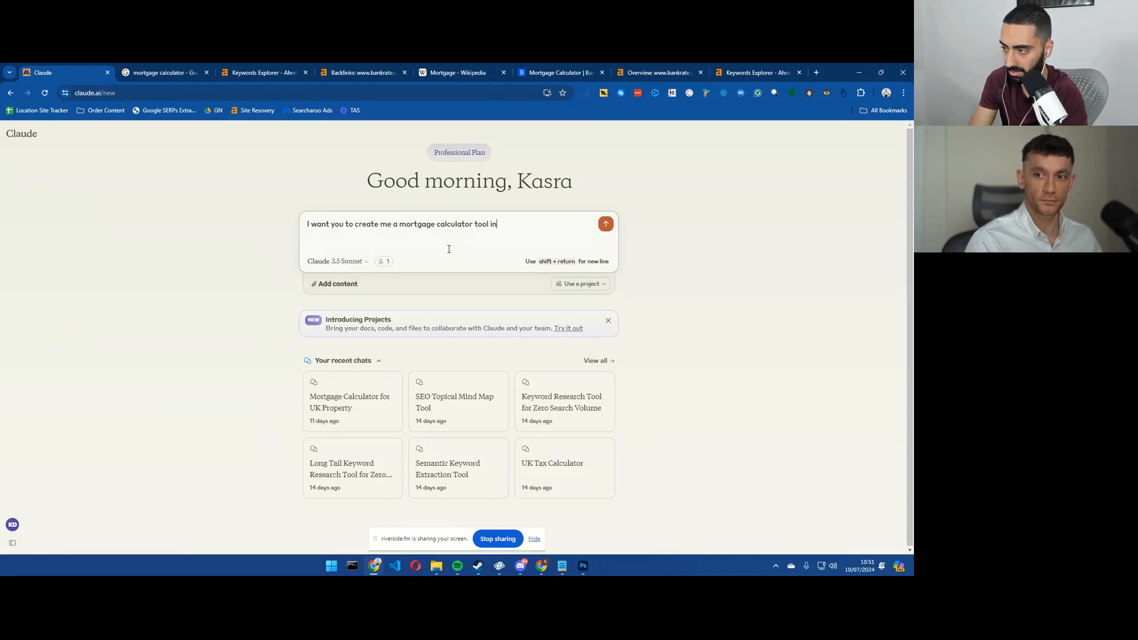
type("and")
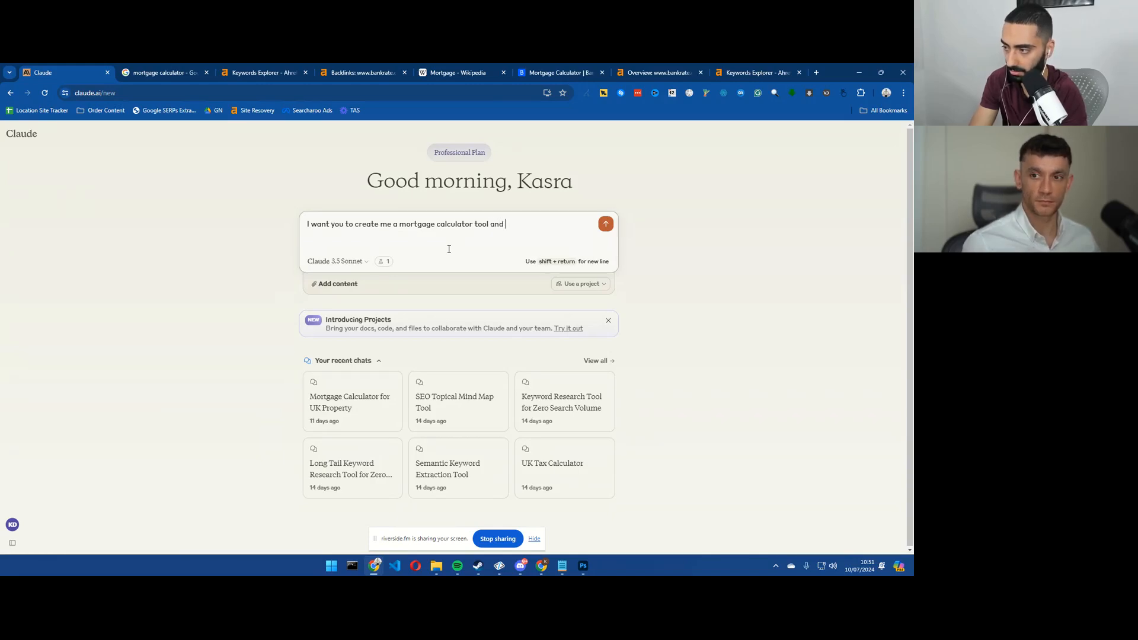
type("i want to preview")
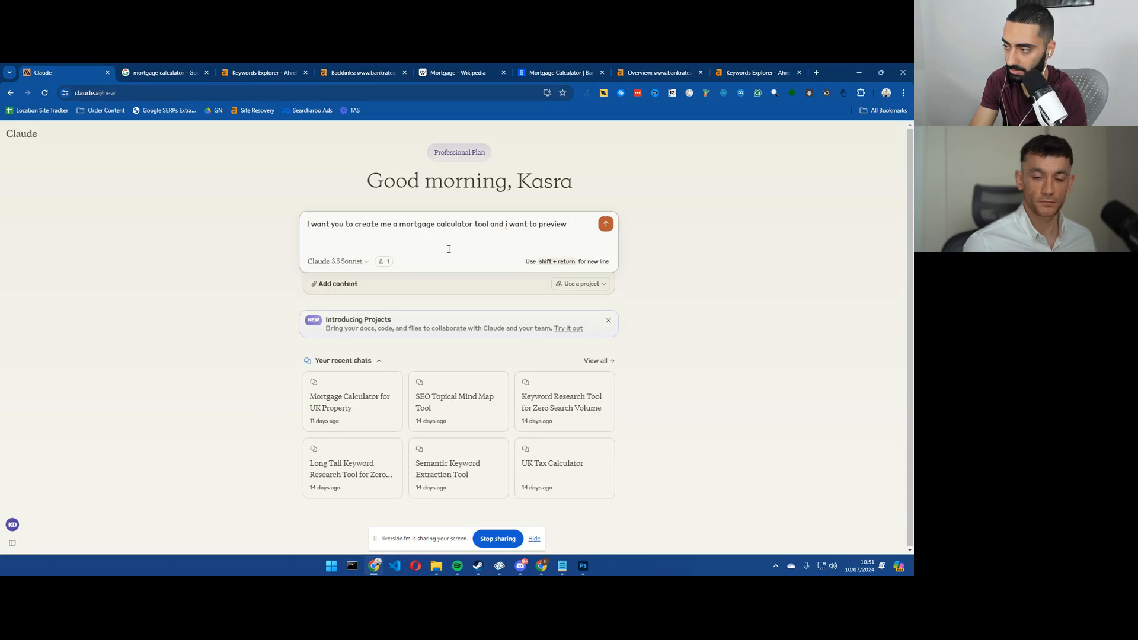
type("it.")
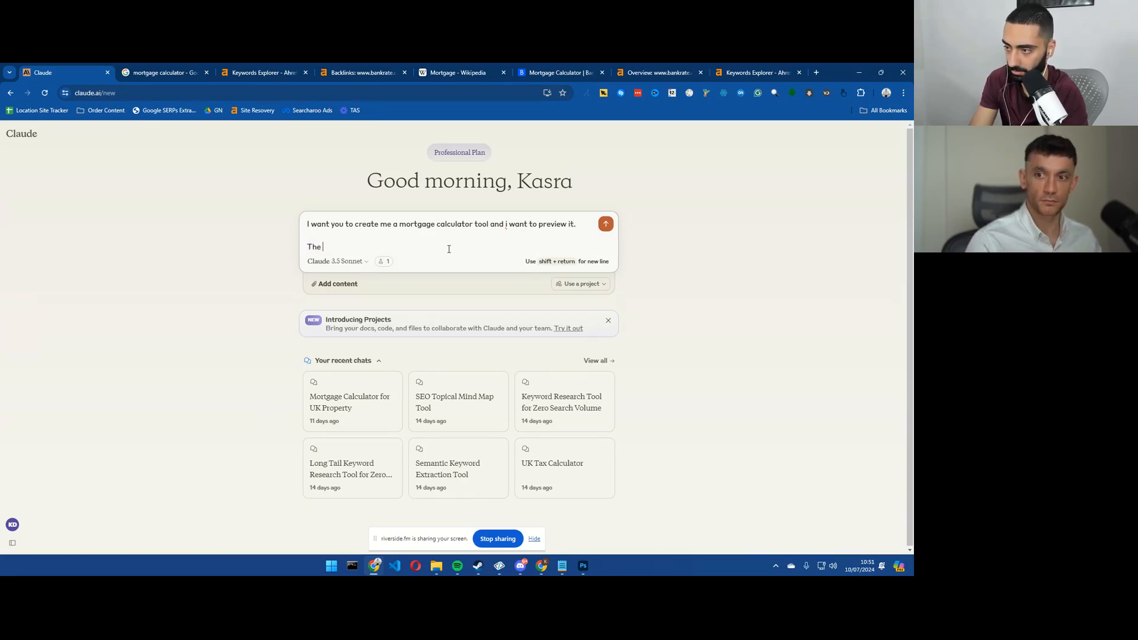
type("fo")
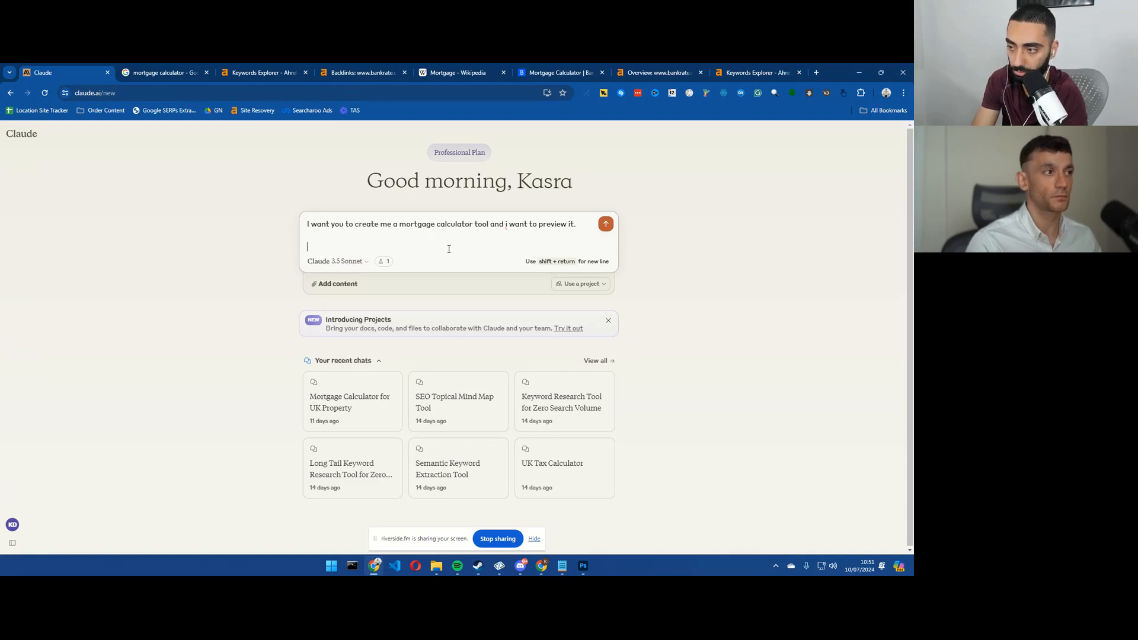
type("You need to ask")
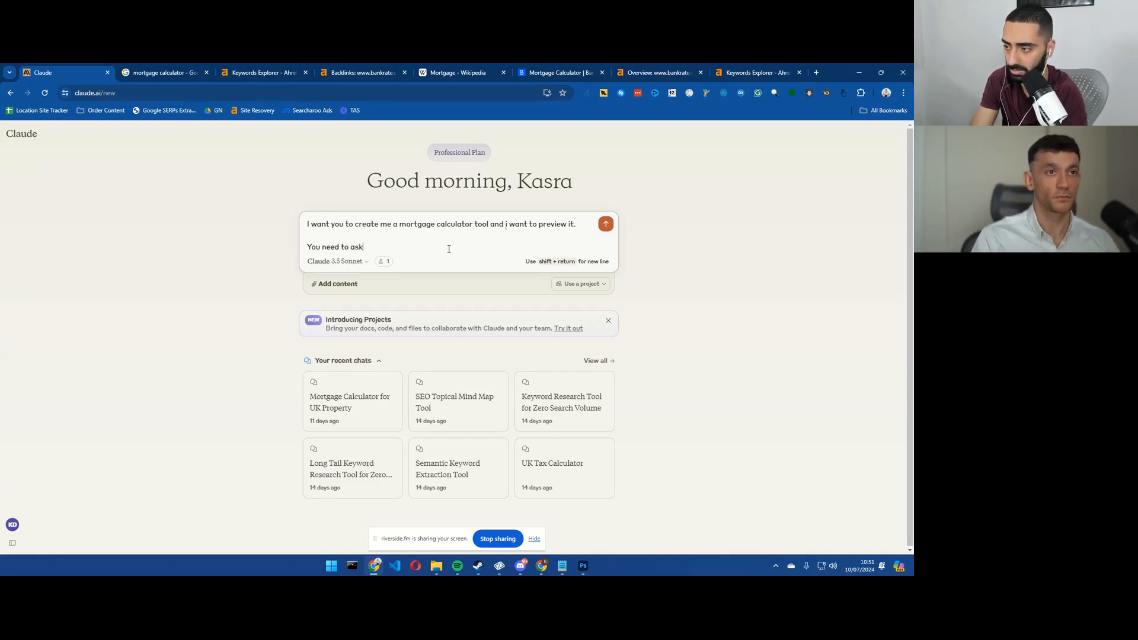
type("me the f")
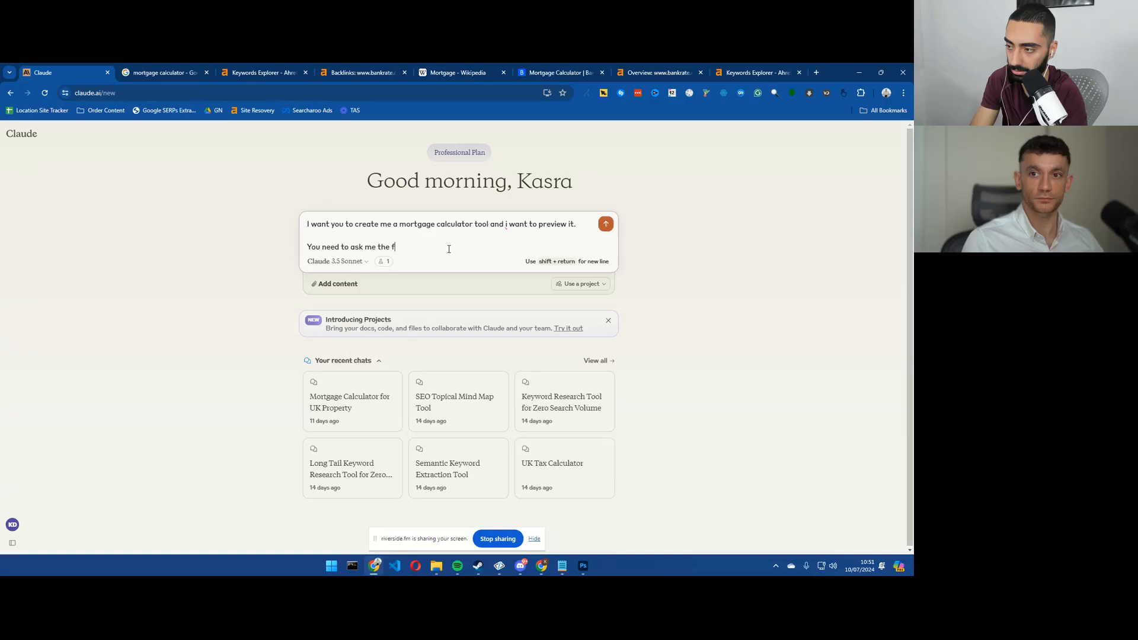
type("ollowing")
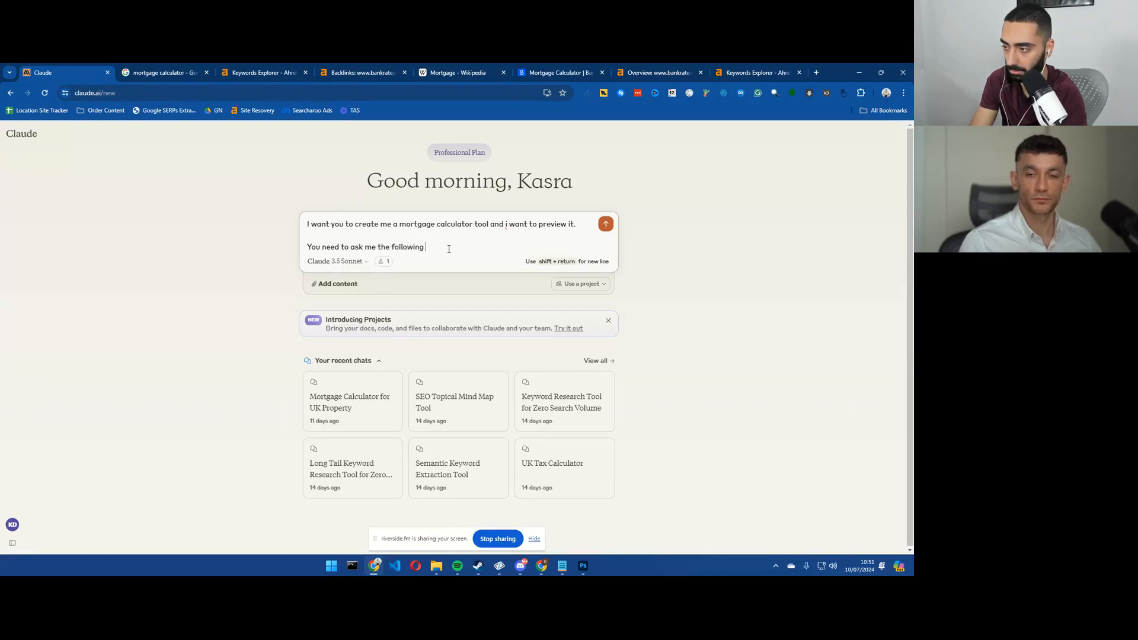
type("questions:")
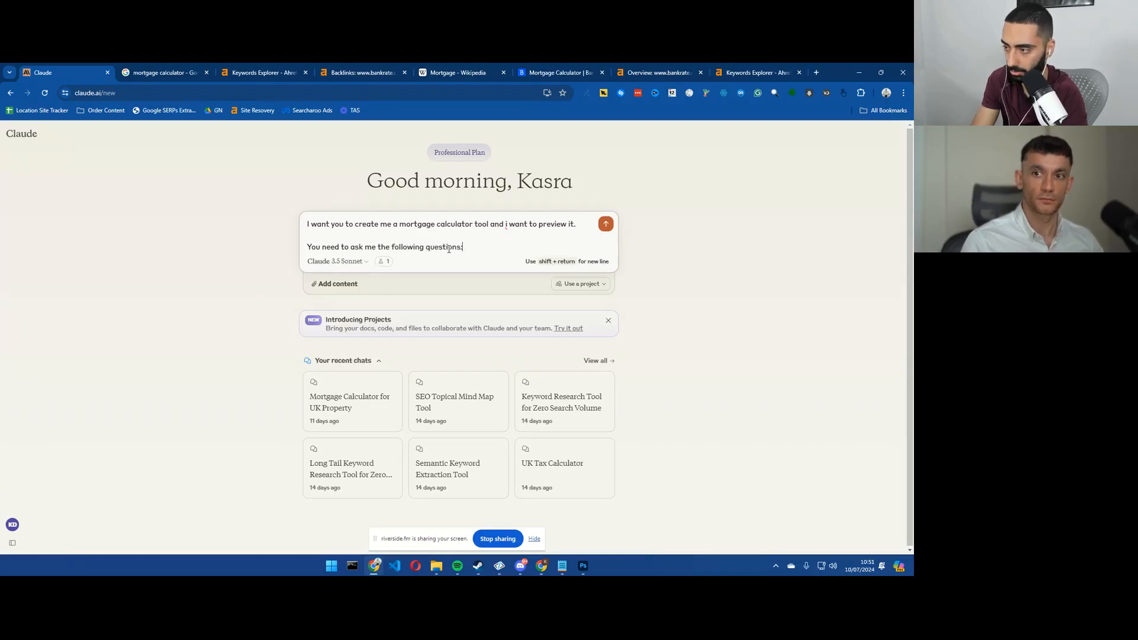
type("1.")
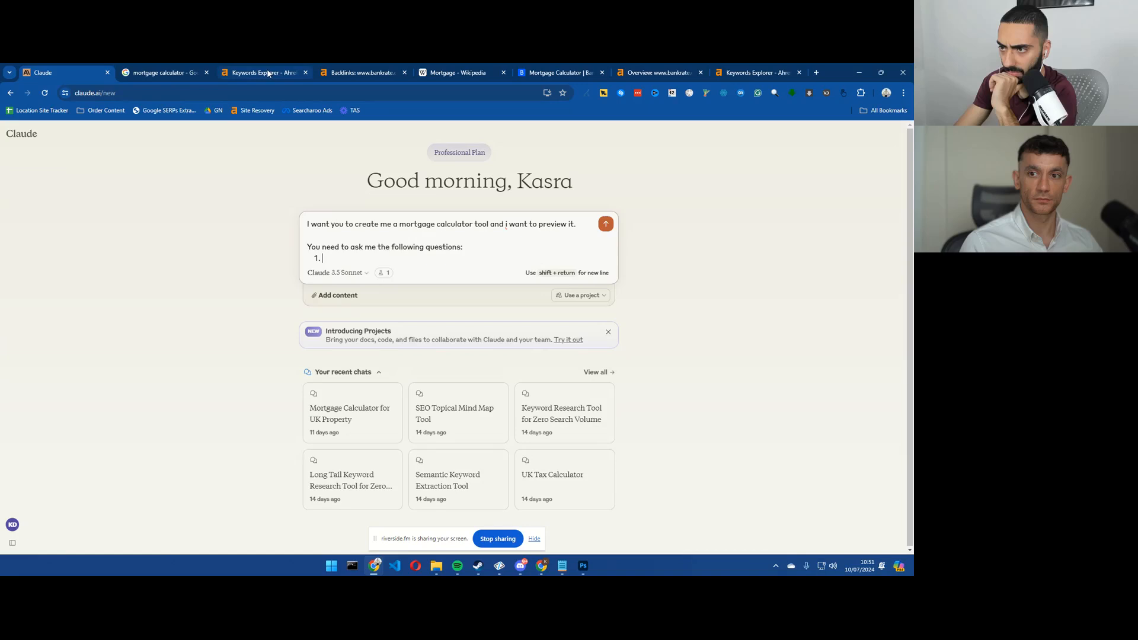
Step: List home price, down payment, loan term and interest rate percent, checking each against Bankrate's fields
left_click(203, 72)
type("Home price")
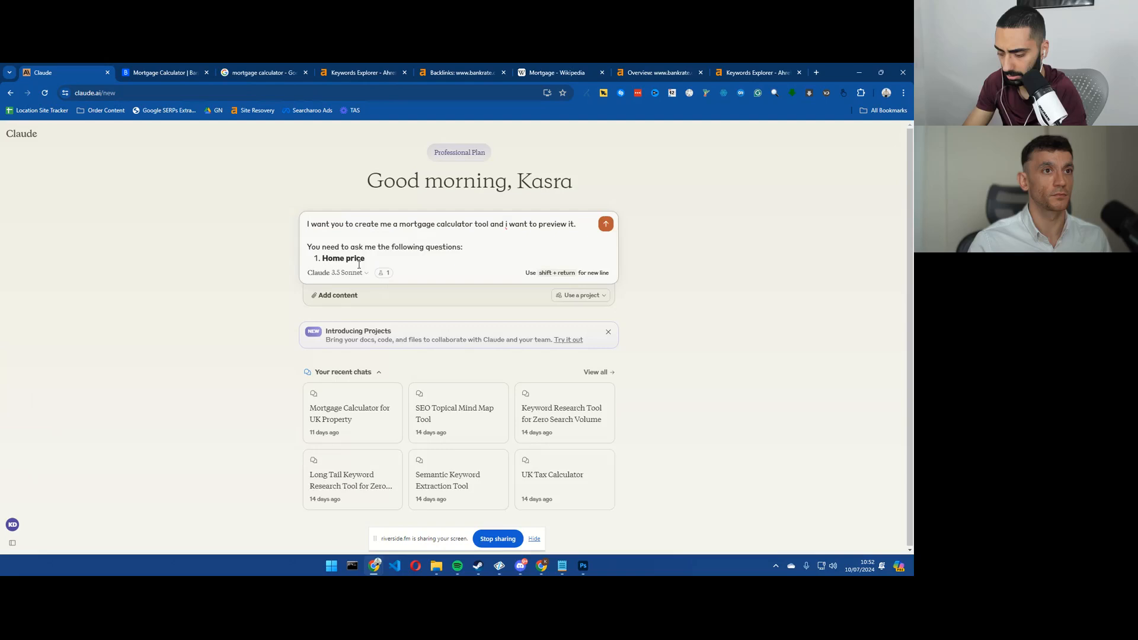
left_click(160, 72)
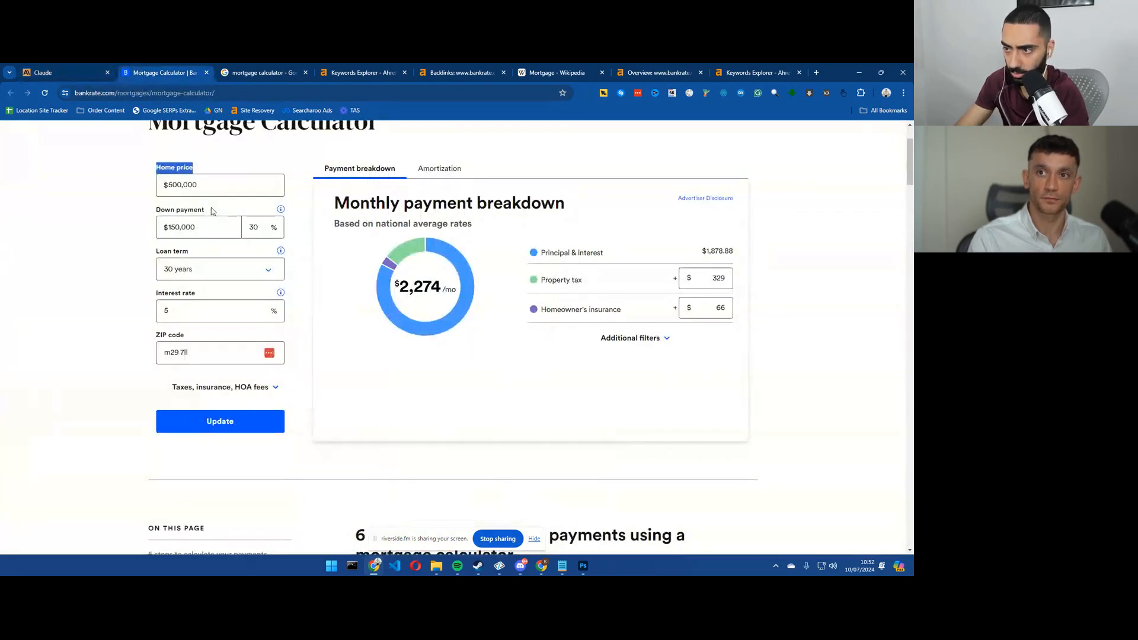
left_click(42, 73)
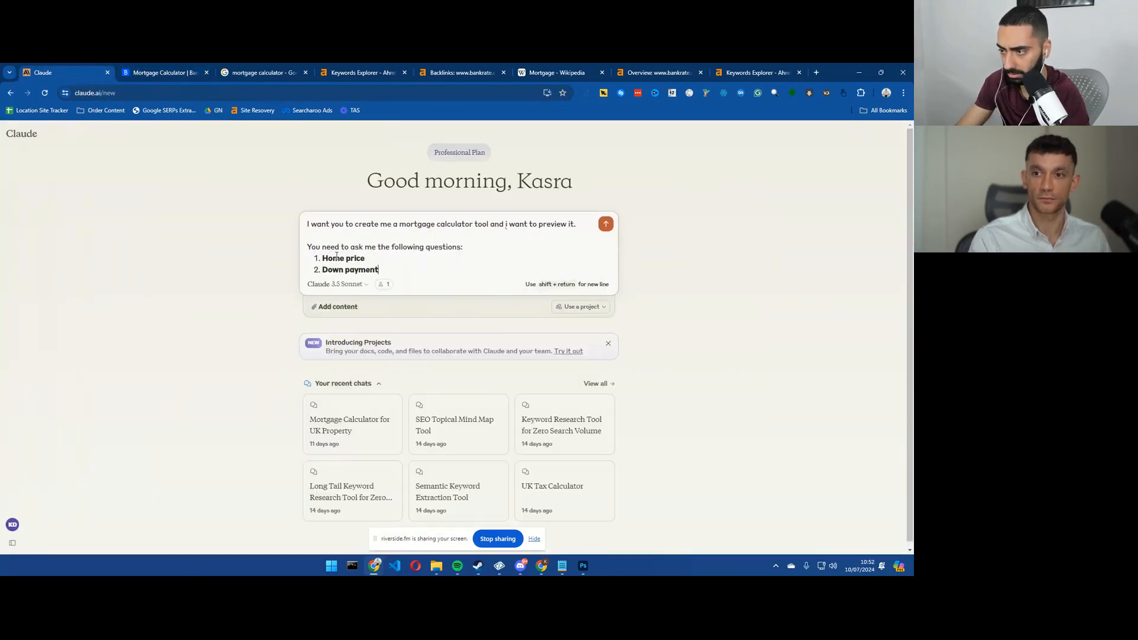
left_click(163, 72)
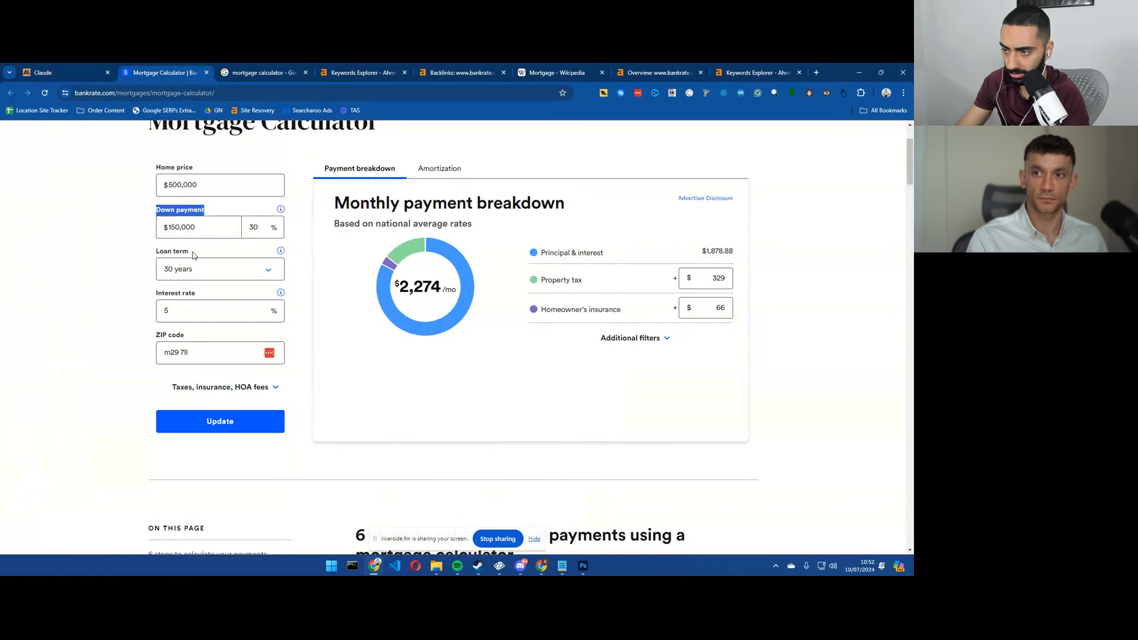
left_click(43, 72)
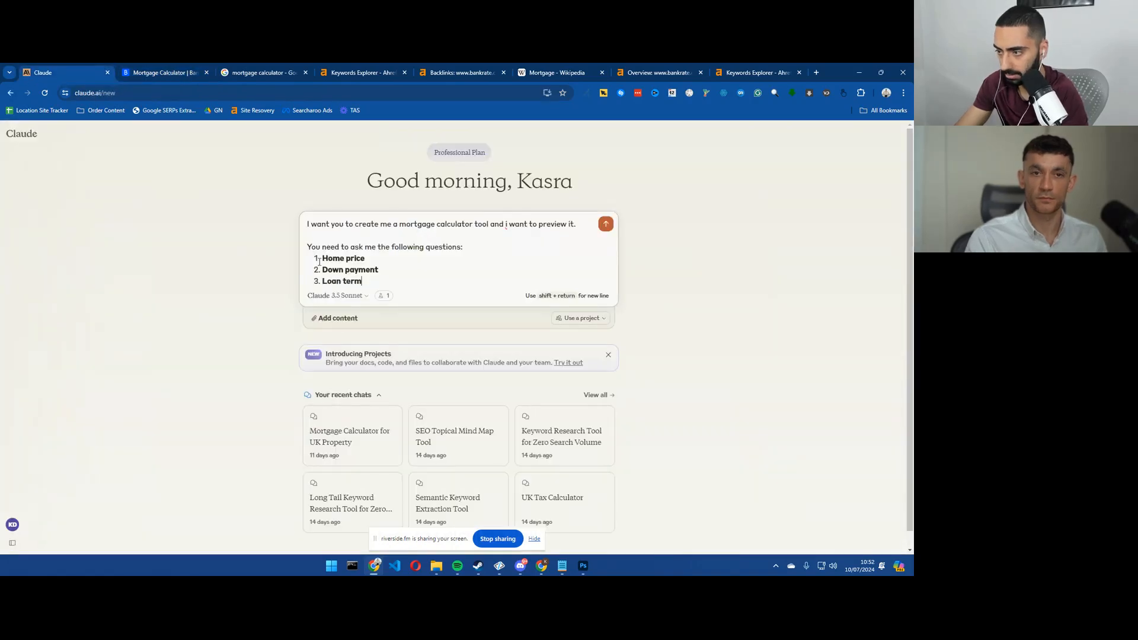
left_click(164, 72)
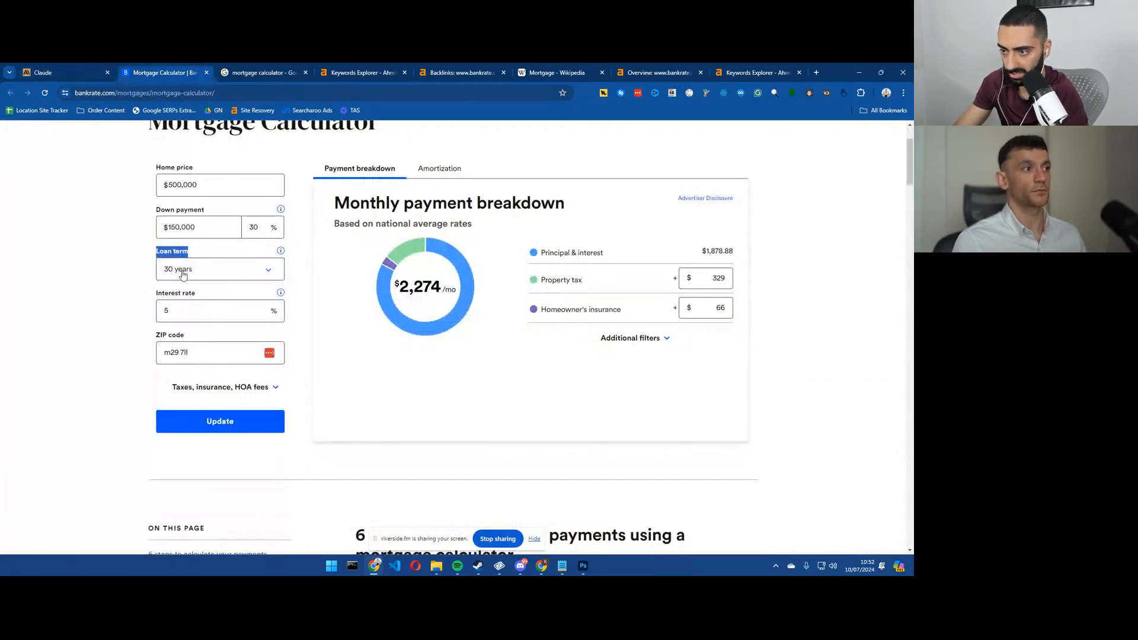
left_click(66, 72)
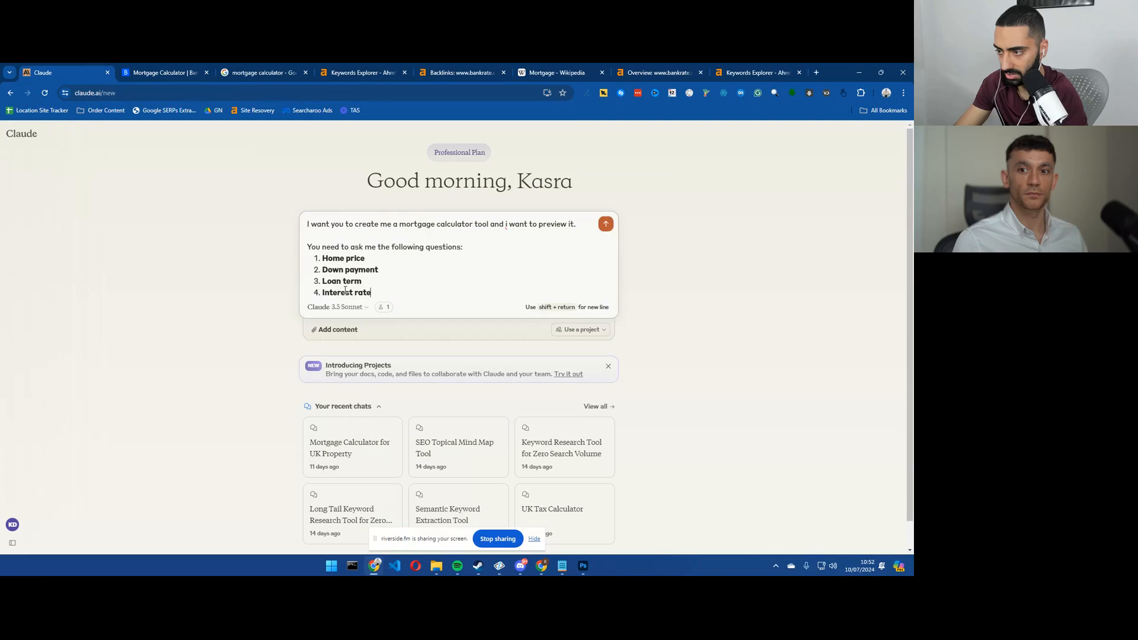
type("Perecent")
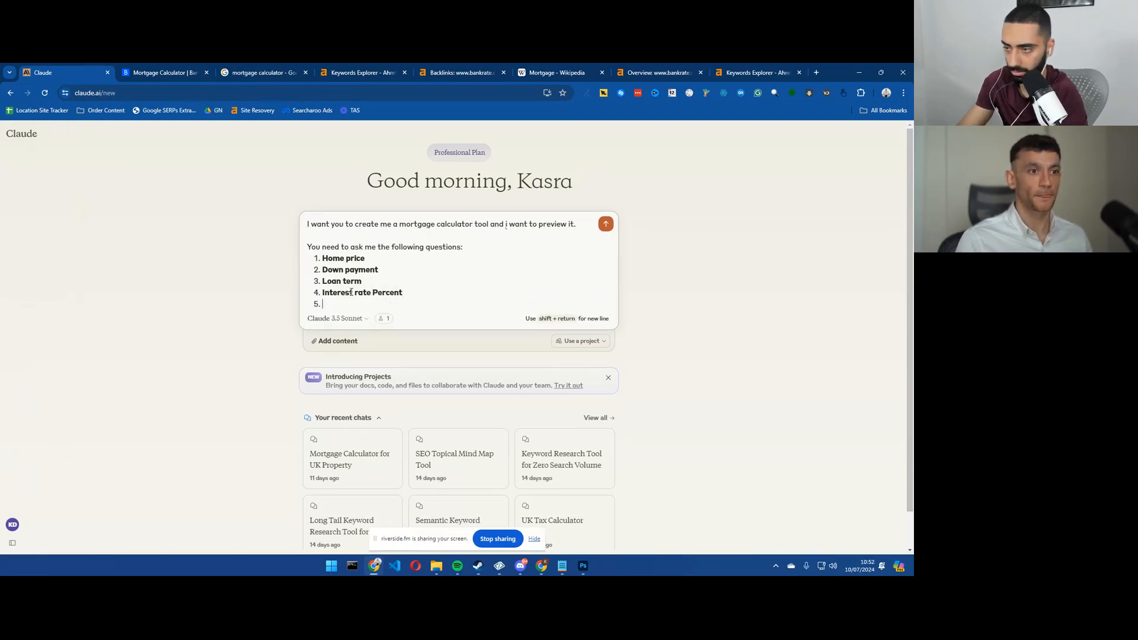
left_click(164, 73)
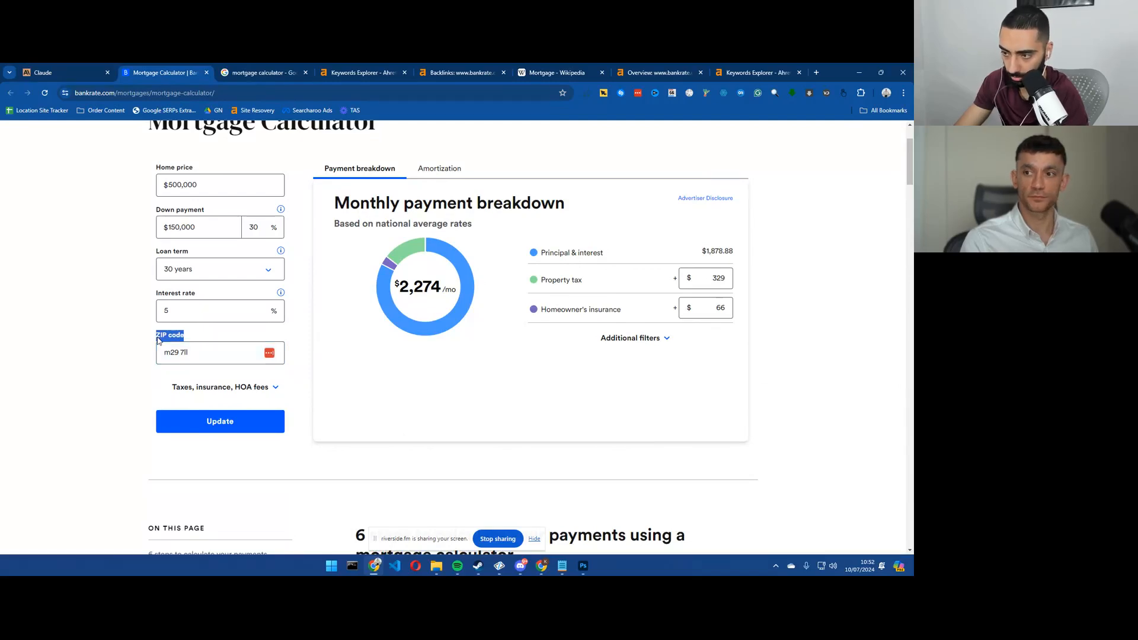
mouse_move(52, 166)
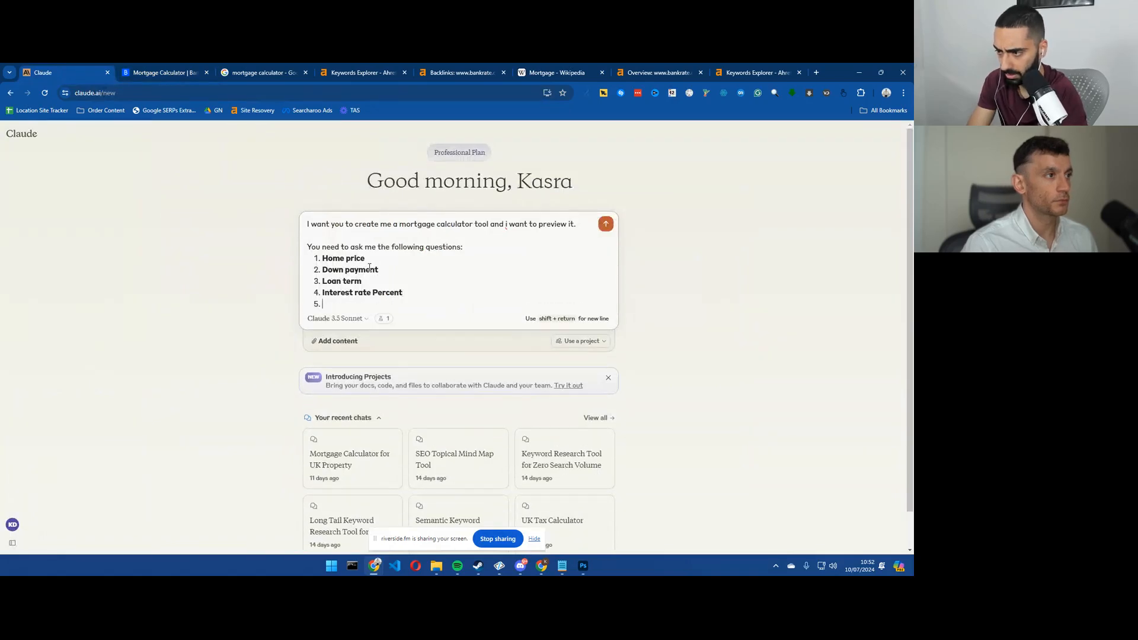
Step: Add a request for a call to action linking to the kasradash contact page
type("Can you also inlculde a call to action to my")
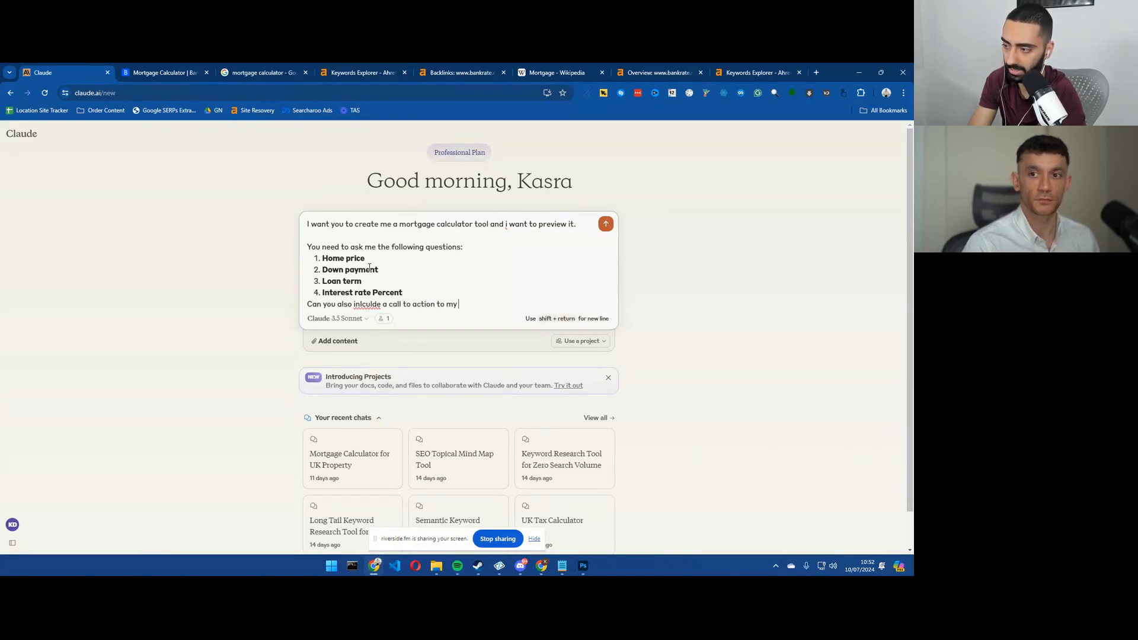
type("contact page")
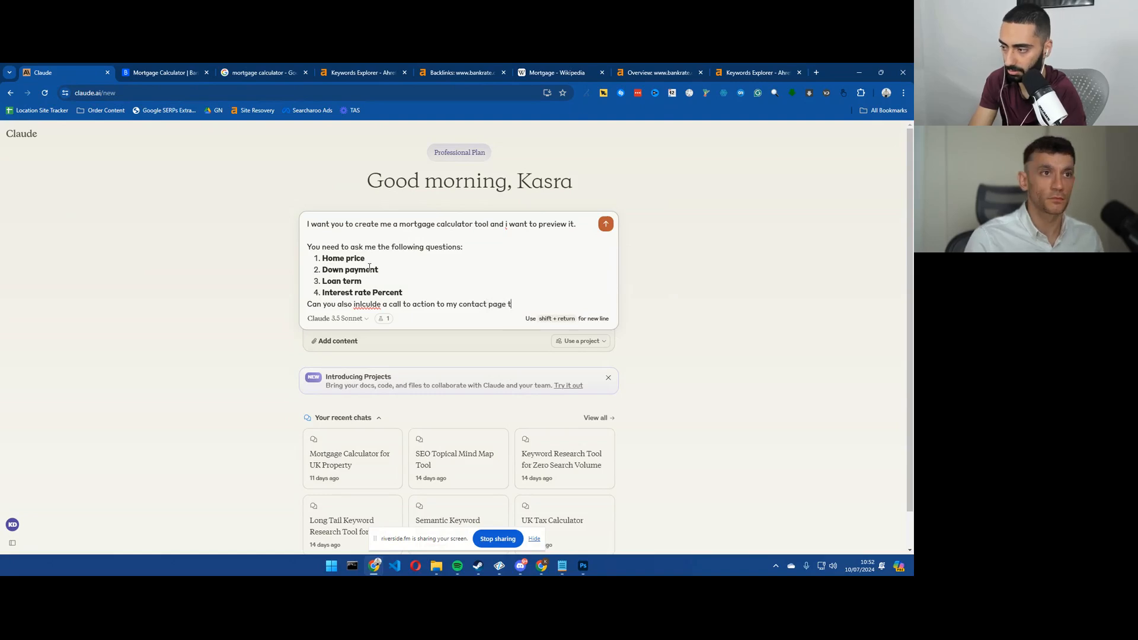
type("the url is ka")
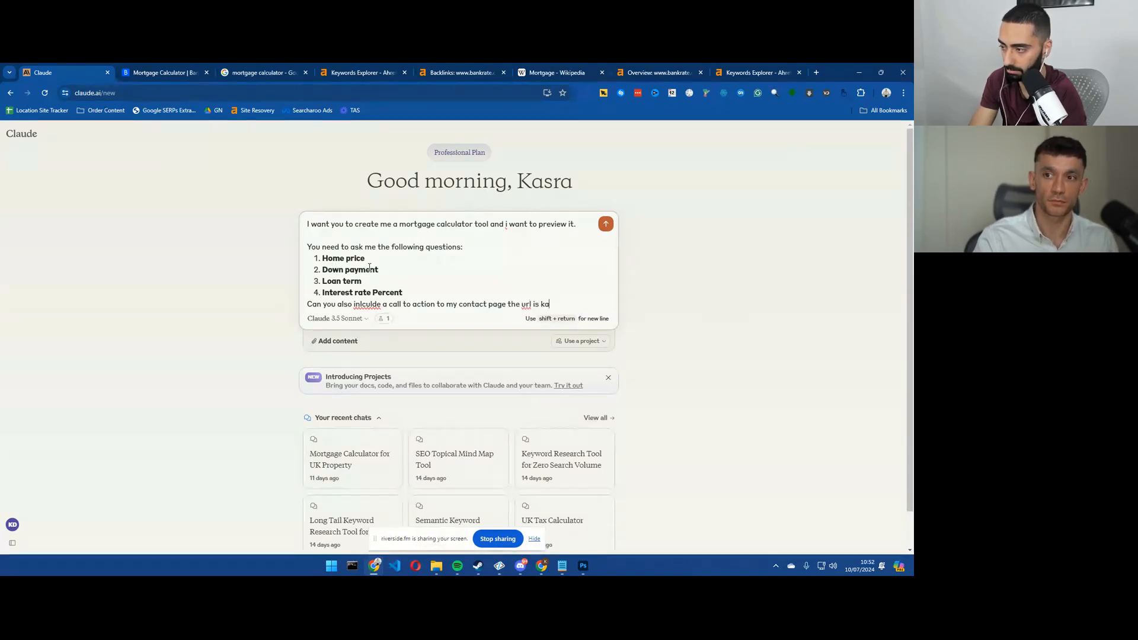
type("sradash.com/")
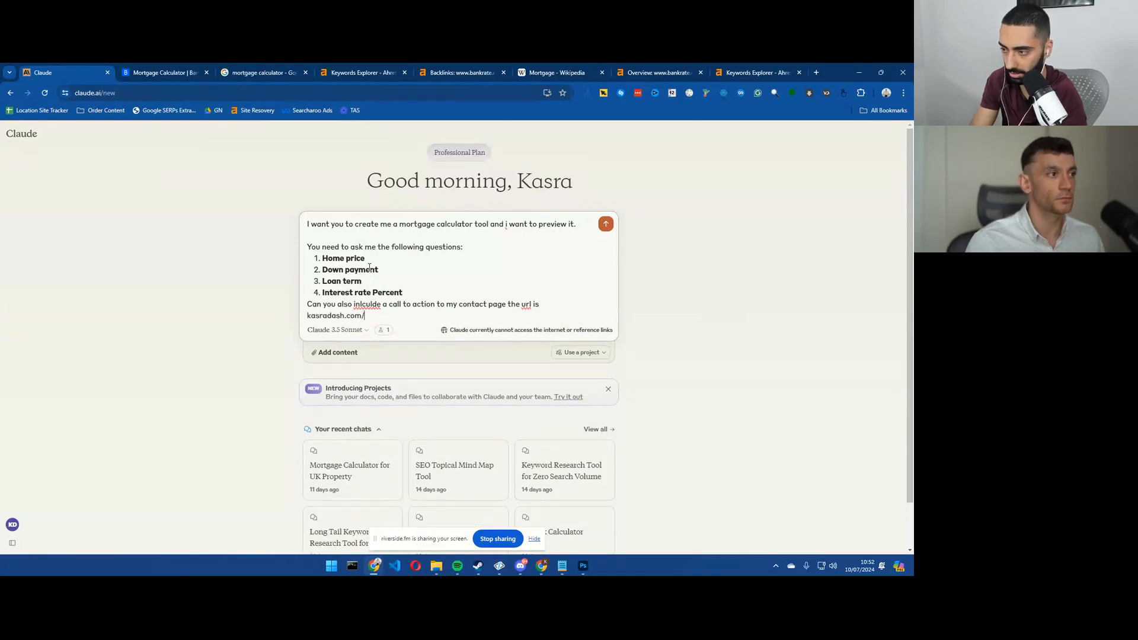
left_click(815, 72)
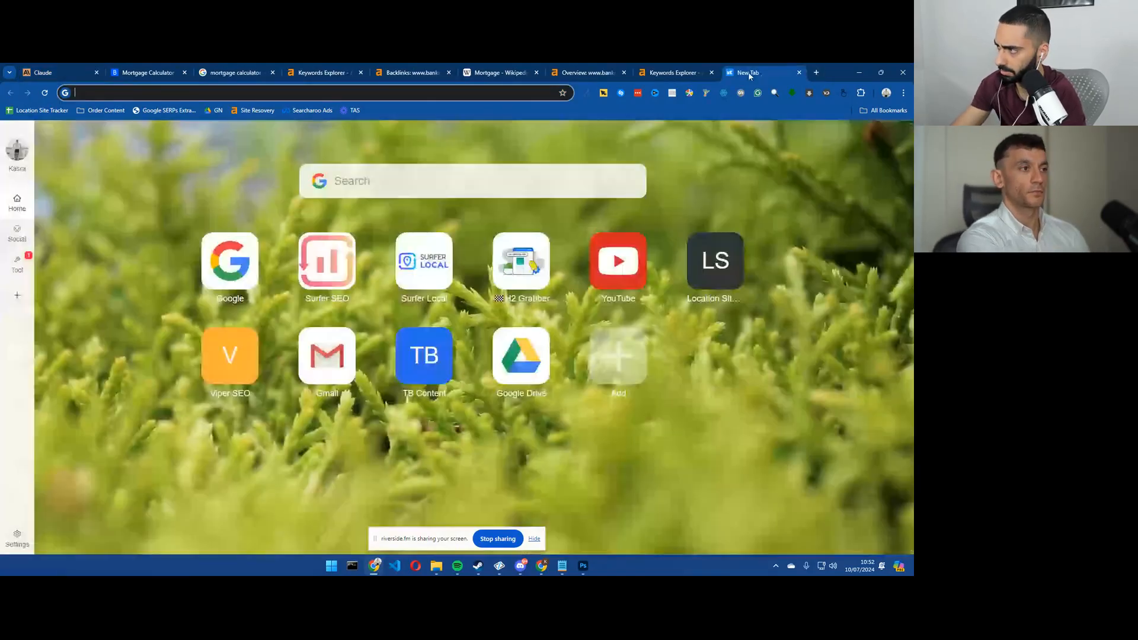
type("kasradash.com/wp-admin")
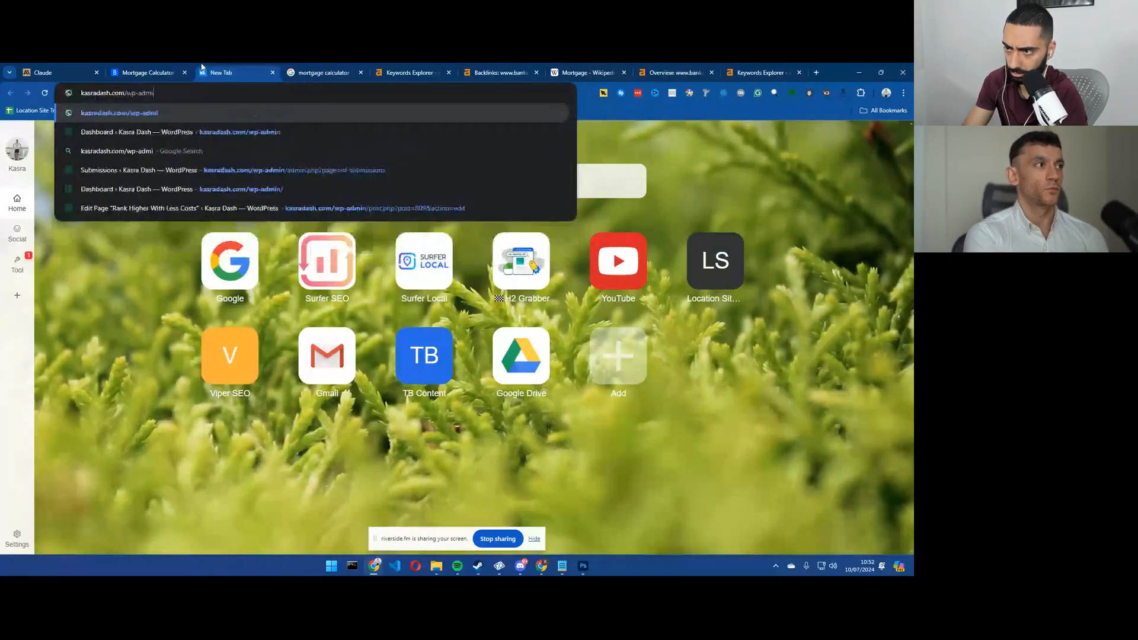
type("kasradash.com/con")
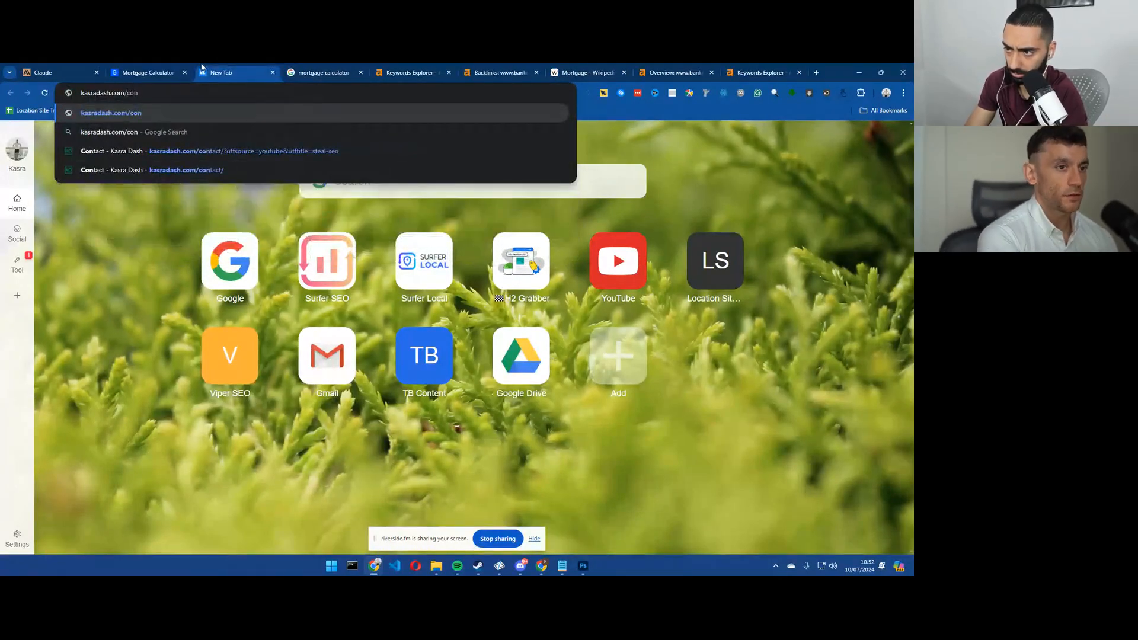
left_click(55, 73)
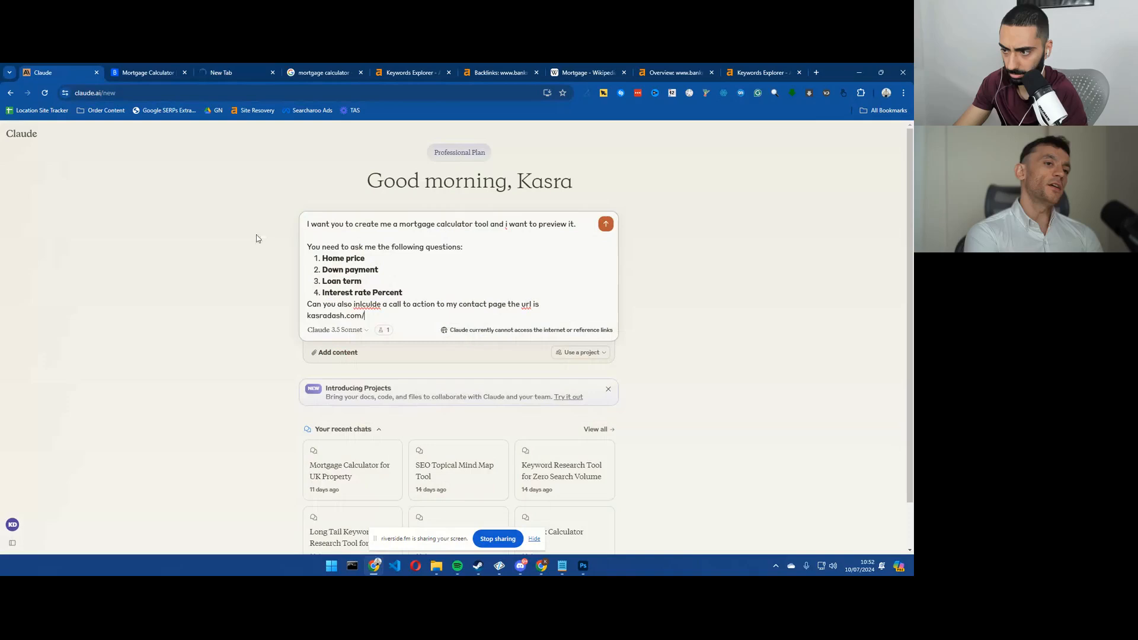
type("https://kasradash.com/contact/")
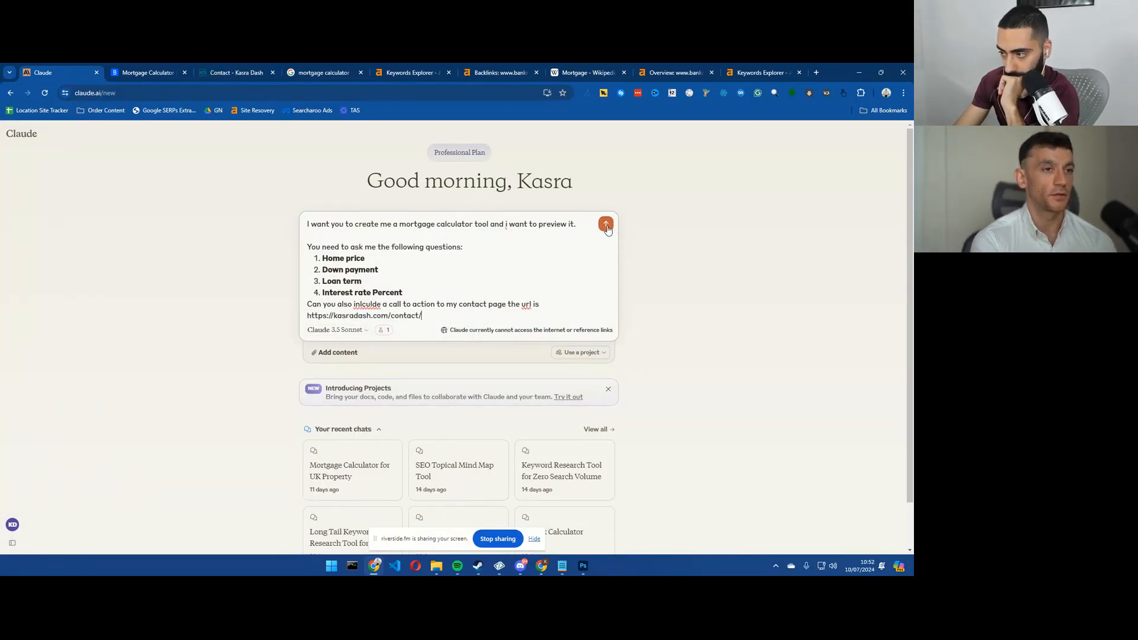
left_click(606, 224)
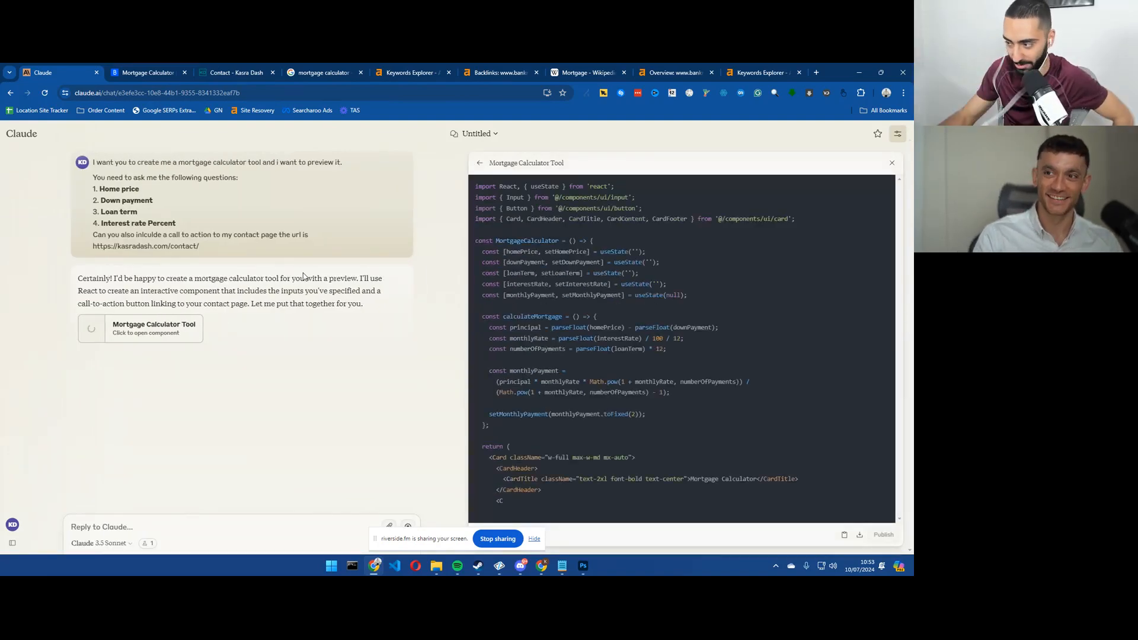
Step: Once the code finishes, view the generated mortgage calculator as a live preview
scroll("down", 3)
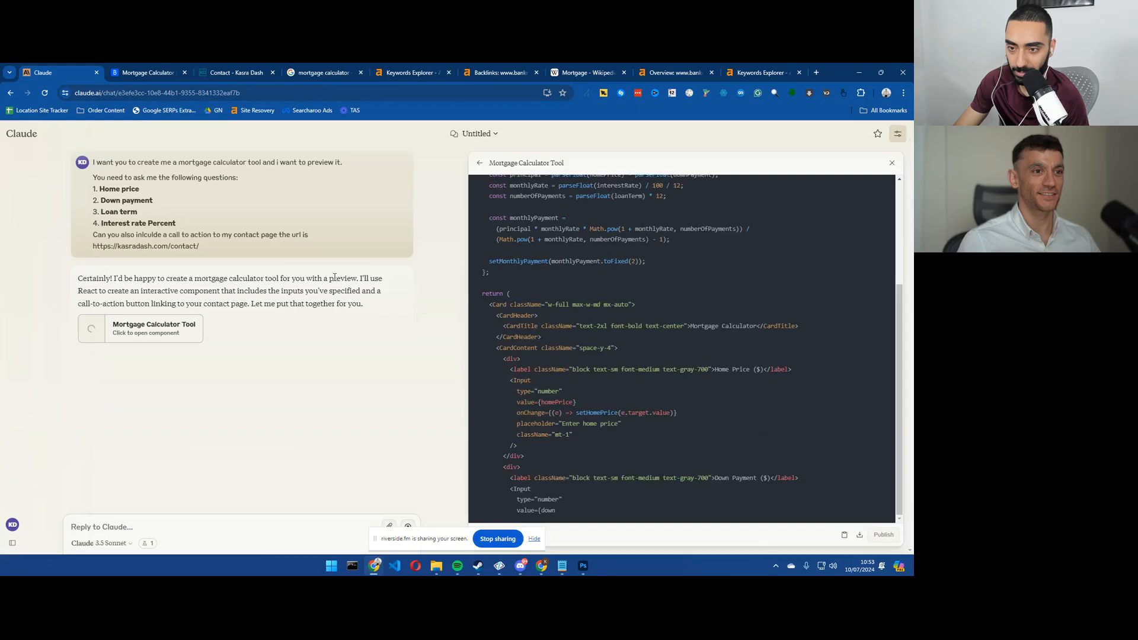
scroll("down", 3)
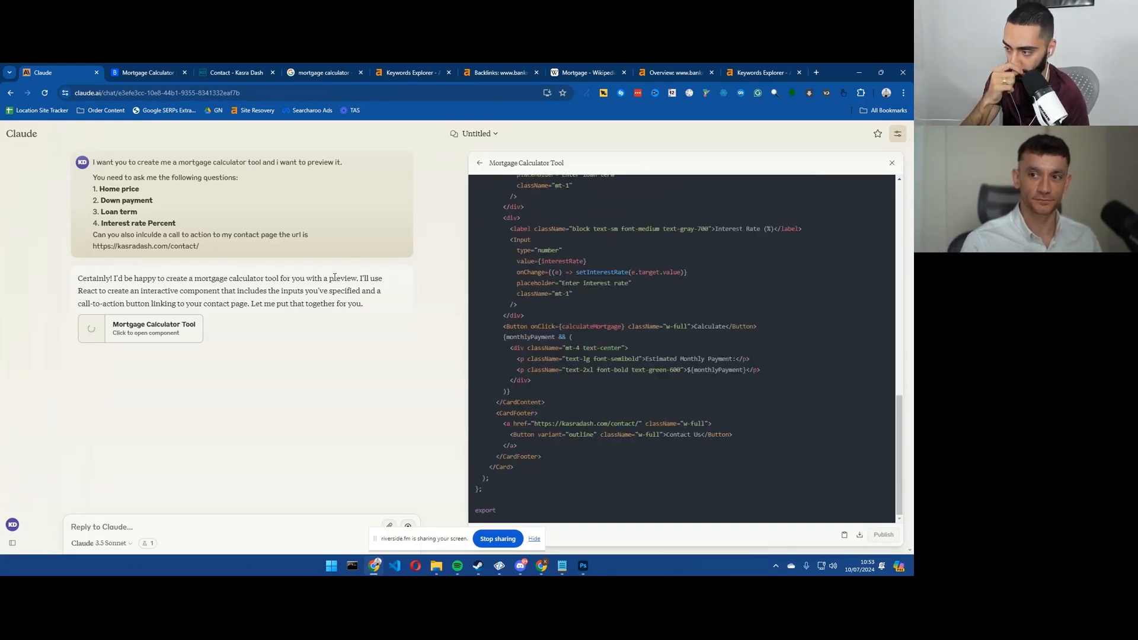
left_click(842, 162)
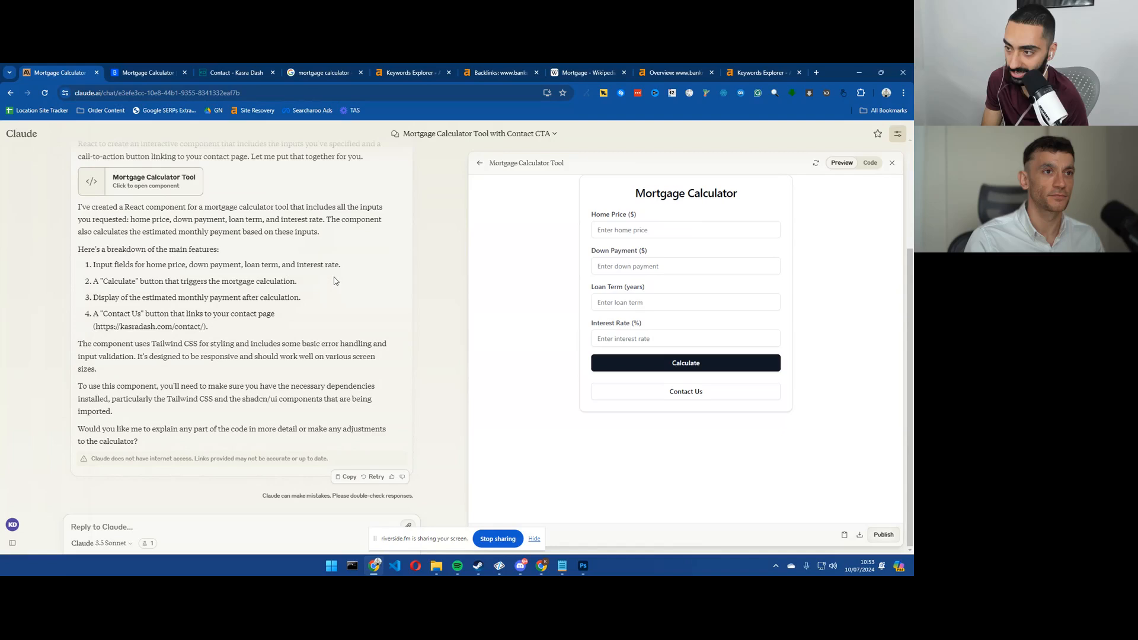
mouse_move(672, 379)
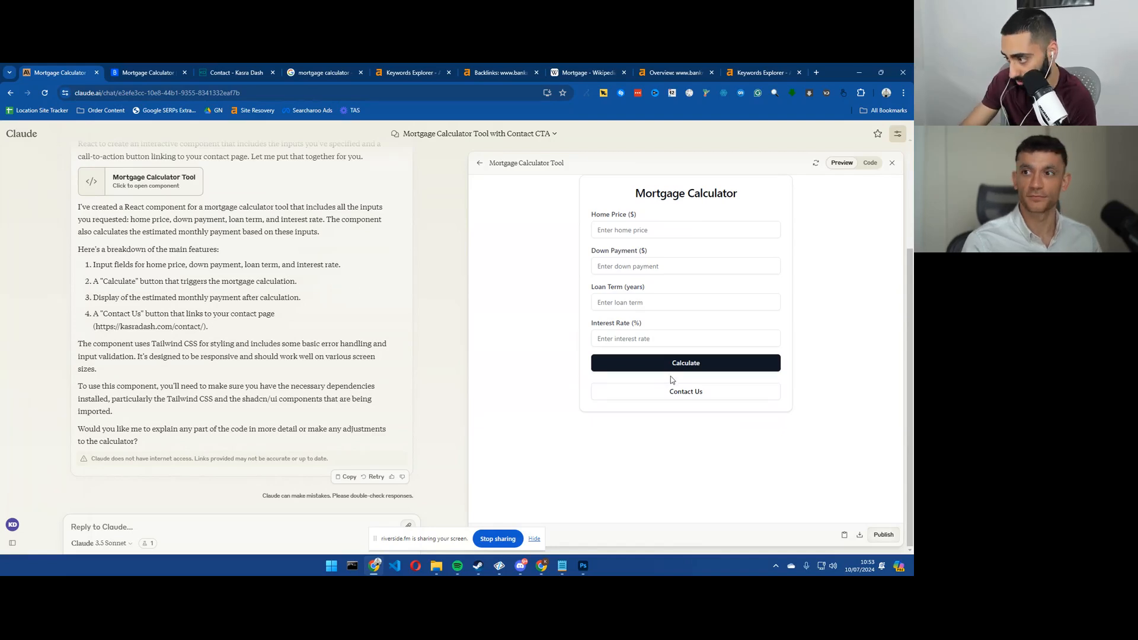
mouse_move(685, 391)
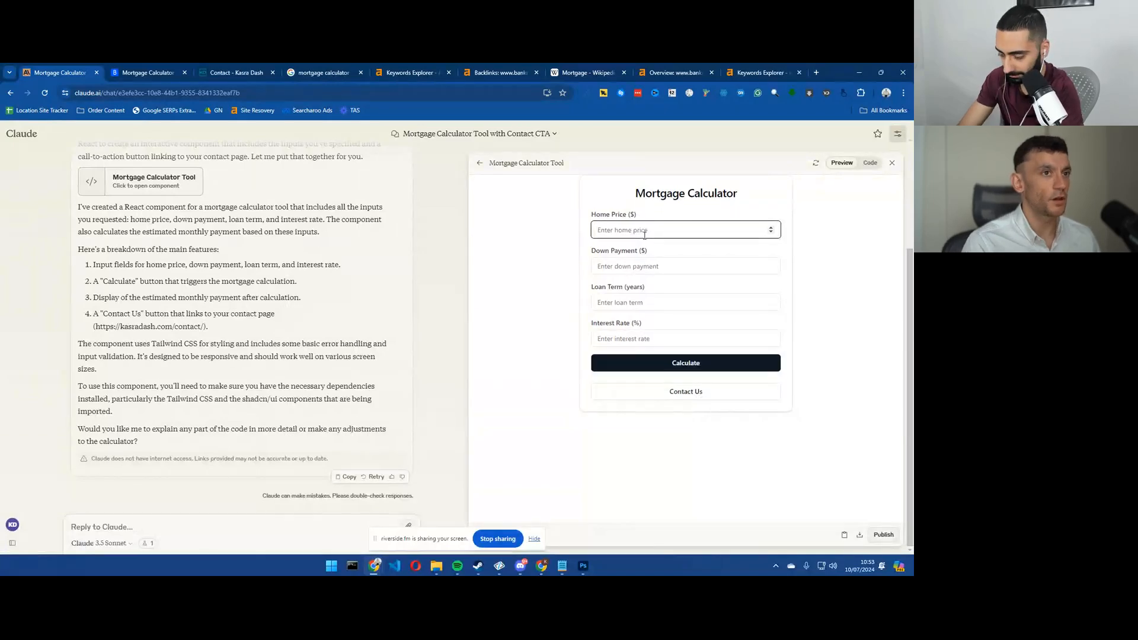
Step: Calculate a 200000 home, 100000 down, 5 years at 4.5% and highlight the $1864.30 monthly result
type("200000")
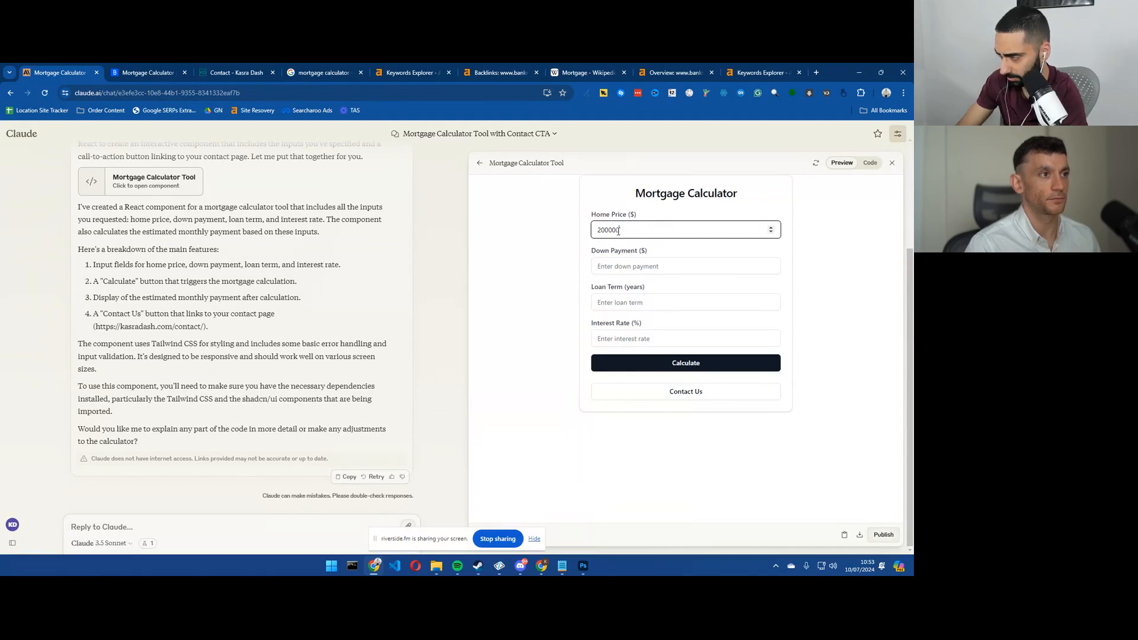
left_click(685, 266)
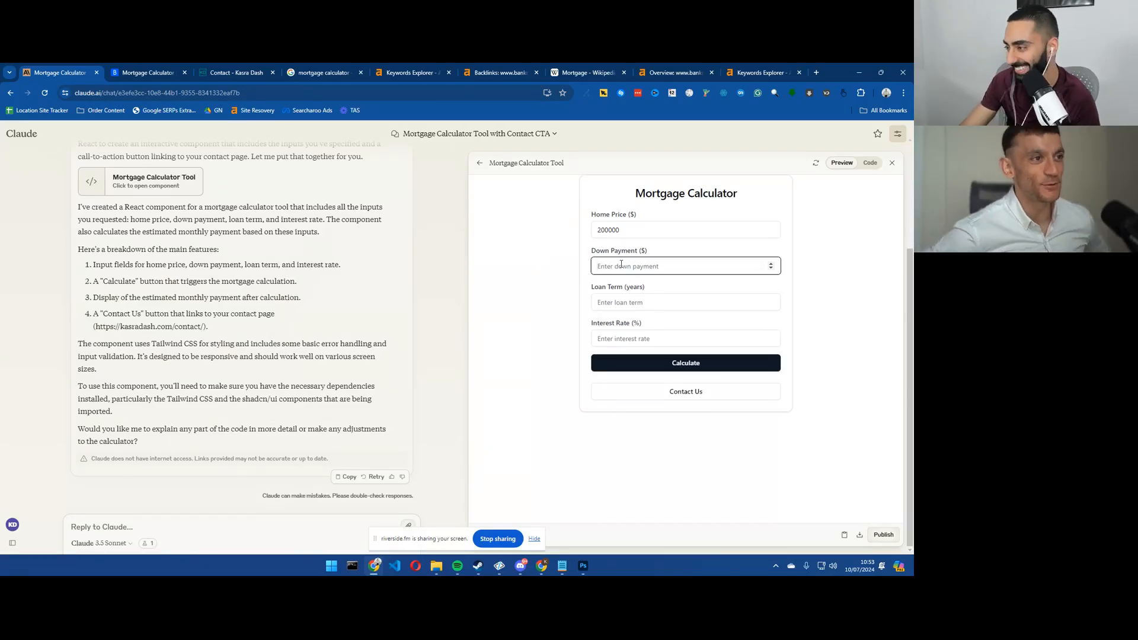
type("1")
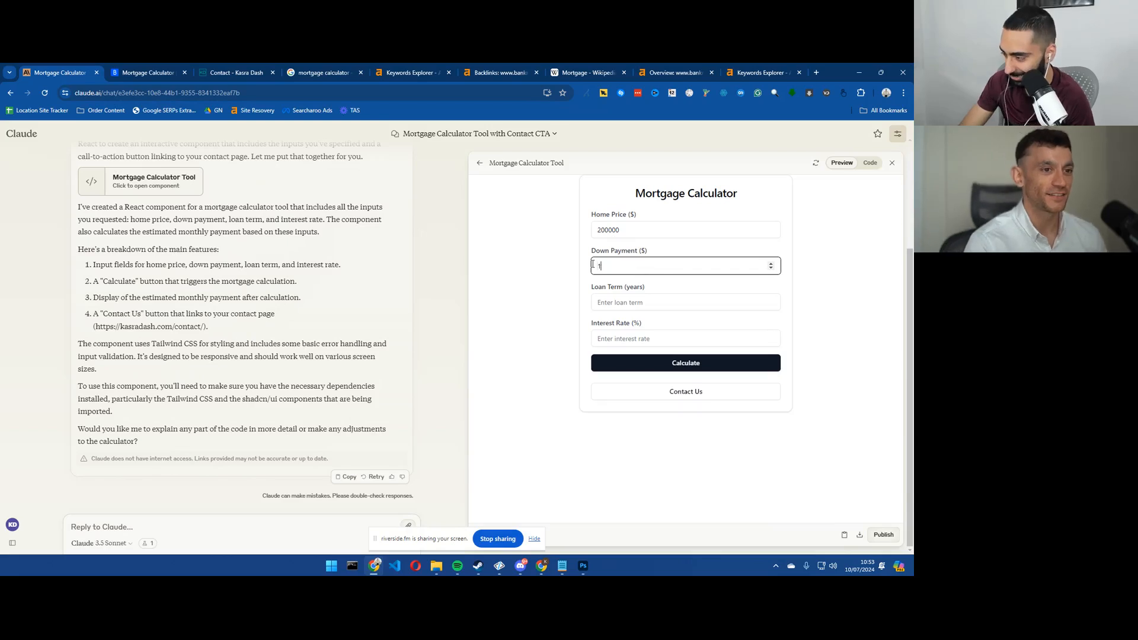
type("00000")
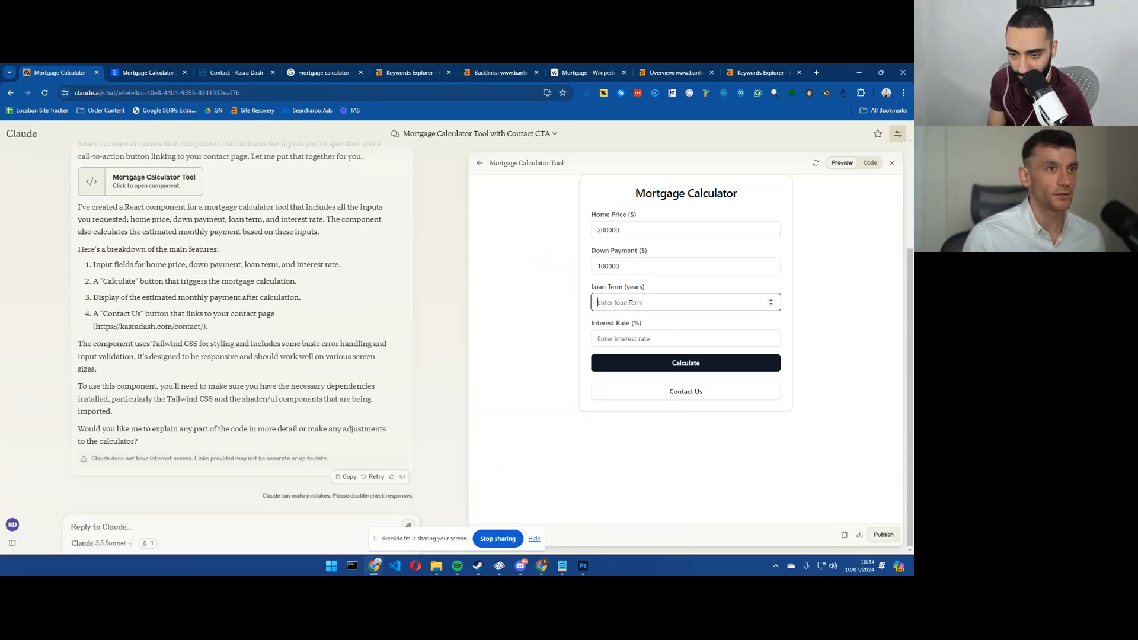
type("5")
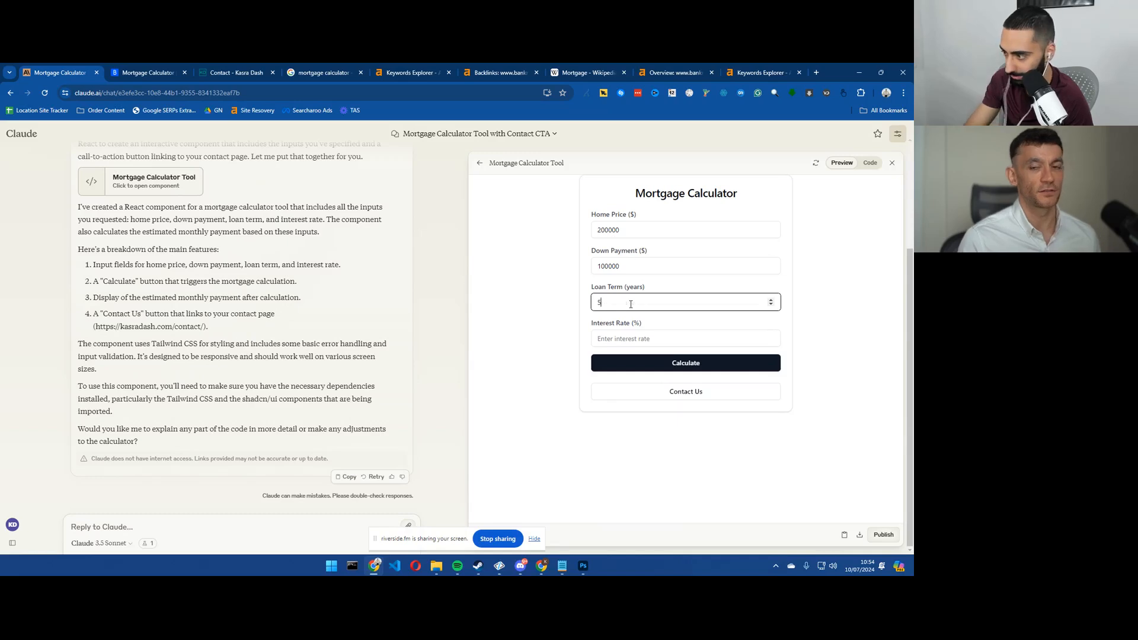
left_click(685, 338)
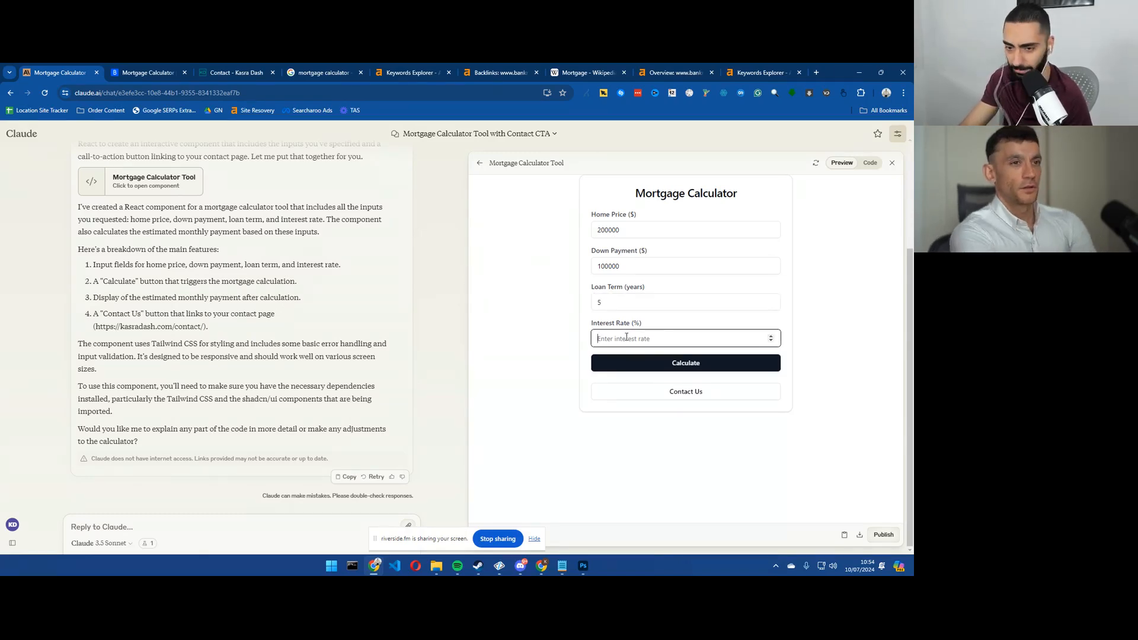
type("4.5")
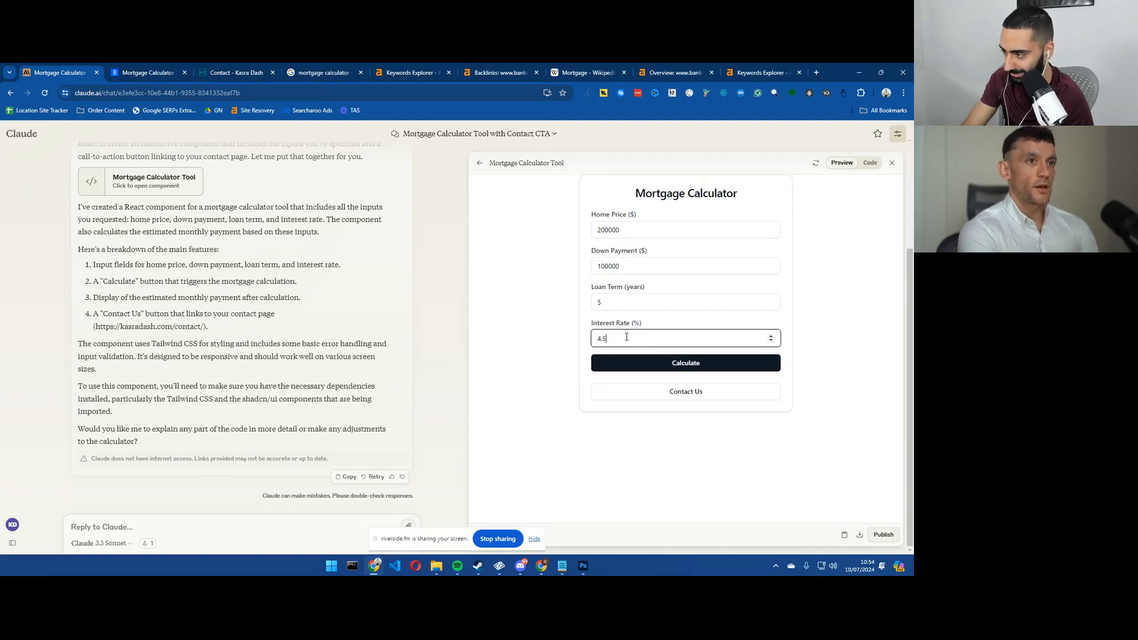
mouse_move(706, 371)
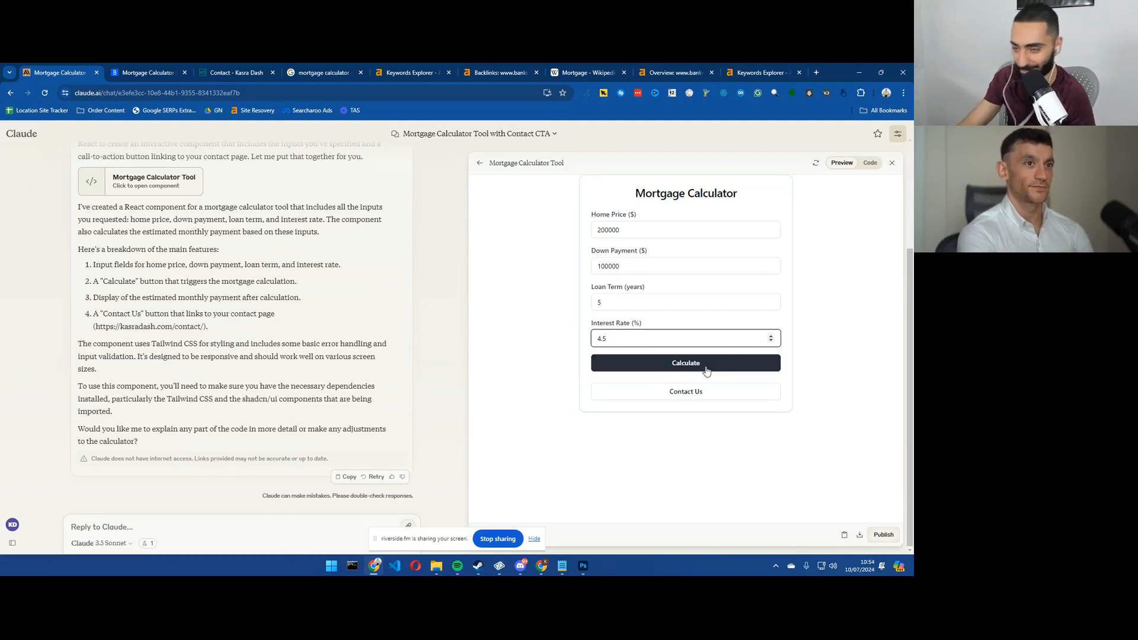
left_click(684, 363)
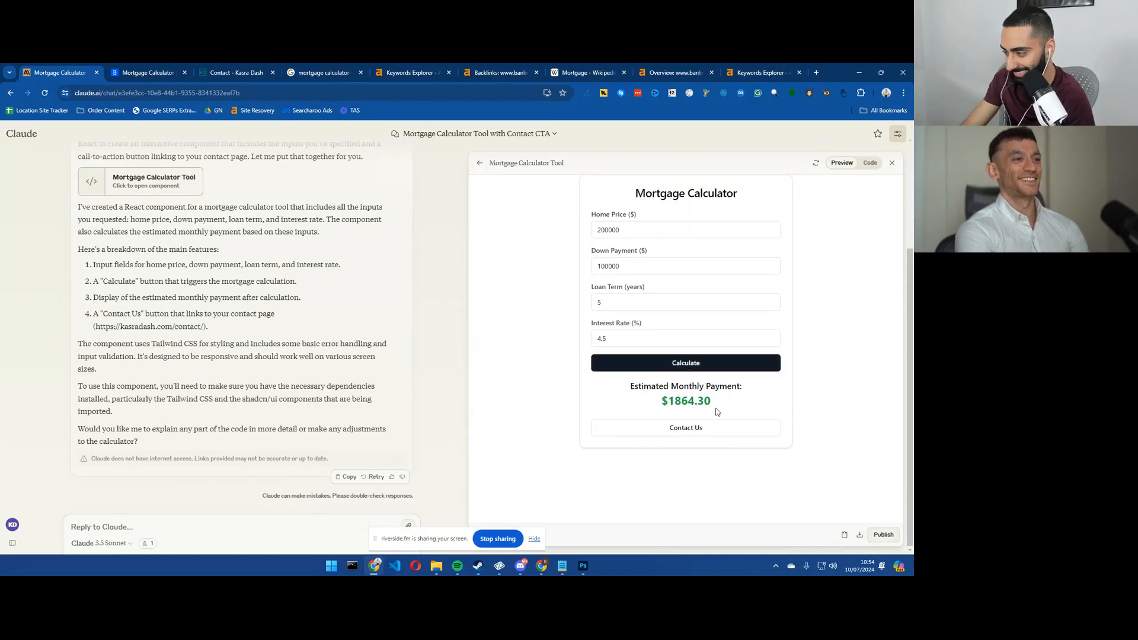
double_click(687, 400)
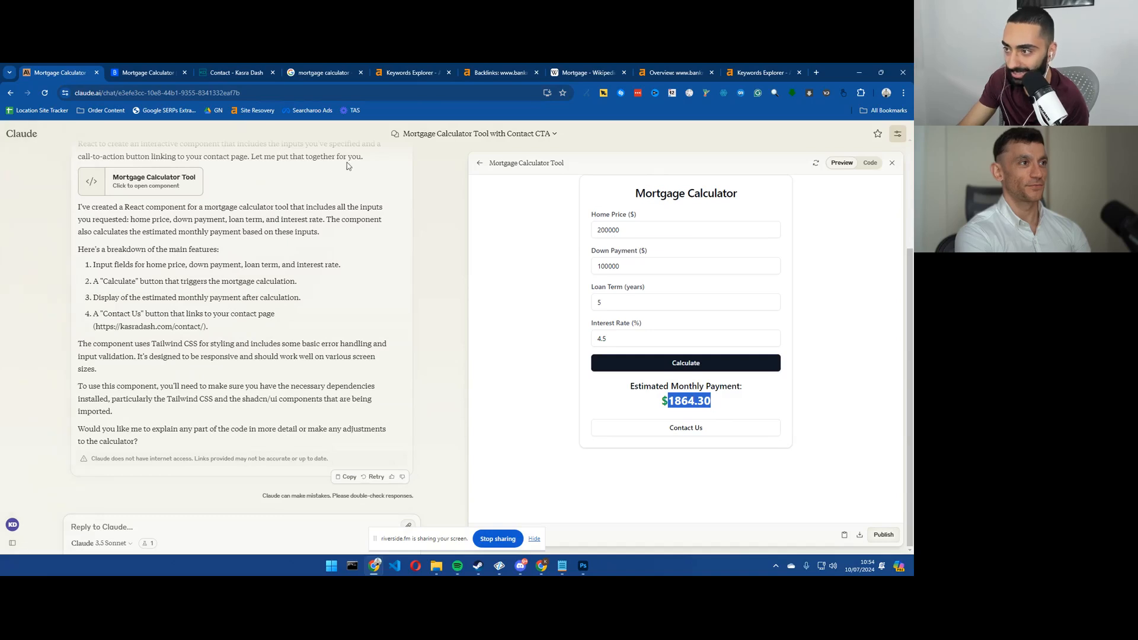
Step: After glancing at Bankrate, rerun Claude's calculator with a 10-year loan term
left_click(683, 229)
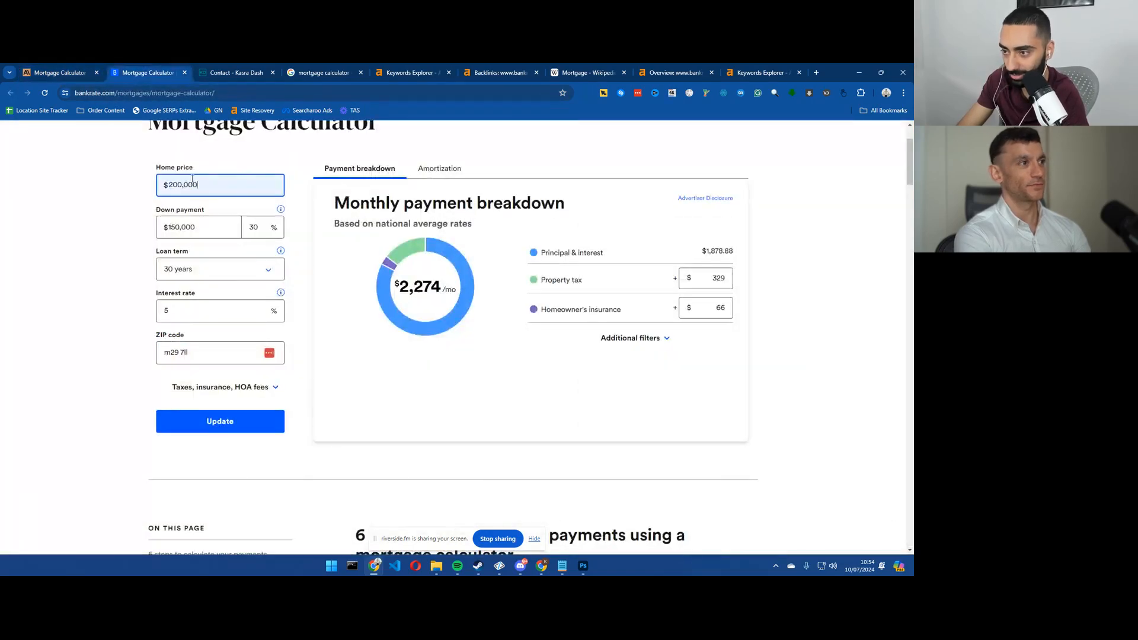
left_click(58, 72)
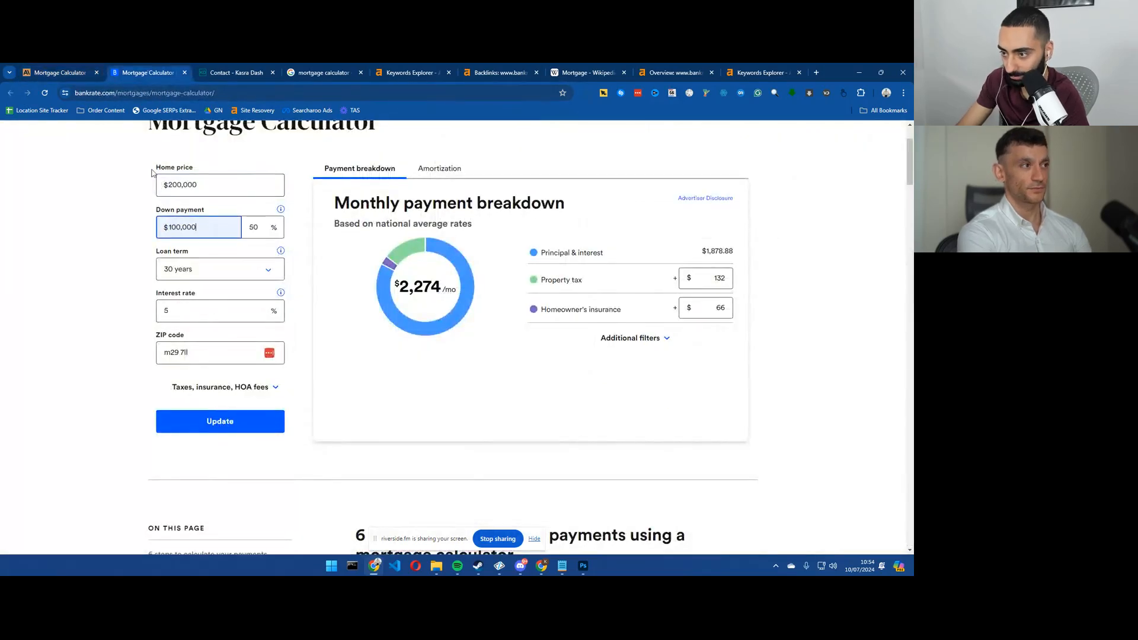
left_click(57, 72)
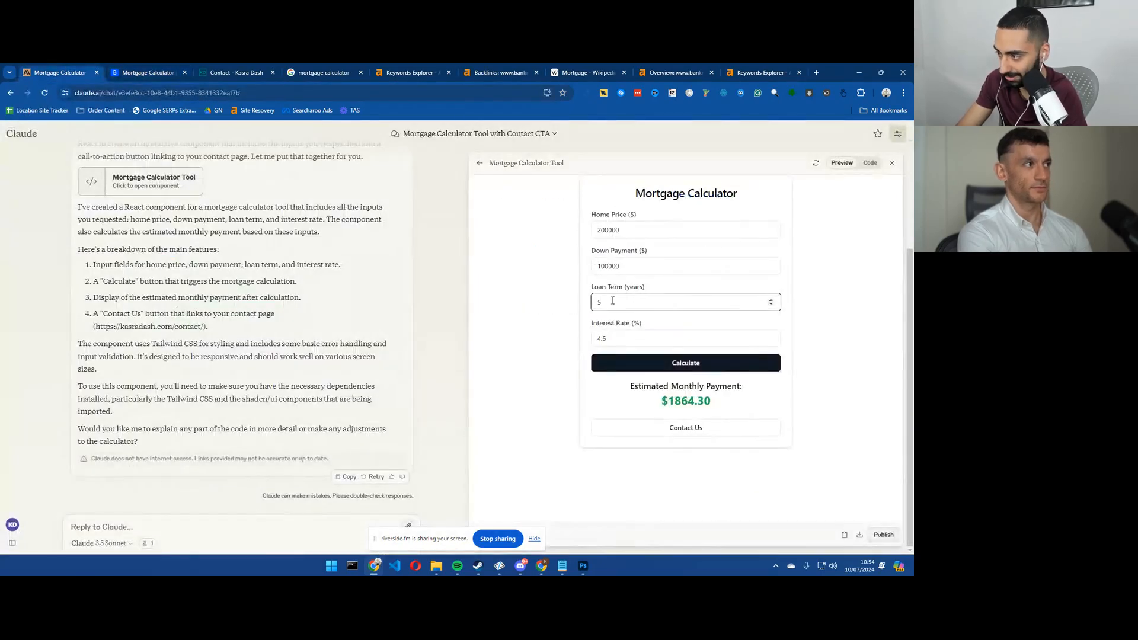
type("10")
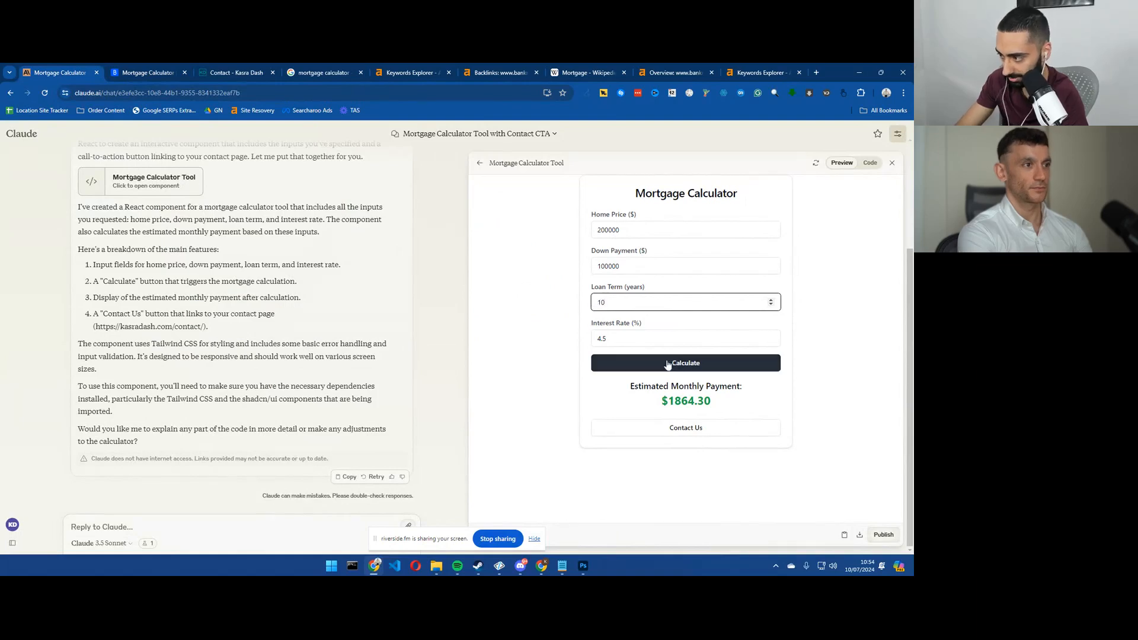
left_click(685, 363)
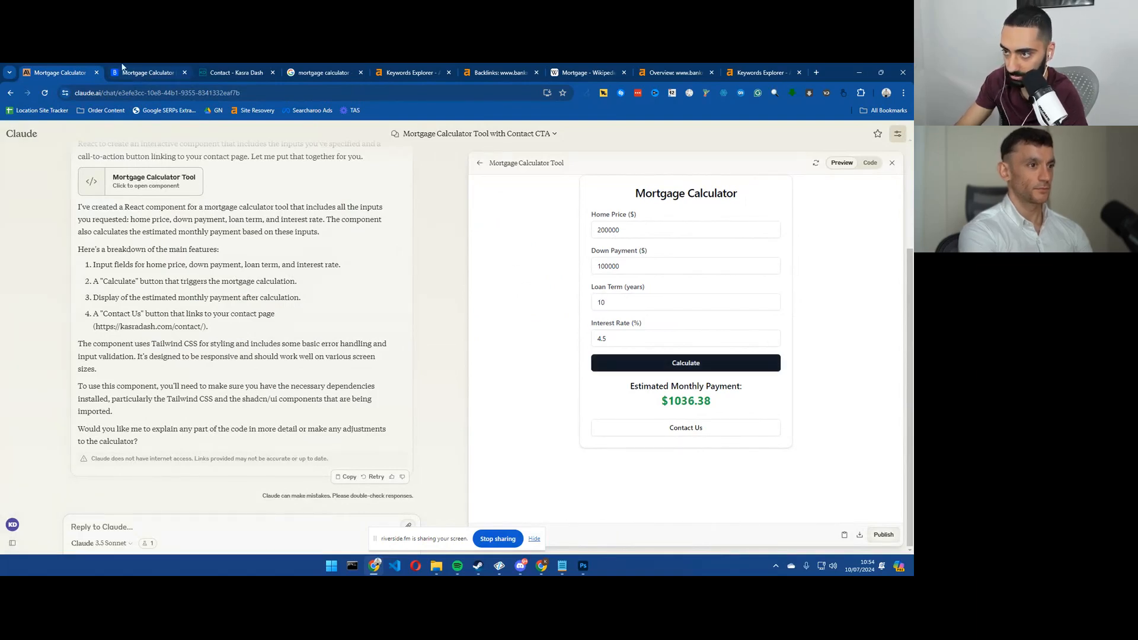
Step: On Bankrate enter $100,000 down, 10 years at 4.5% and update, getting $1,036.38 to match Claude
left_click(145, 73)
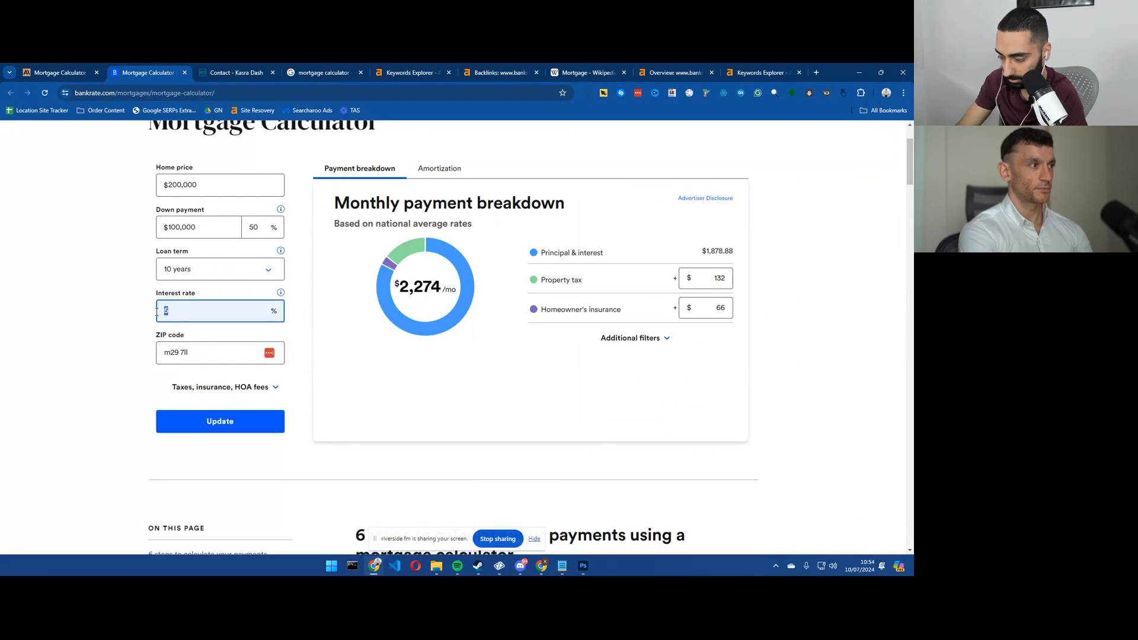
type("1")
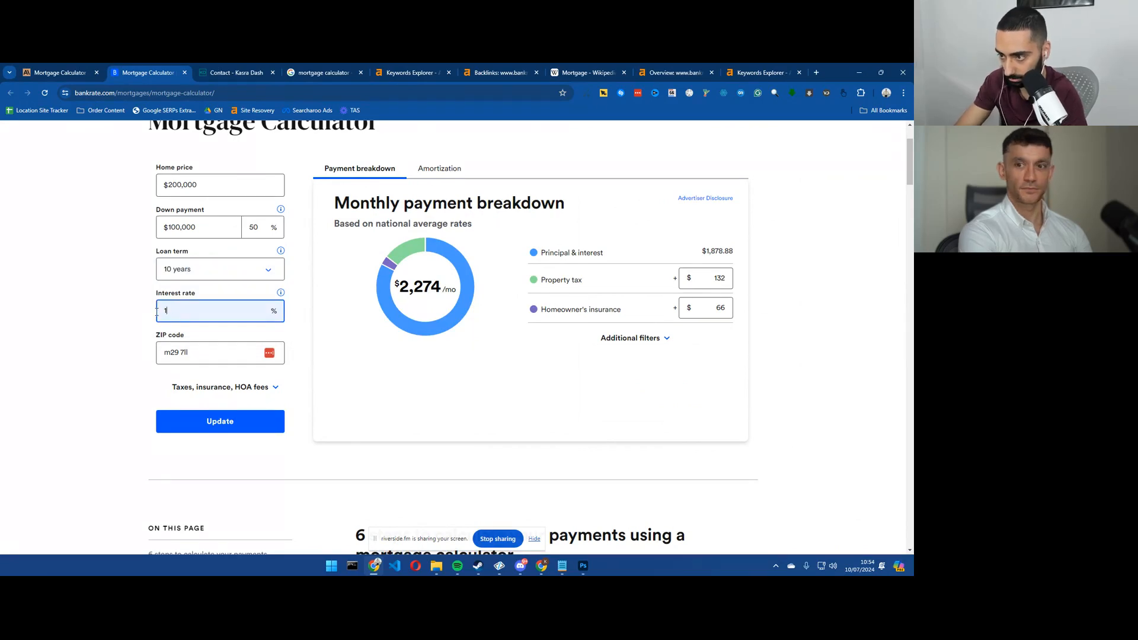
type("4.5")
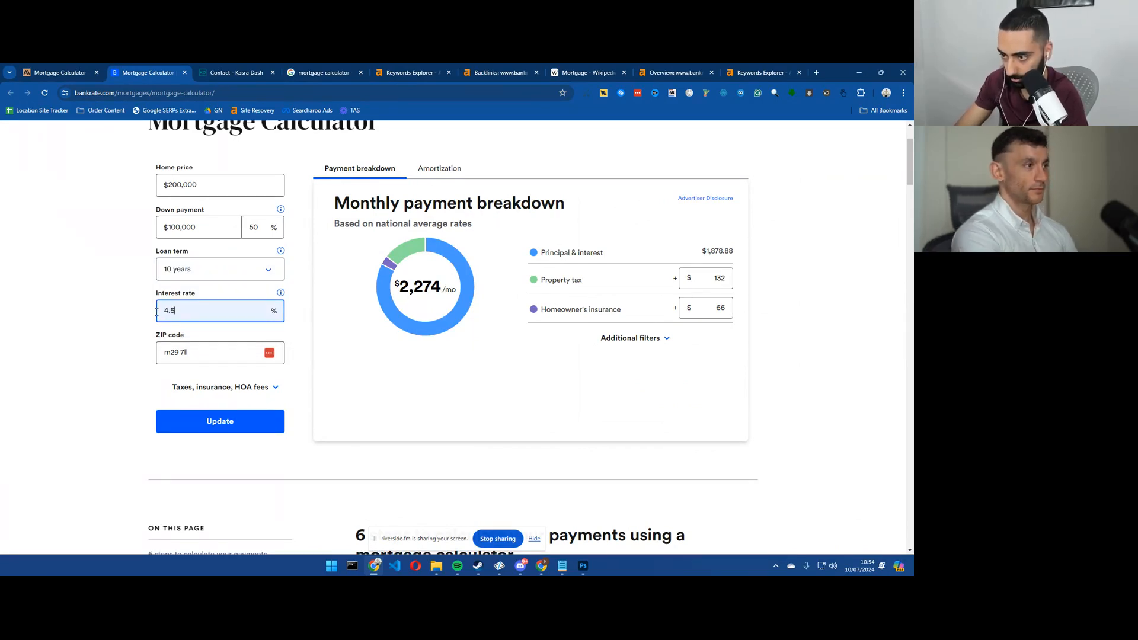
left_click(219, 421)
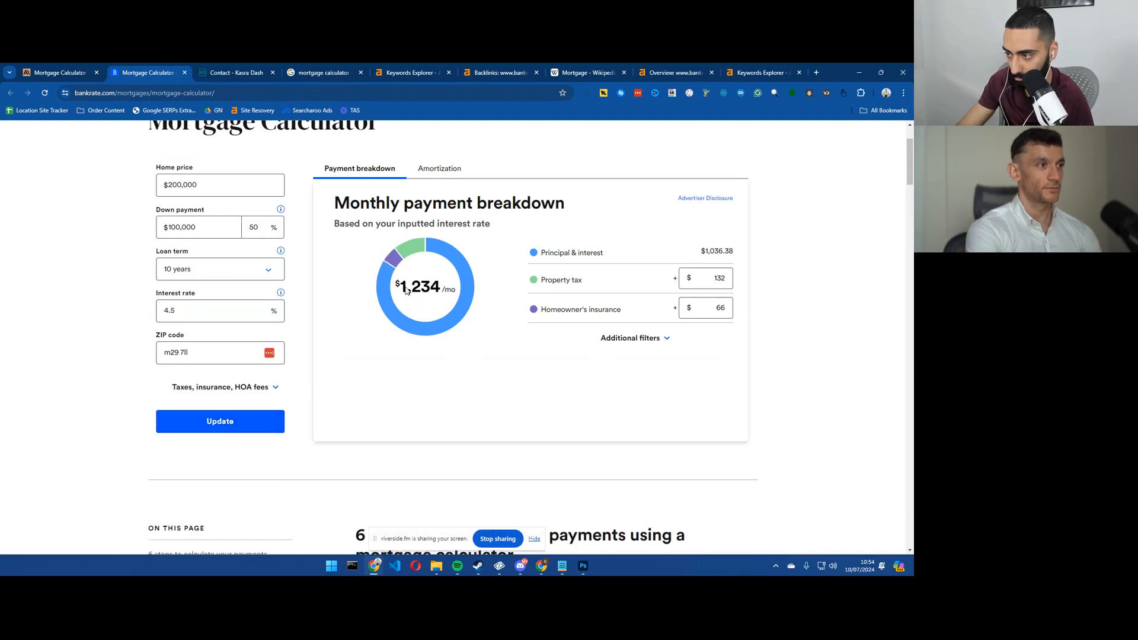
left_click(59, 73)
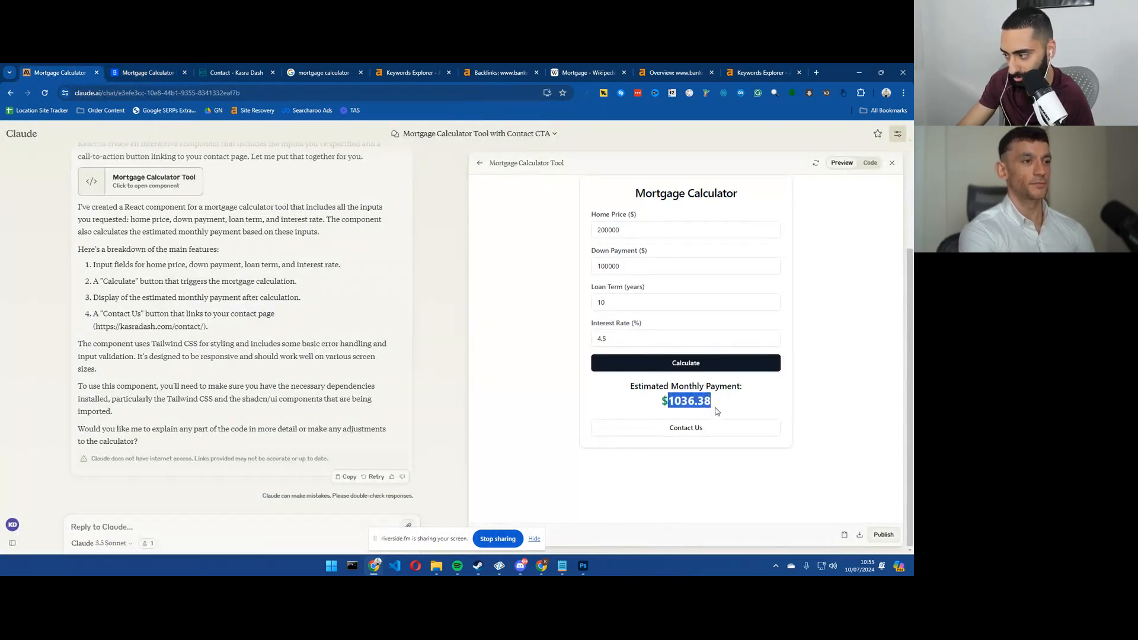
Step: Compare both results, try the calculator's Contact Us link and close the preview
left_click(150, 72)
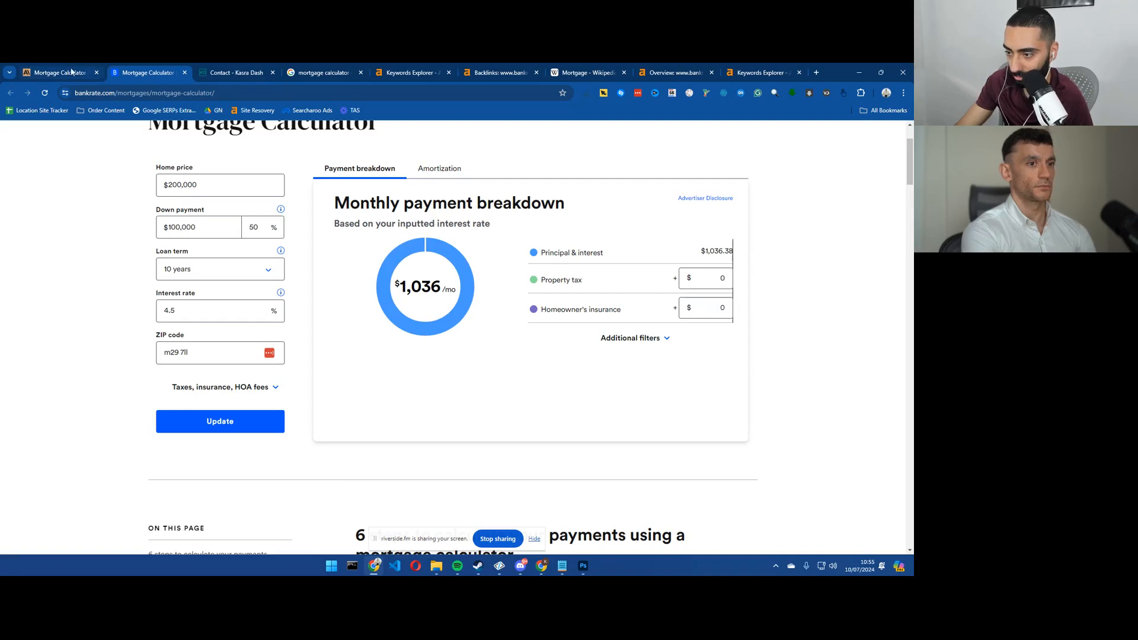
left_click(59, 72)
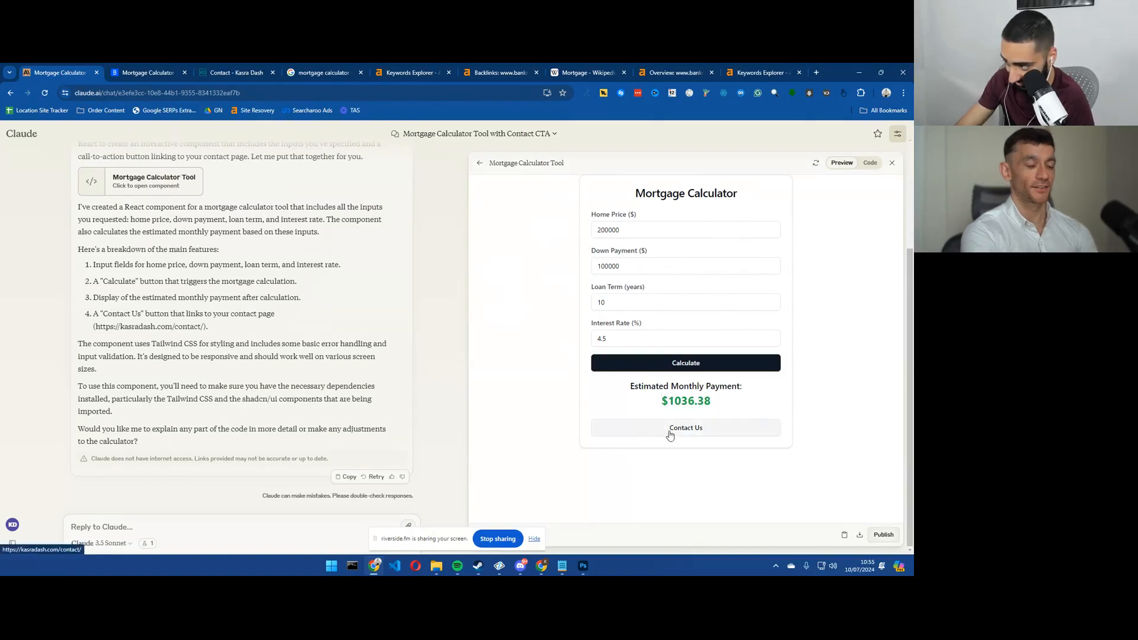
left_click(684, 428)
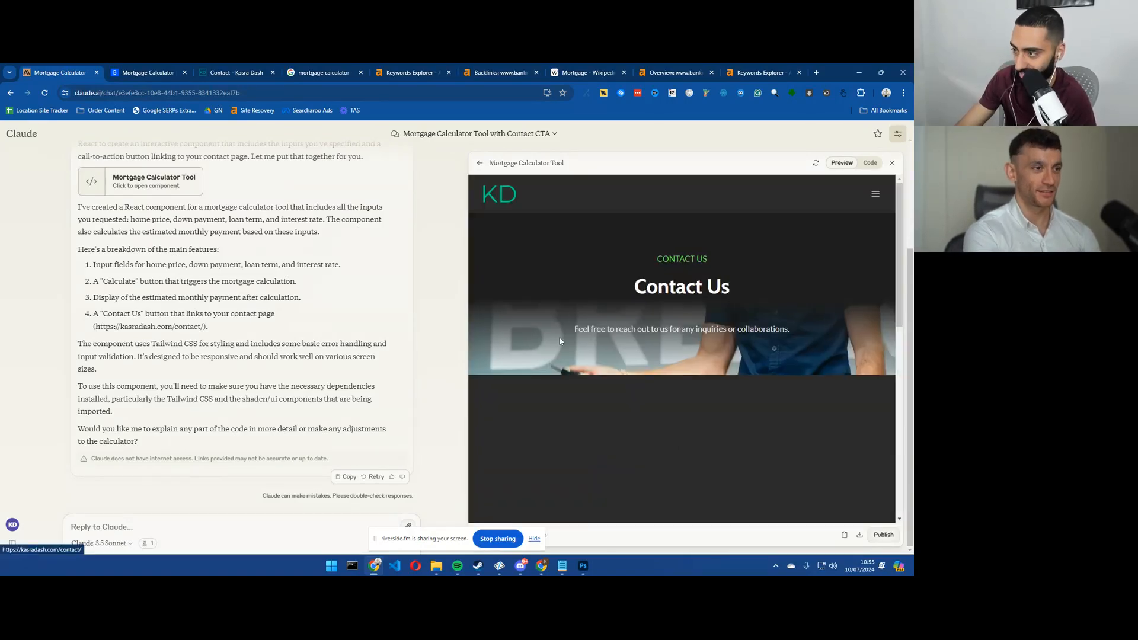
left_click(478, 163)
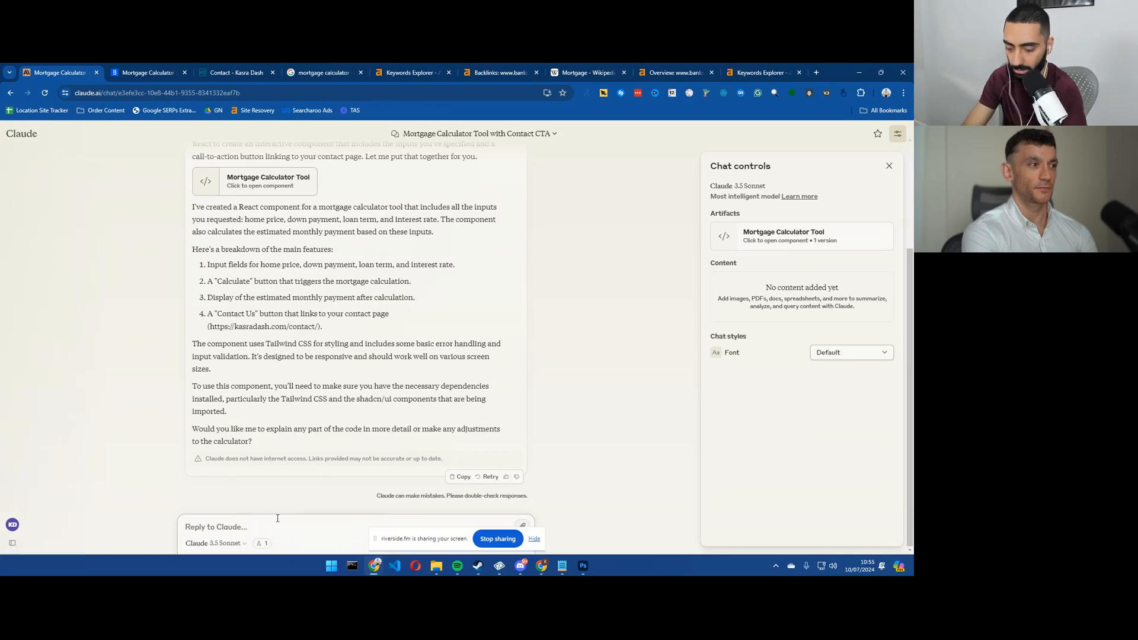
Step: Ask Claude to reword the contact button to "If you want the best mortgage deal click here" and send it
type("the contact us button can you")
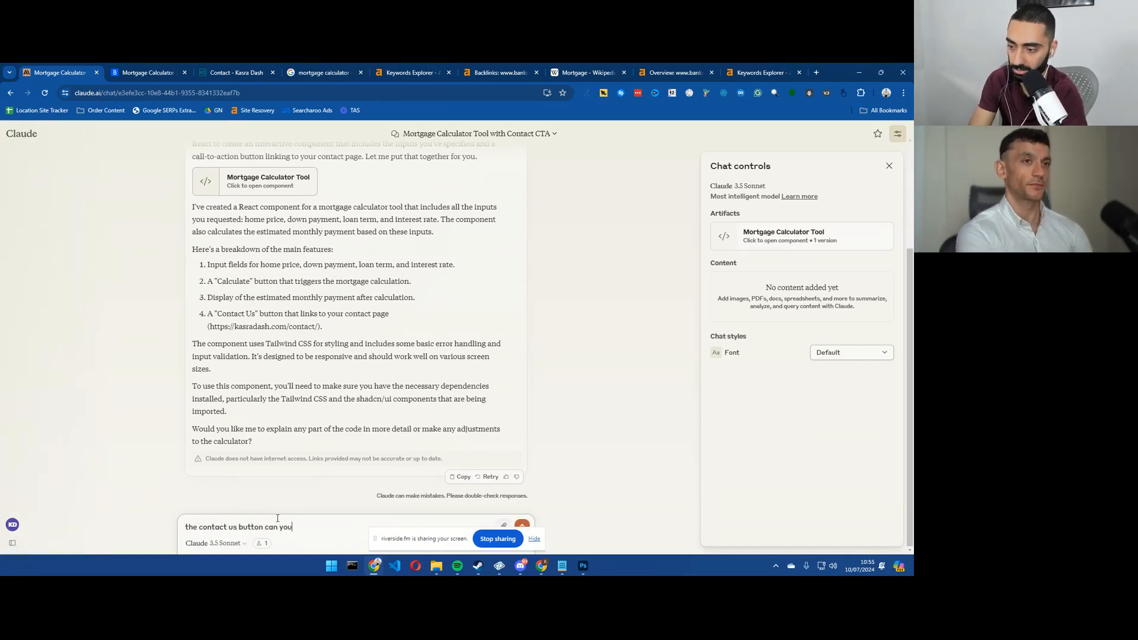
type("change it so the CTA says")
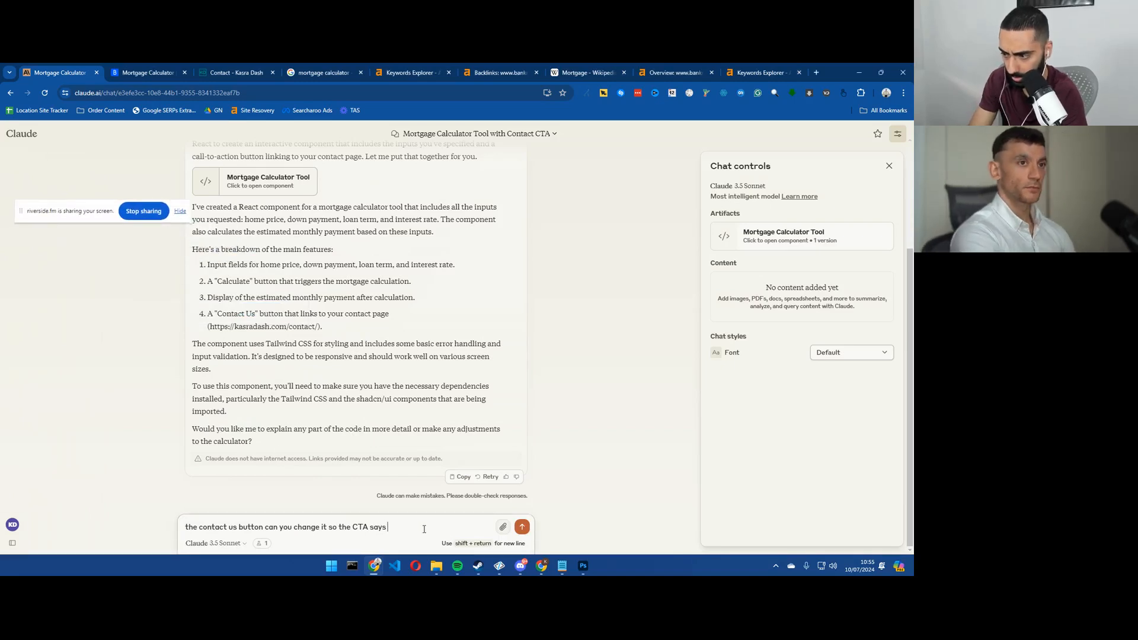
type("\"")
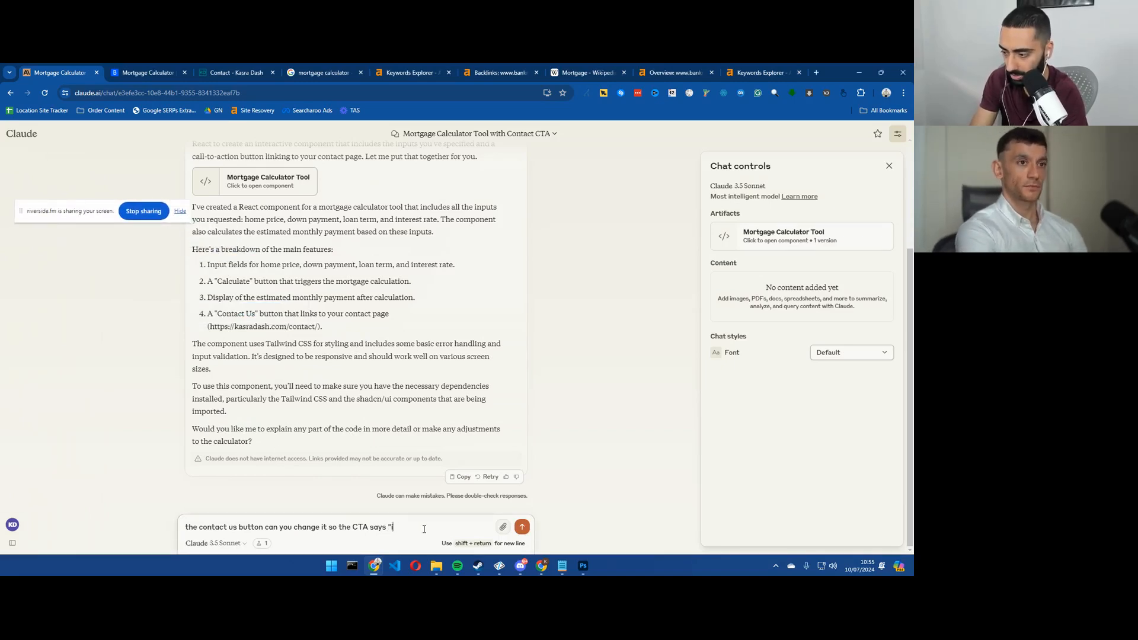
type("if you want the best mortgage deal")
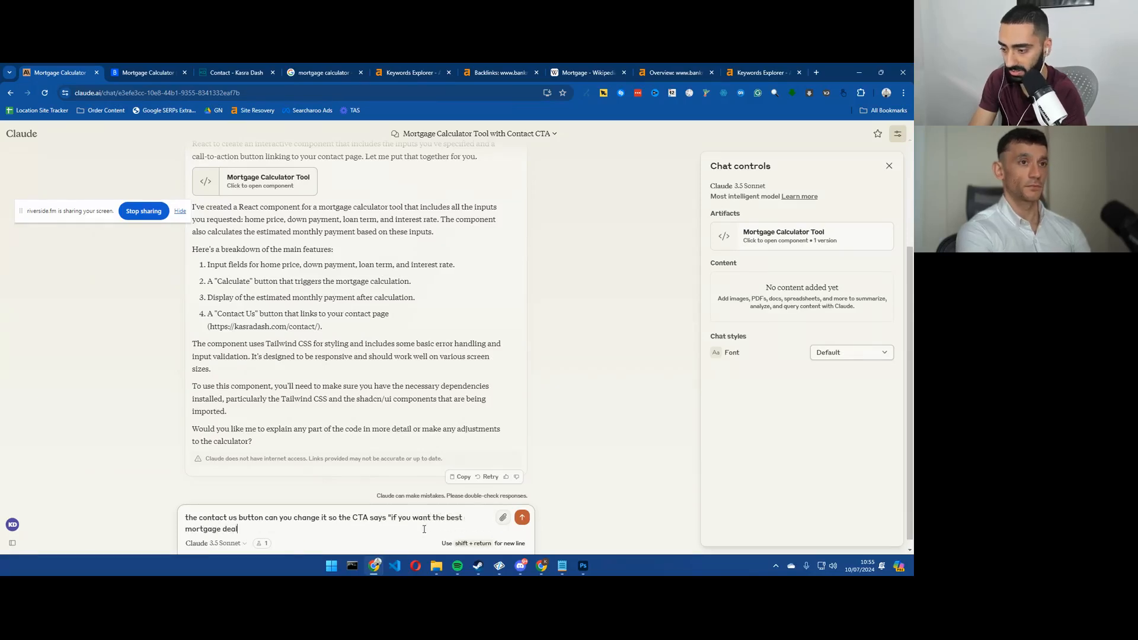
type("contact")
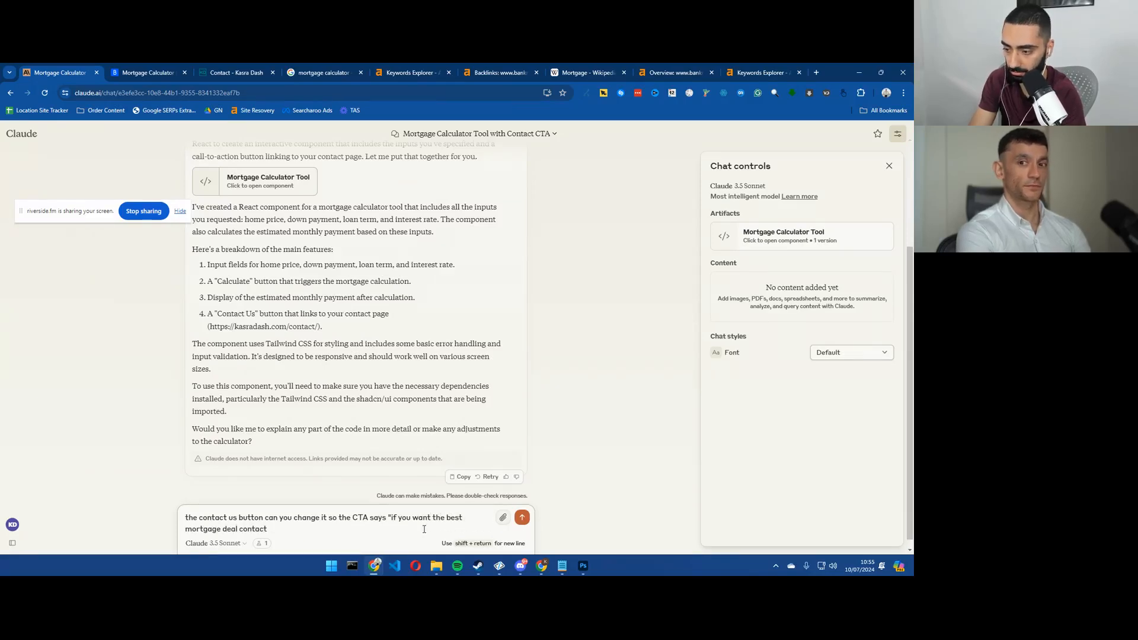
type("click h")
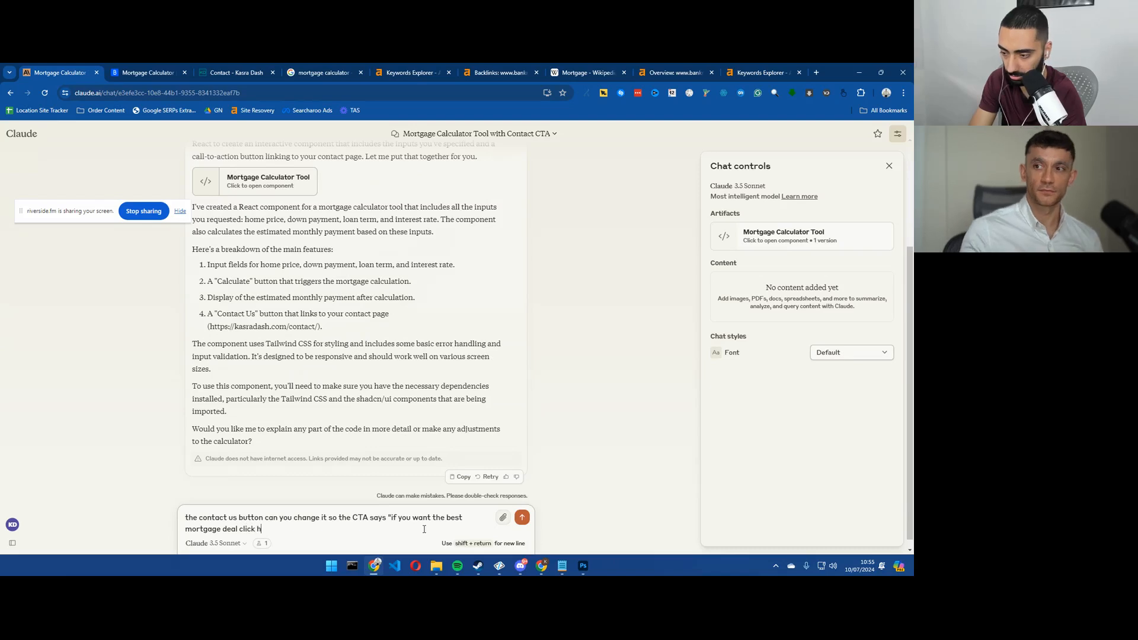
type("ere")
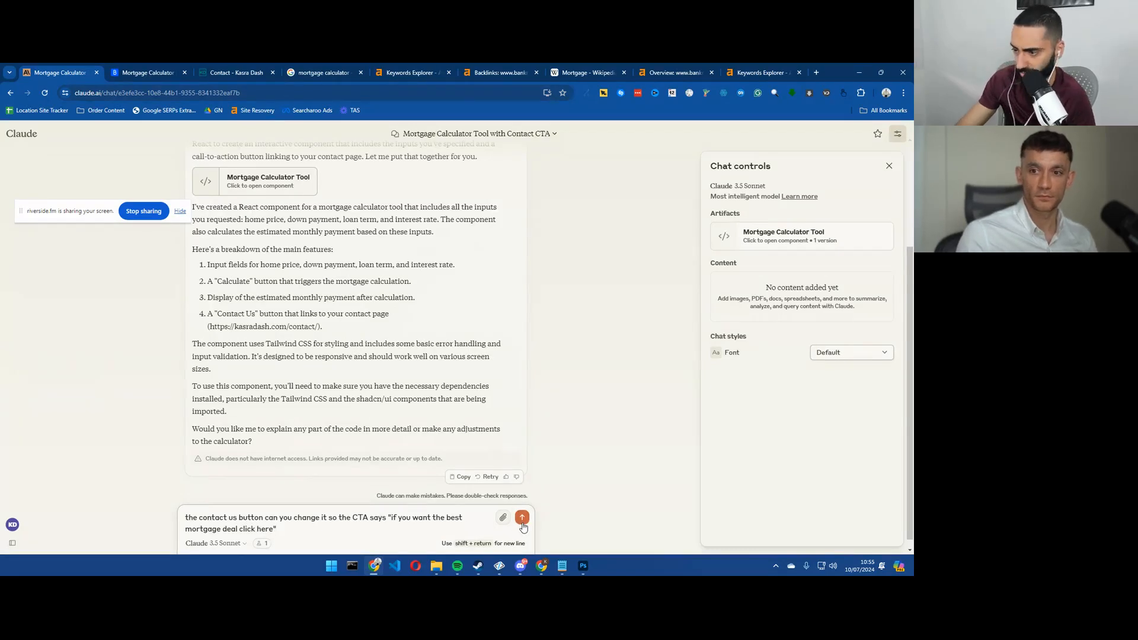
left_click(522, 518)
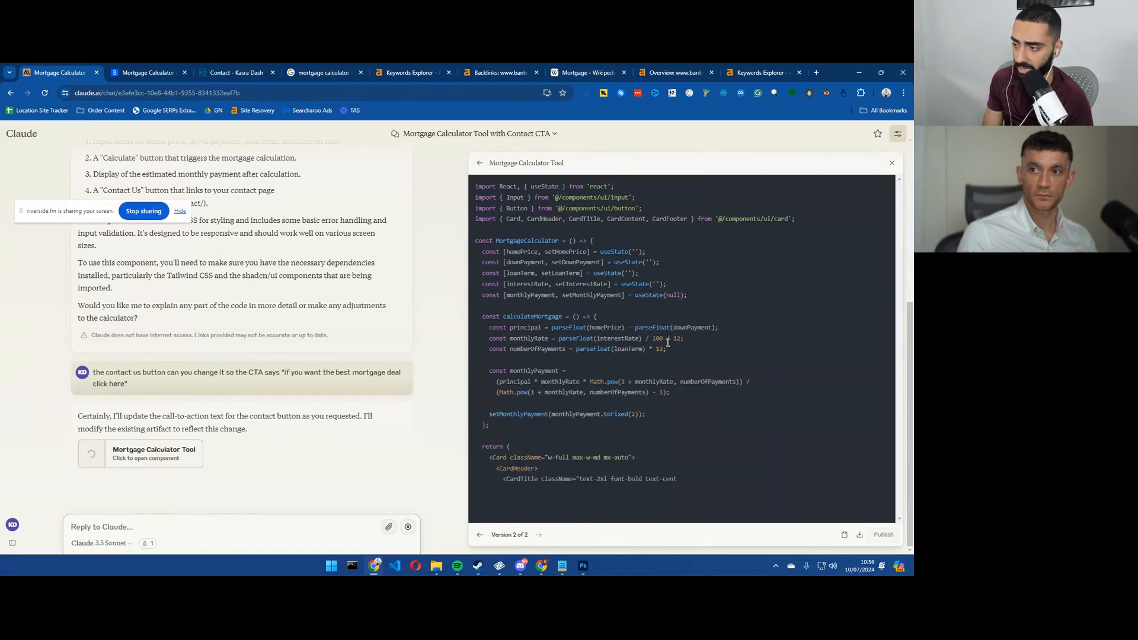
scroll("down", 3)
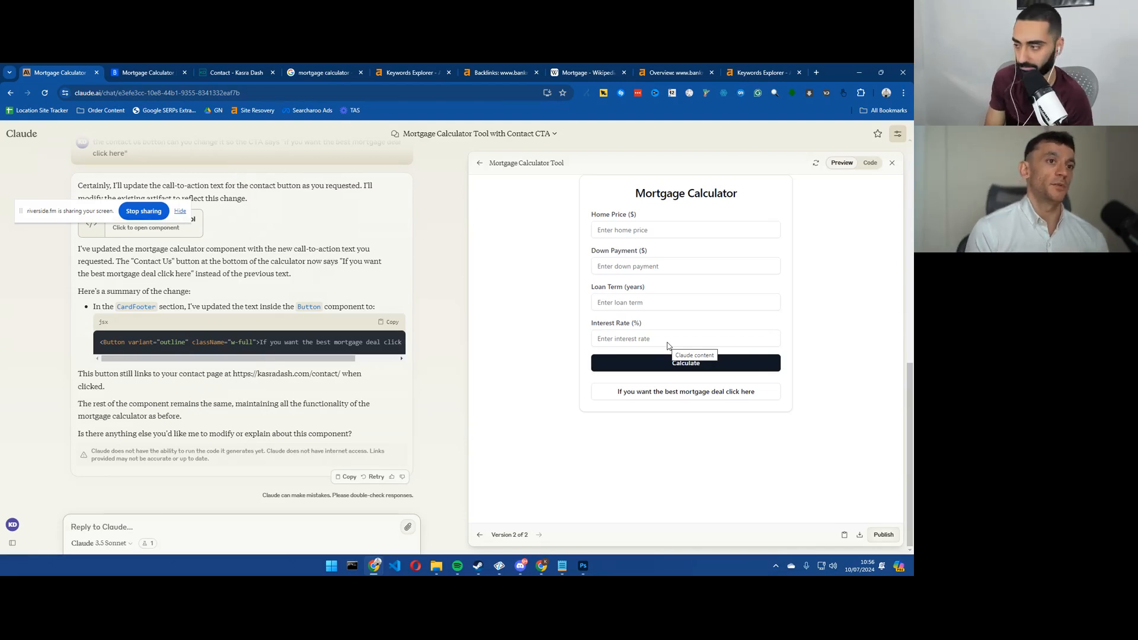
Step: Enter home price 1500000, down payment 50000 and a 30-year loan term in the calculator preview
type("1")
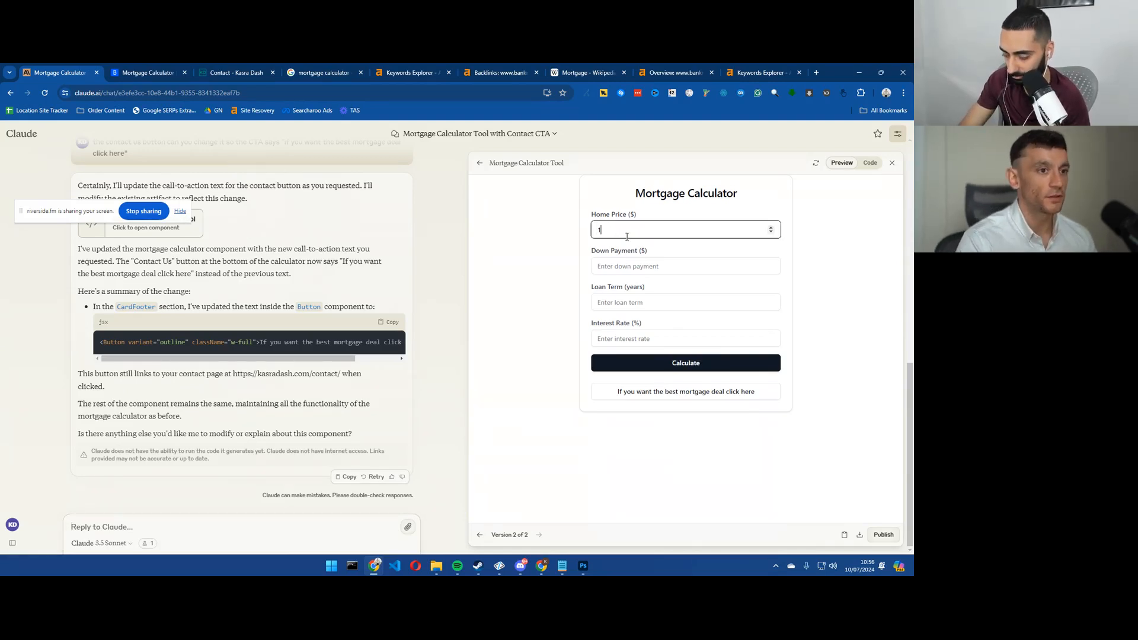
type("1500000")
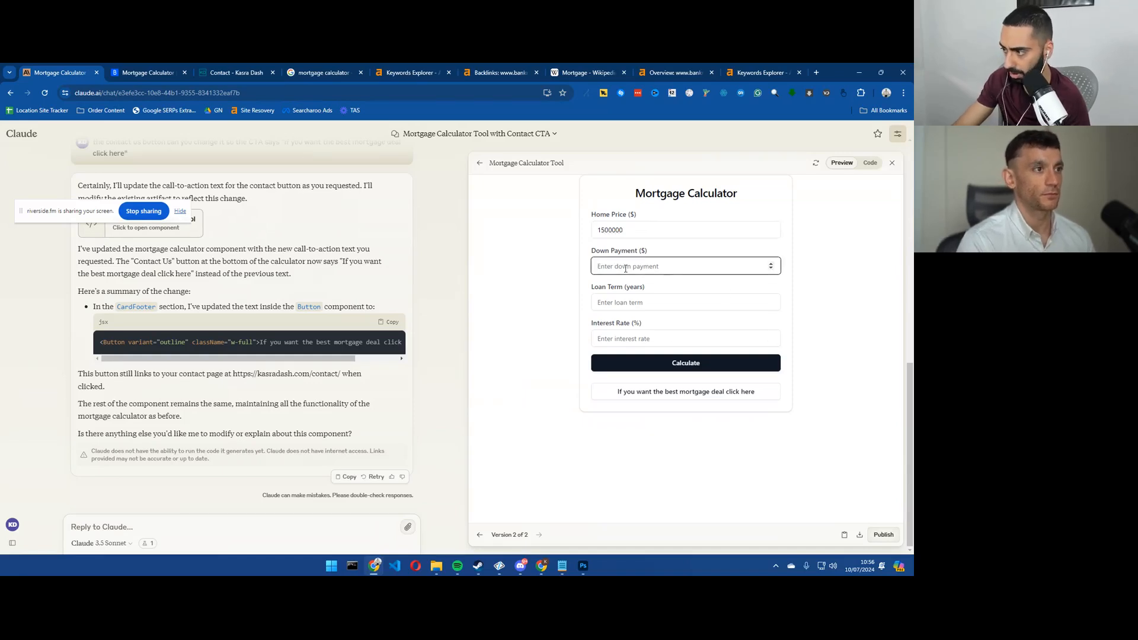
type("50000")
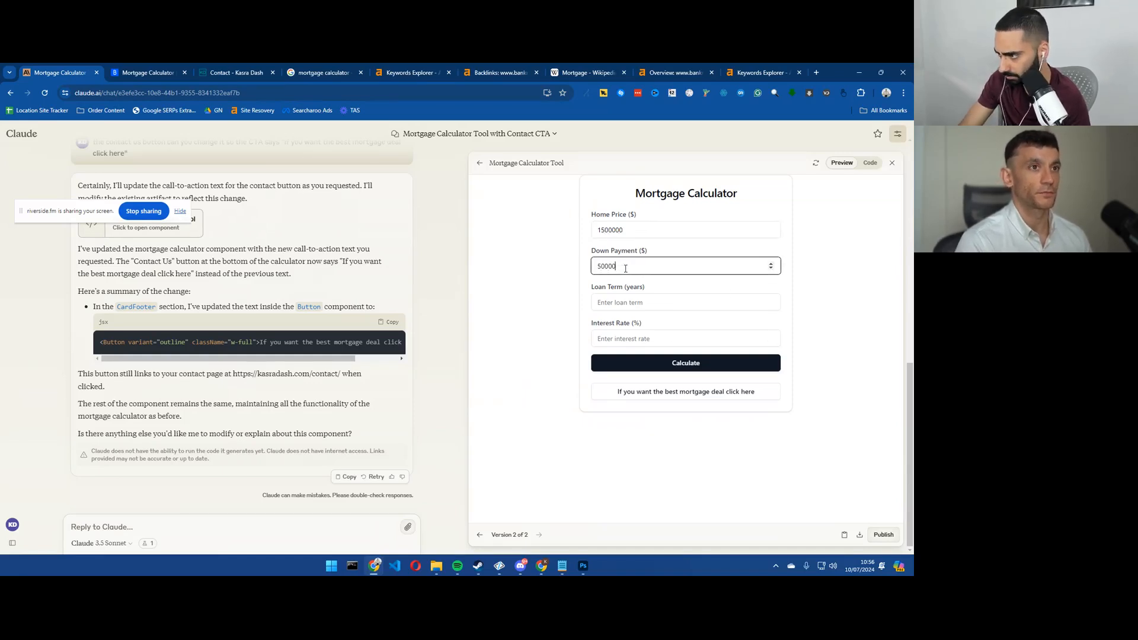
left_click(685, 302)
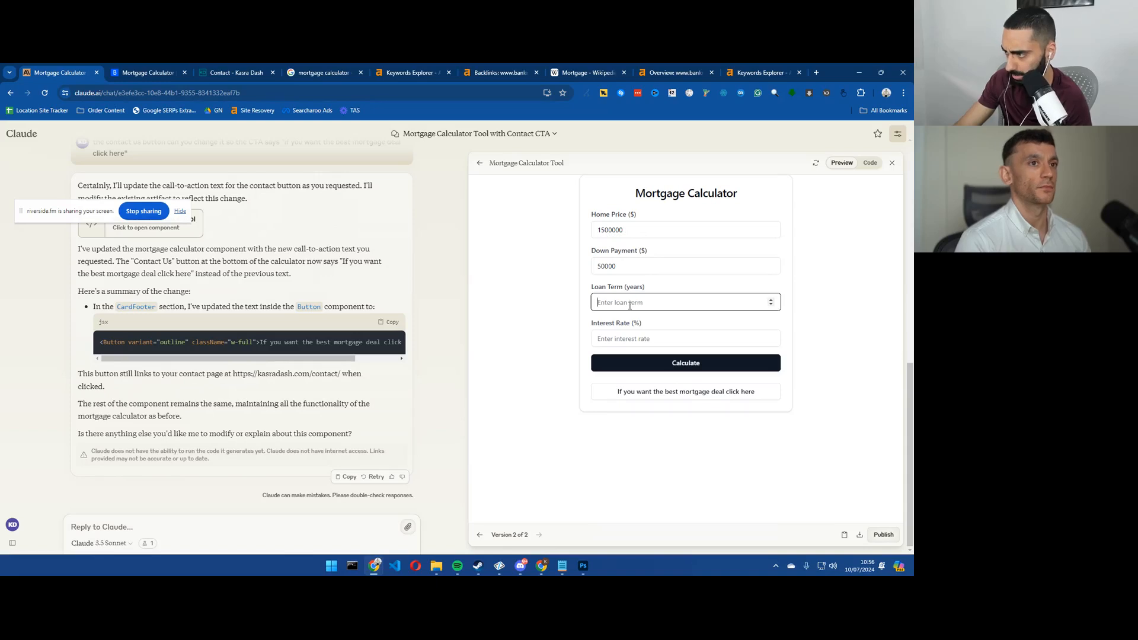
type("30")
left_click(686, 338)
type("2.3")
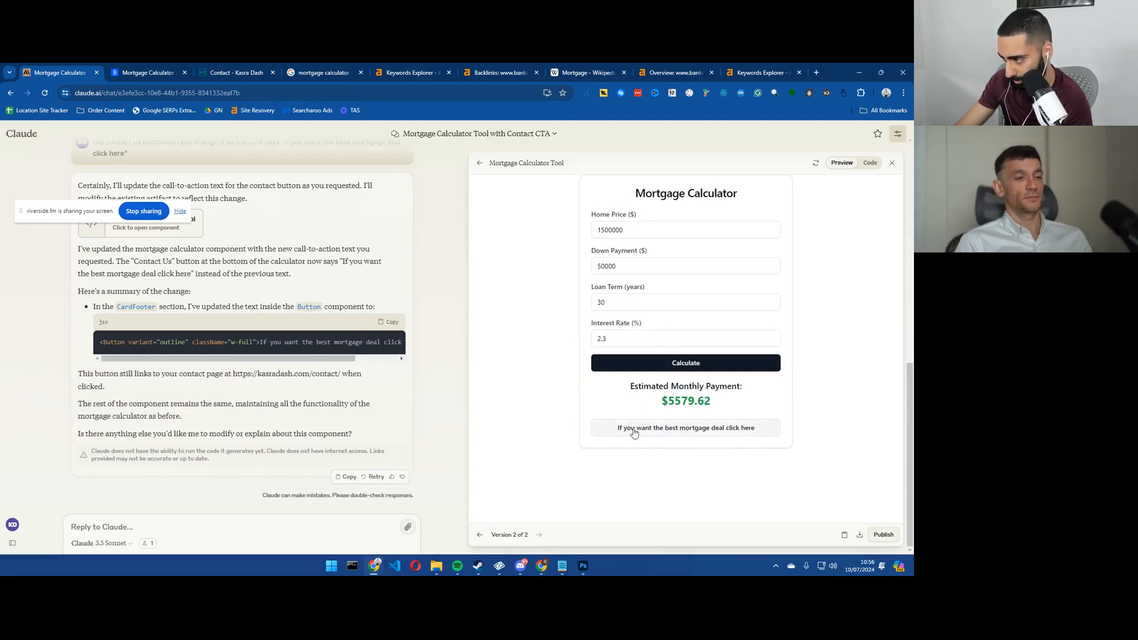
mouse_move(762, 437)
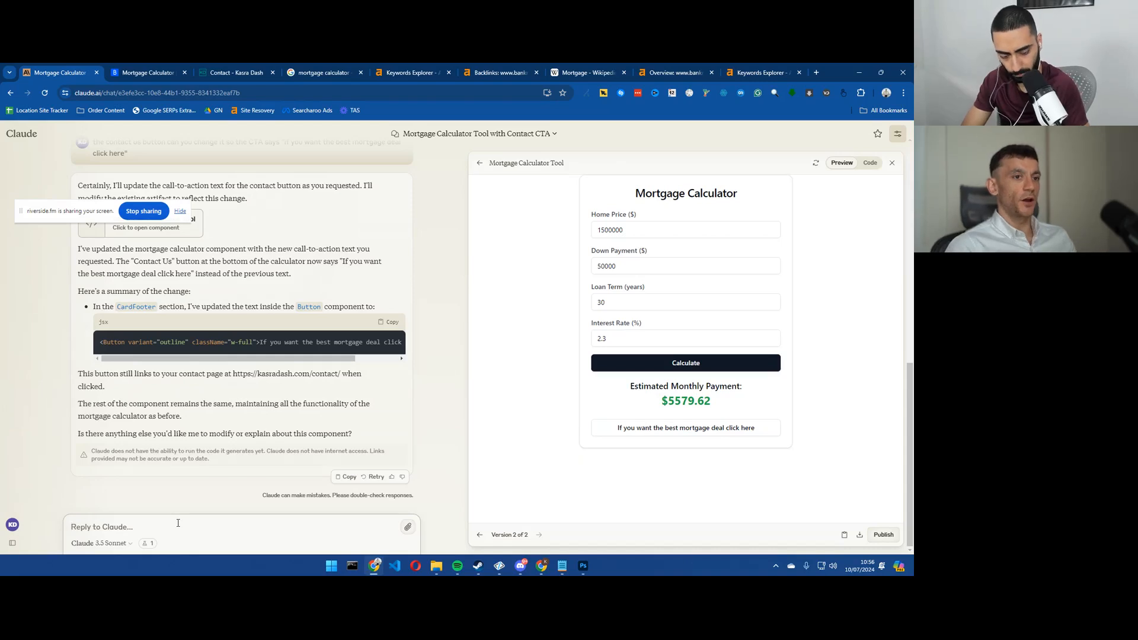
Step: Ask Claude to make the best-mortgage-deal CTA orange so it stands out, producing version 3
type("can you change the CTA colour")
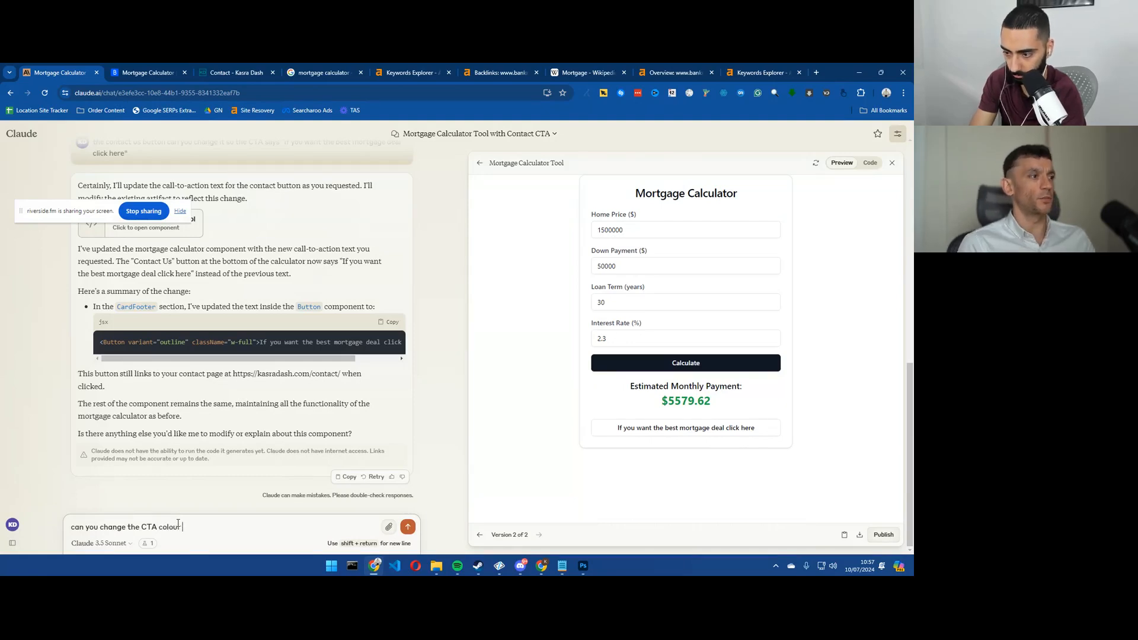
type("f")
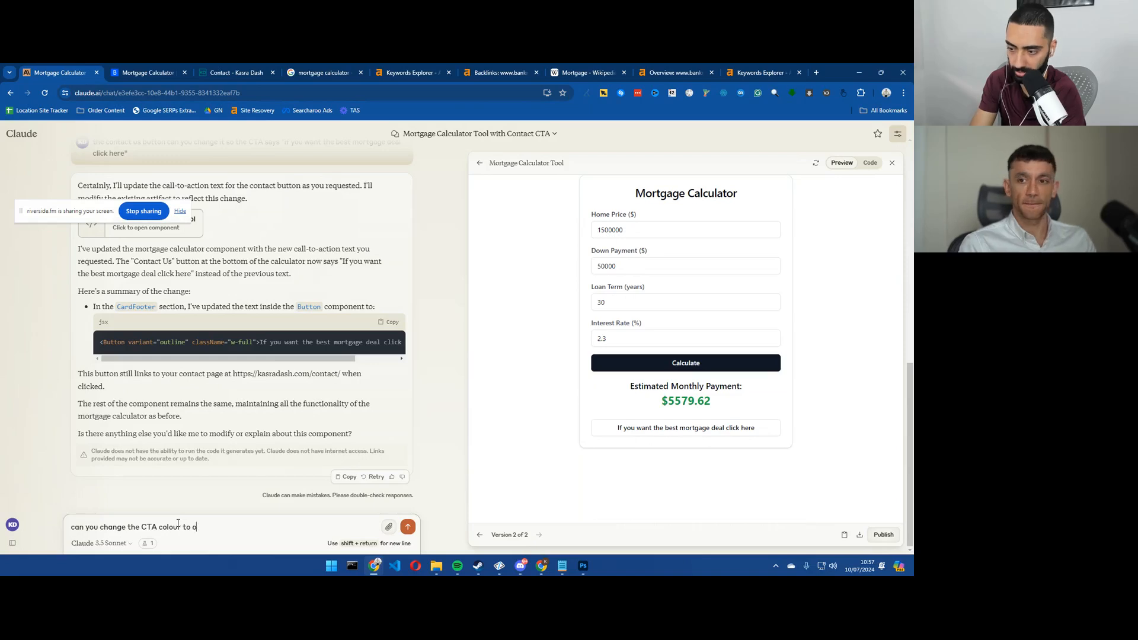
type("range")
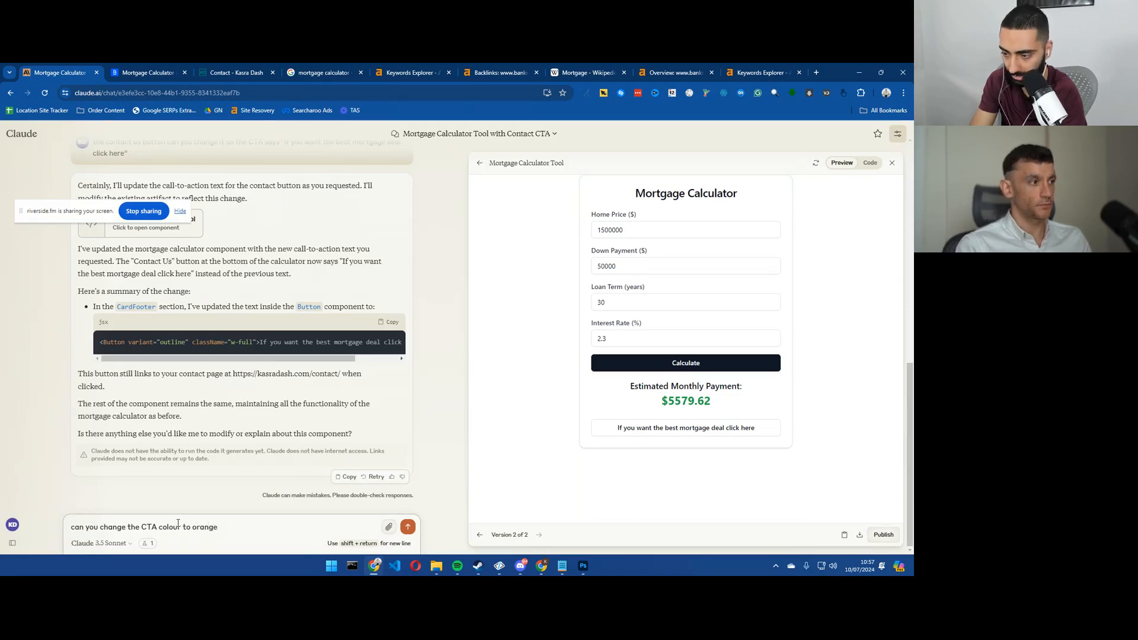
type("so it stands out")
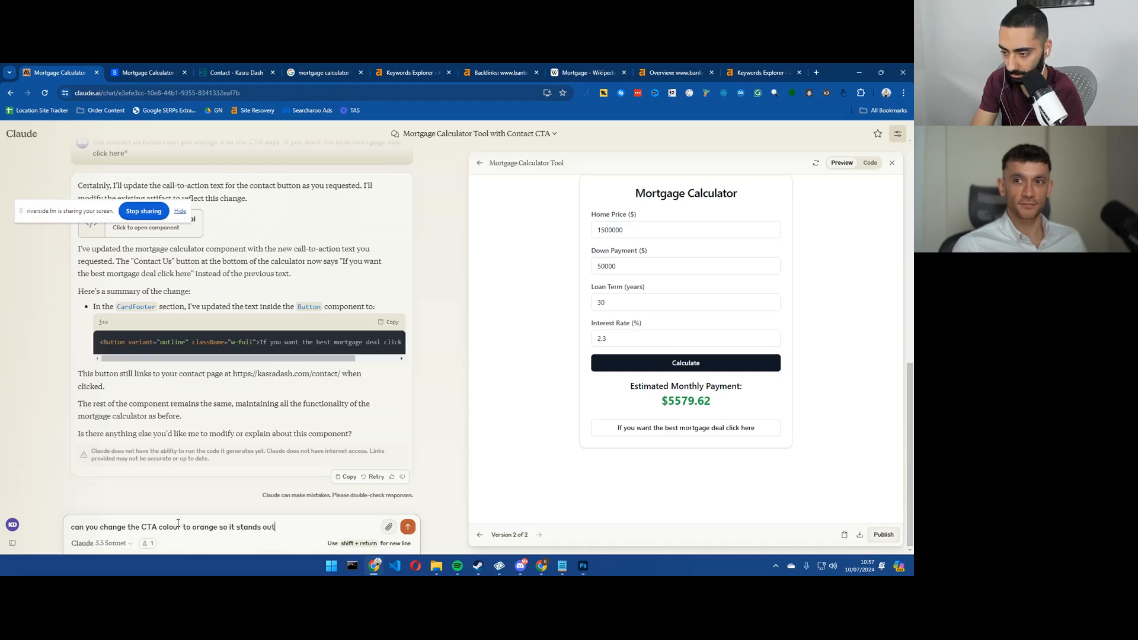
left_click(406, 527)
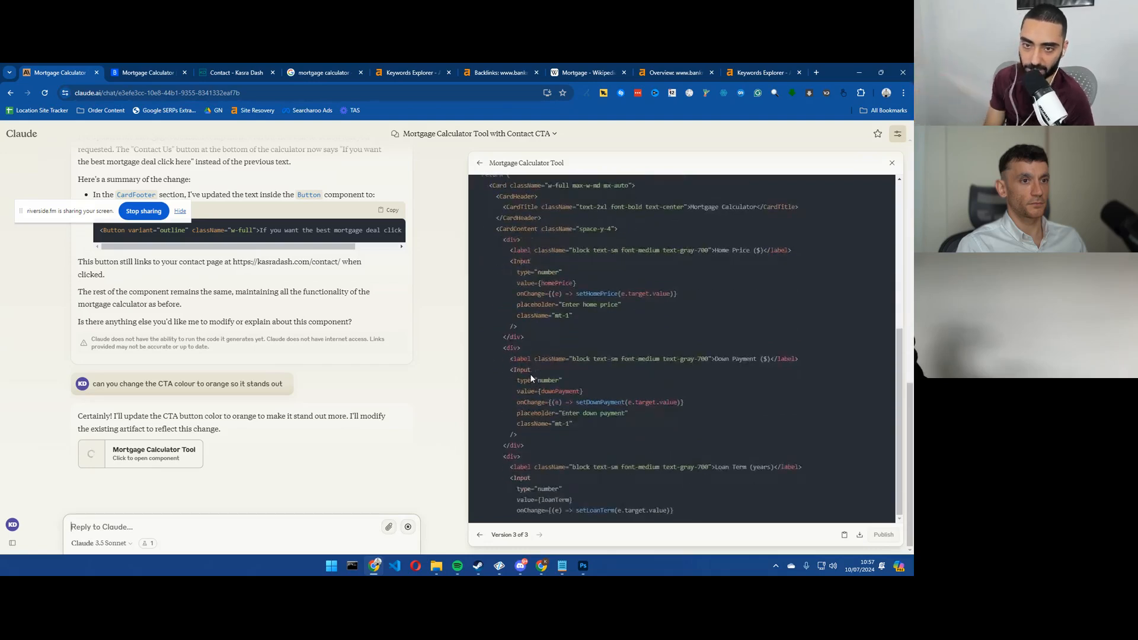
scroll("down", 3)
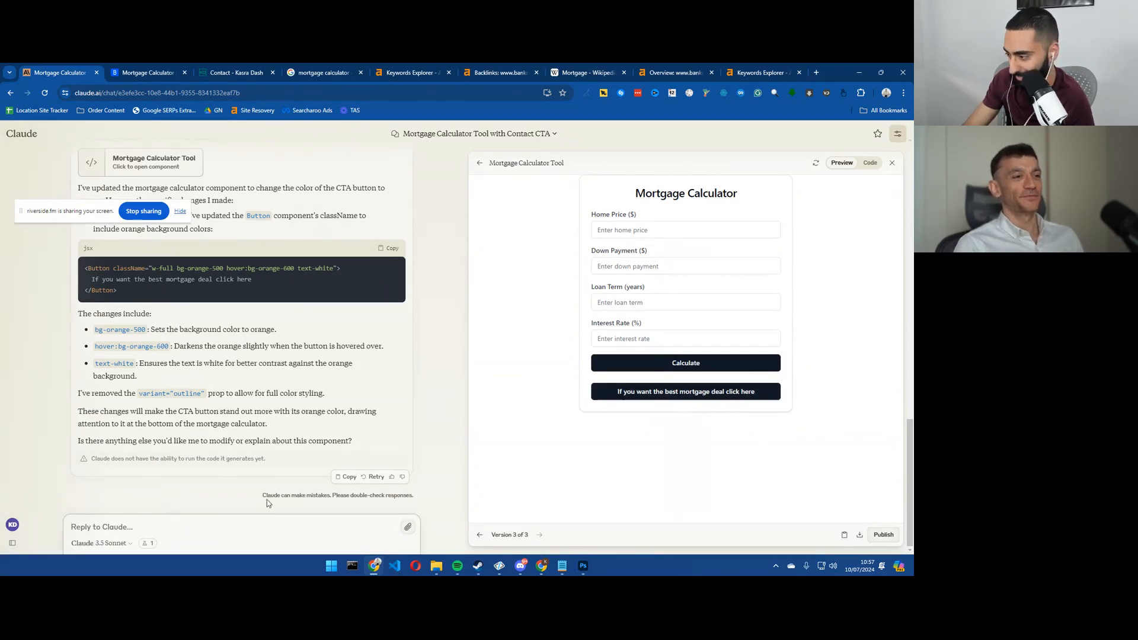
Step: Send a second request to change the CTA colour to orange
type("change the colour of the CT")
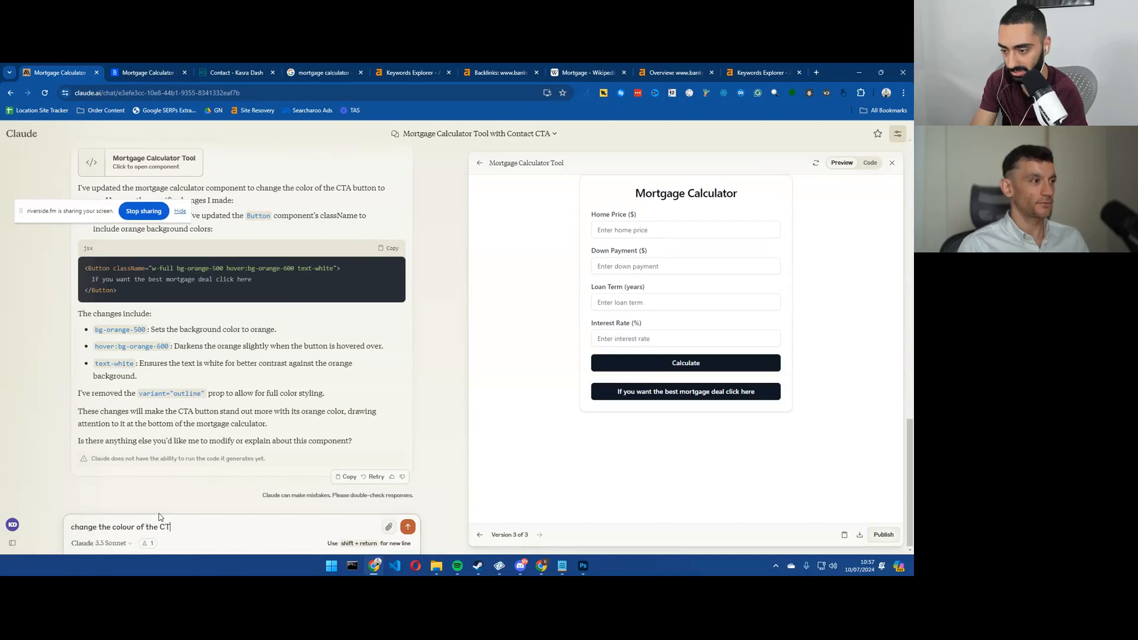
type("to orang")
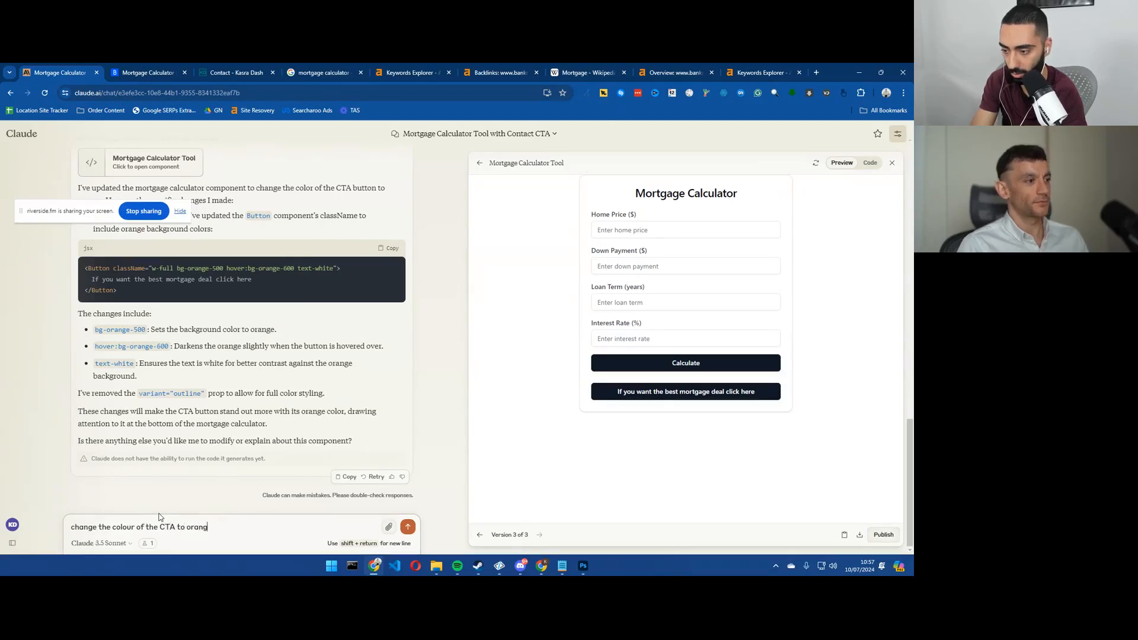
left_click(407, 527)
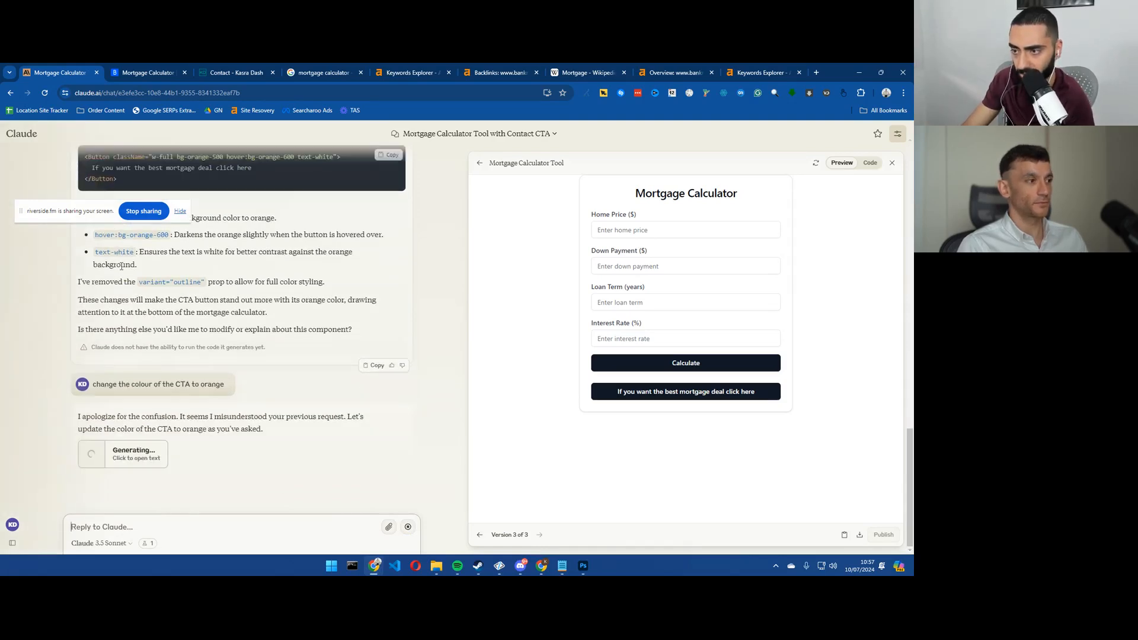
Step: View the regenerated version 4 artifact showing the CTA in orange outlined text
left_click(869, 162)
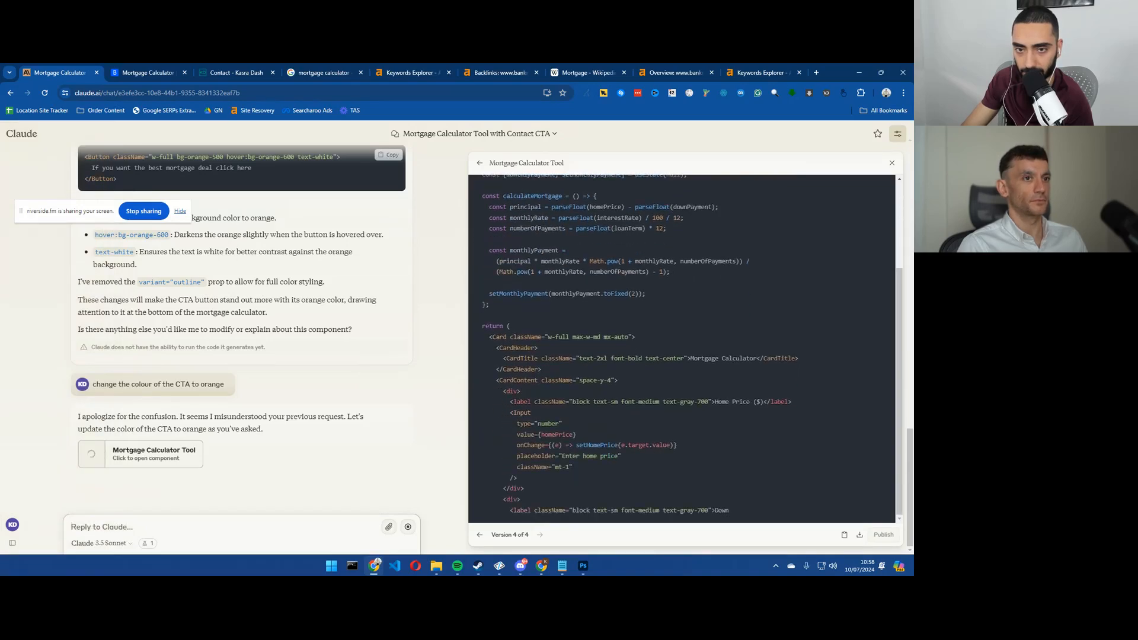
scroll("down", 3)
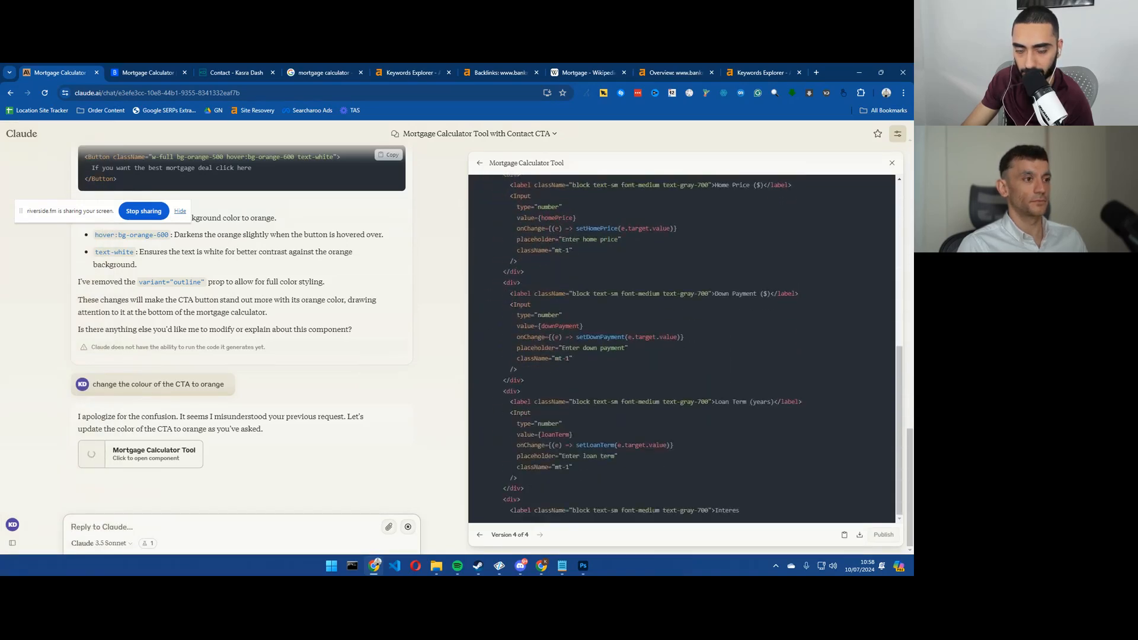
scroll("down", 3)
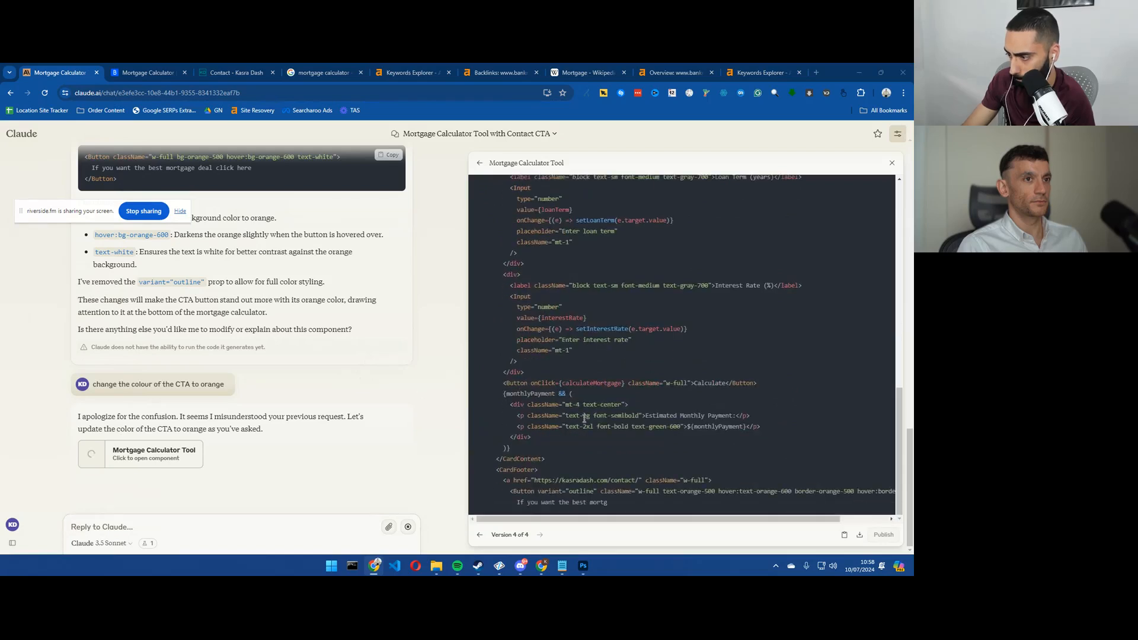
left_click(842, 162)
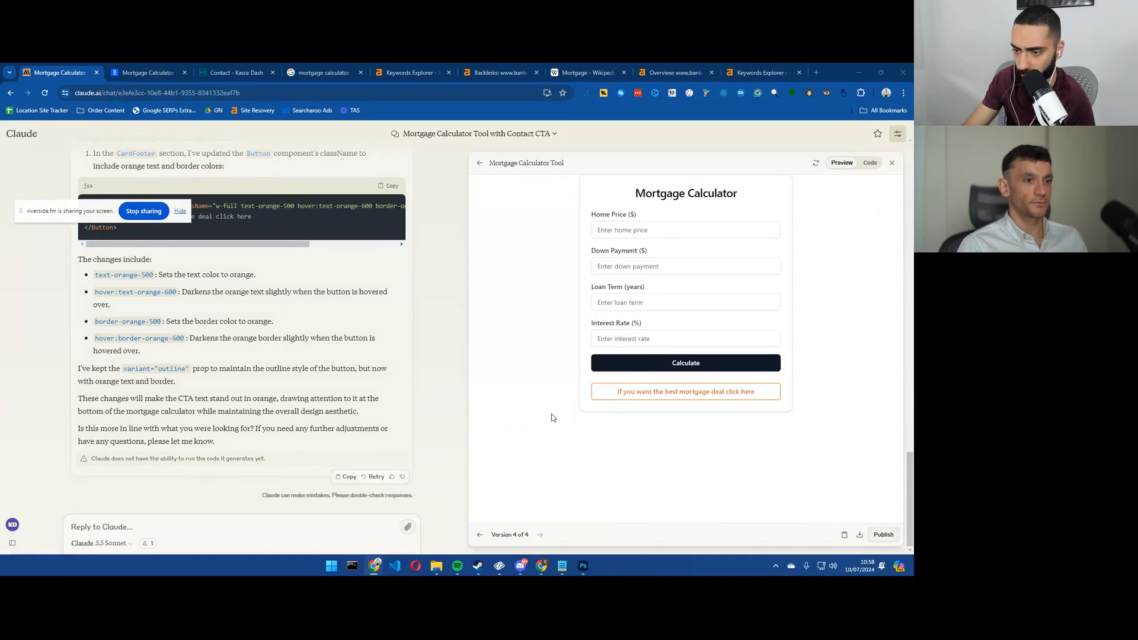
mouse_move(617, 291)
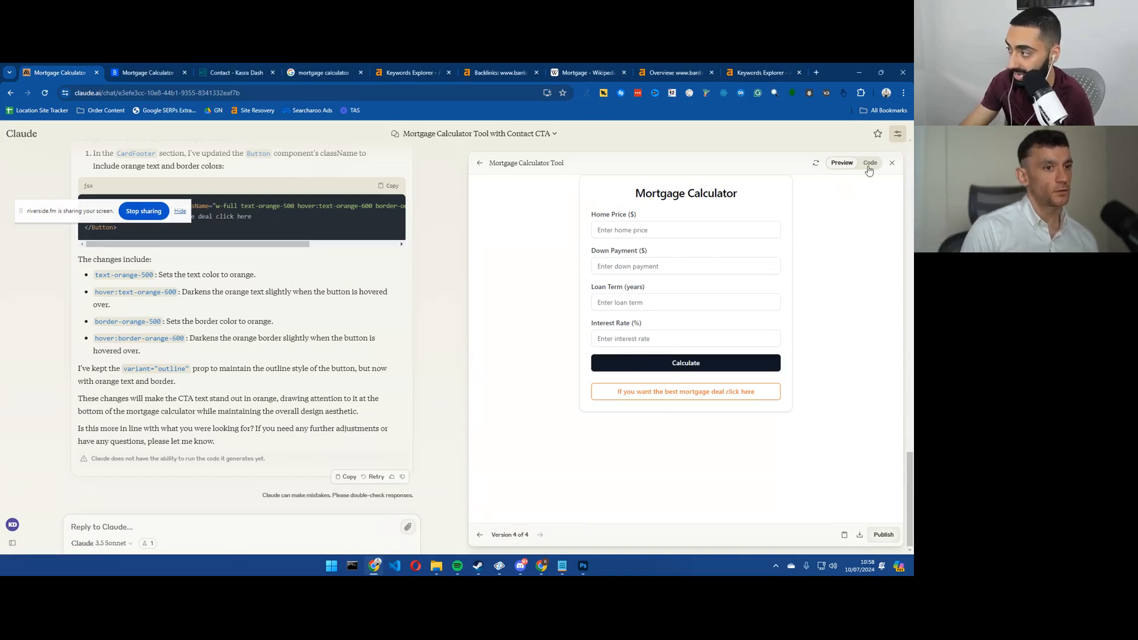
left_click(870, 162)
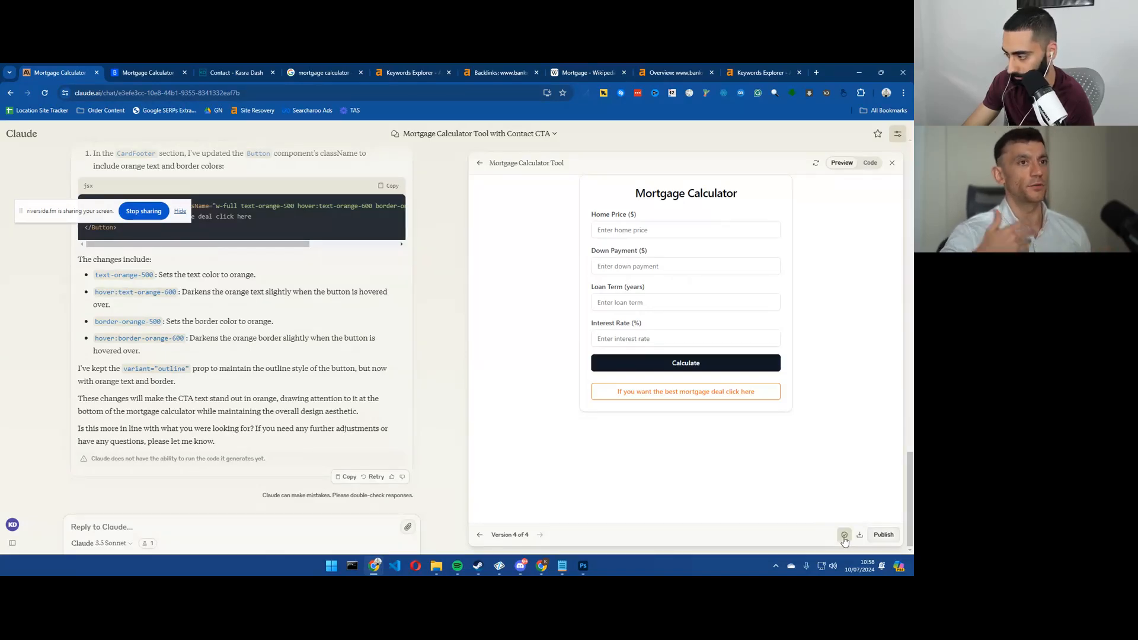
mouse_move(844, 535)
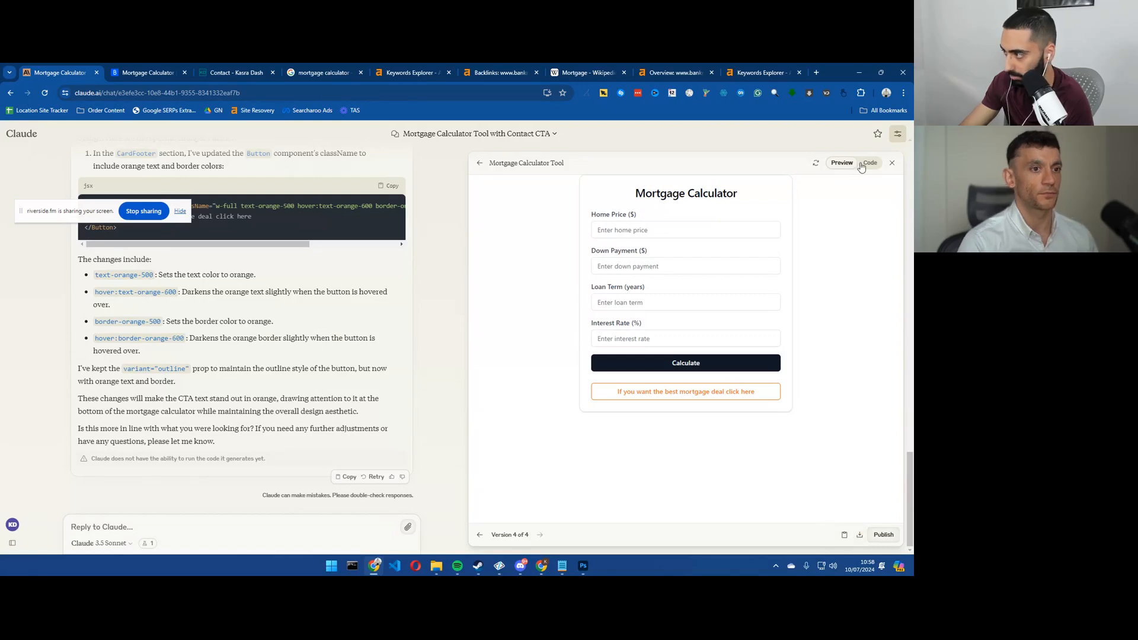
left_click(869, 163)
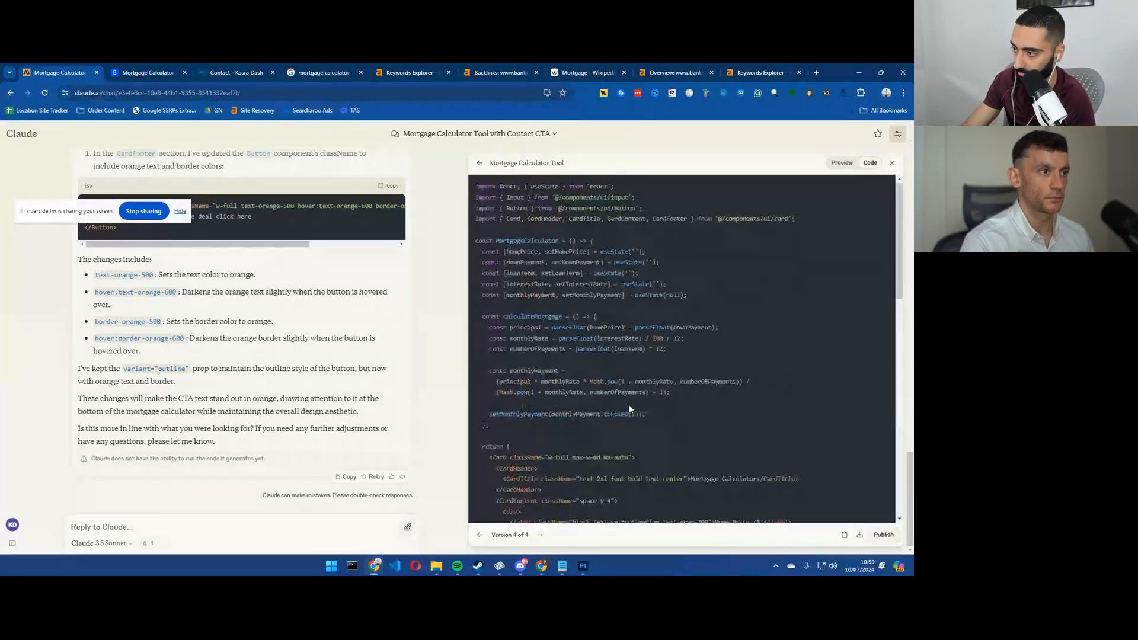
left_click_drag(475, 186, 551, 262)
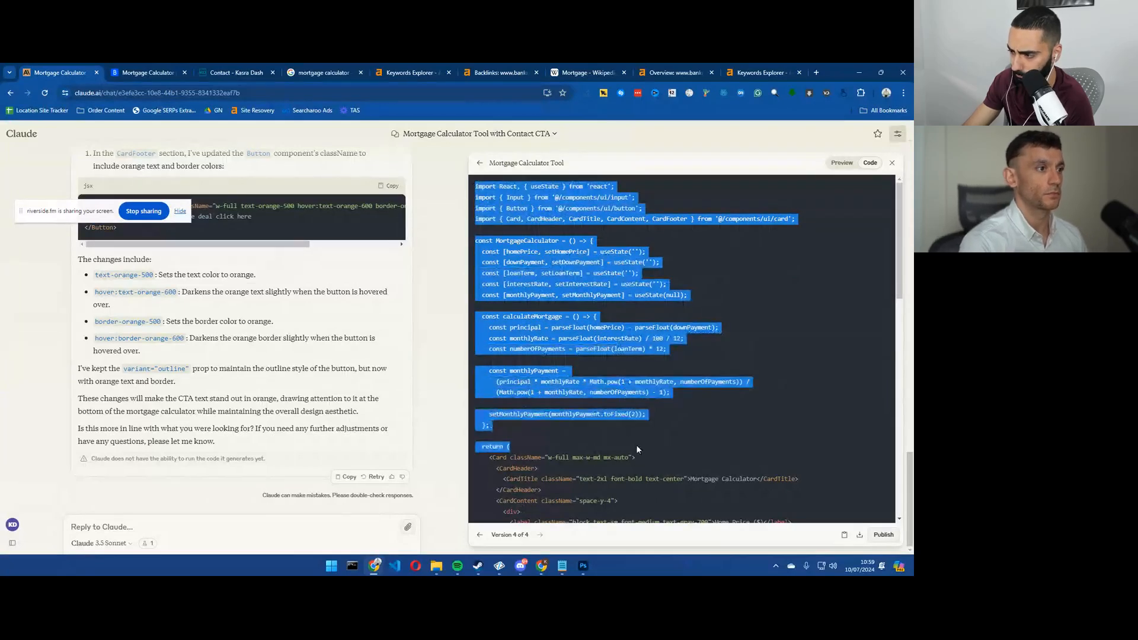
scroll("down", 3)
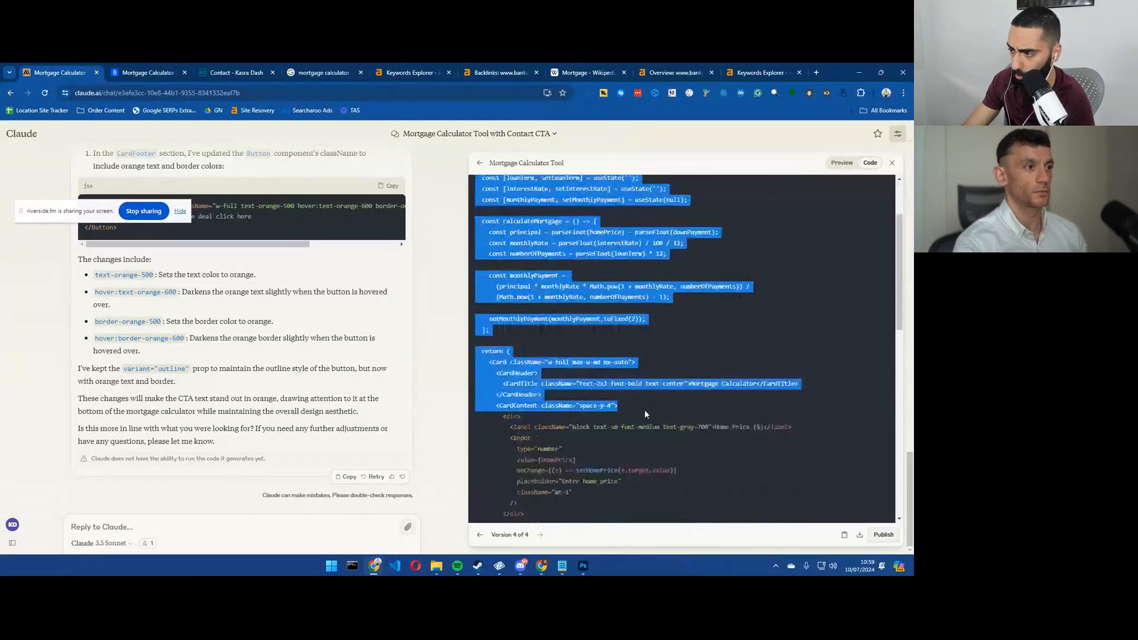
scroll("down", 3)
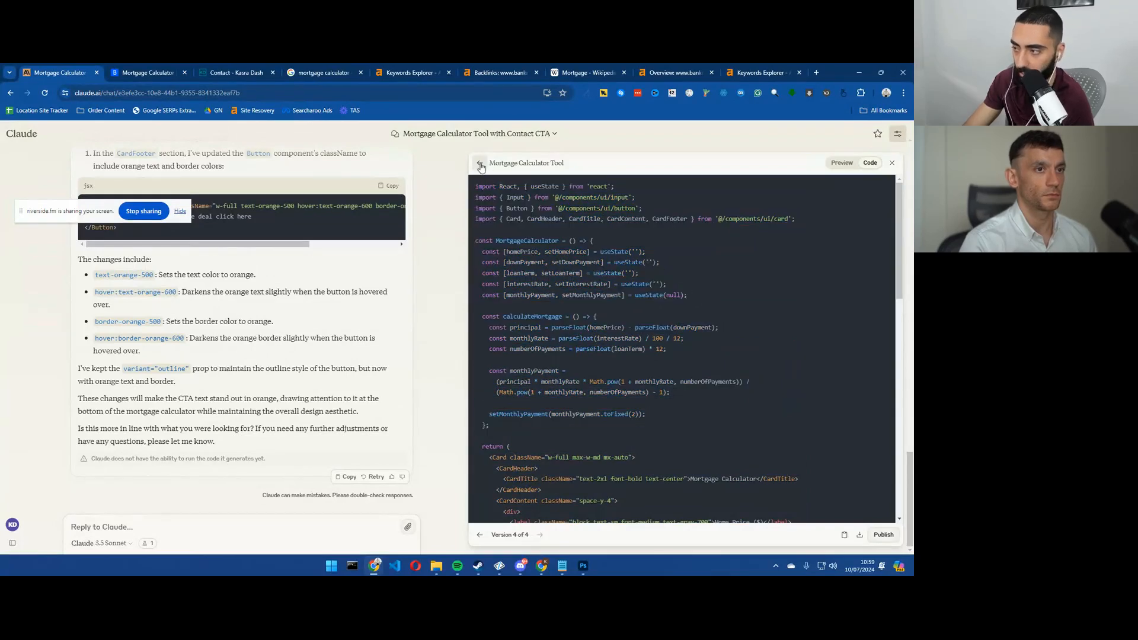
left_click(842, 163)
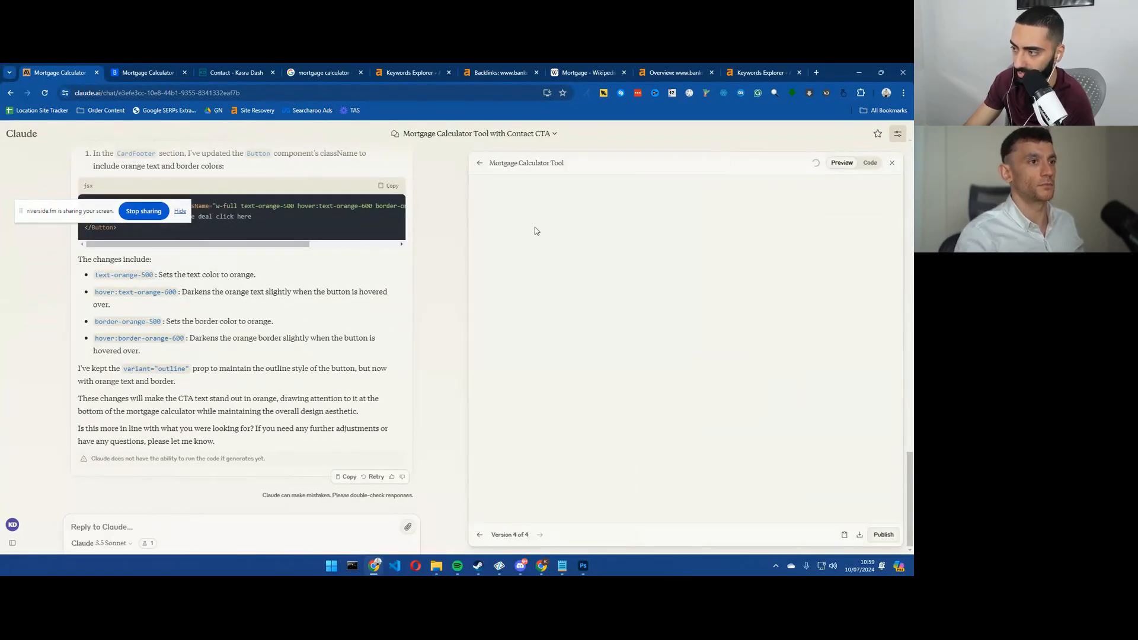